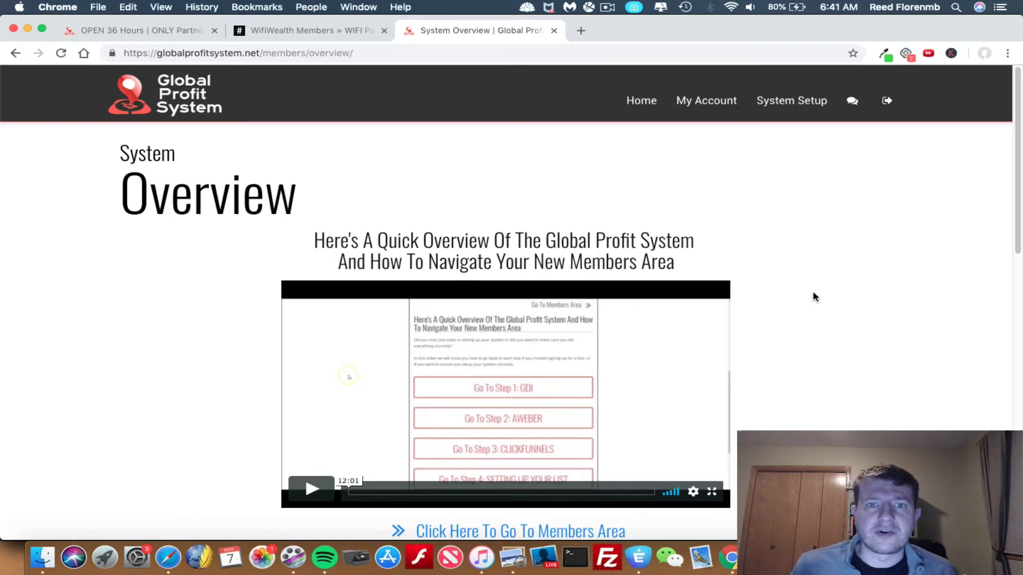
mouse_move(981, 189)
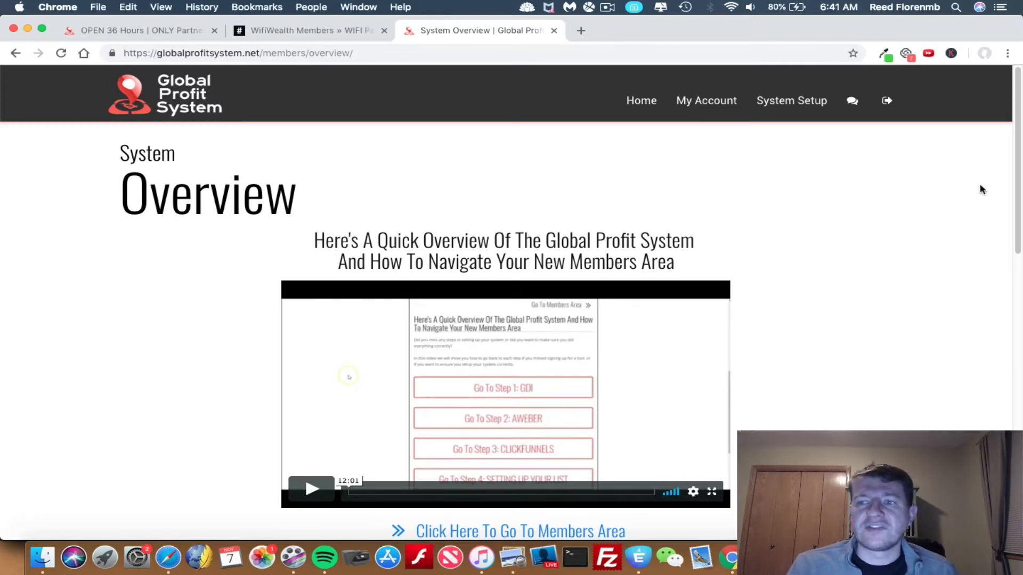
Step: Scroll past the overview video to the five Go To Step setup buttons, GDI through GPS
scroll("down", 3)
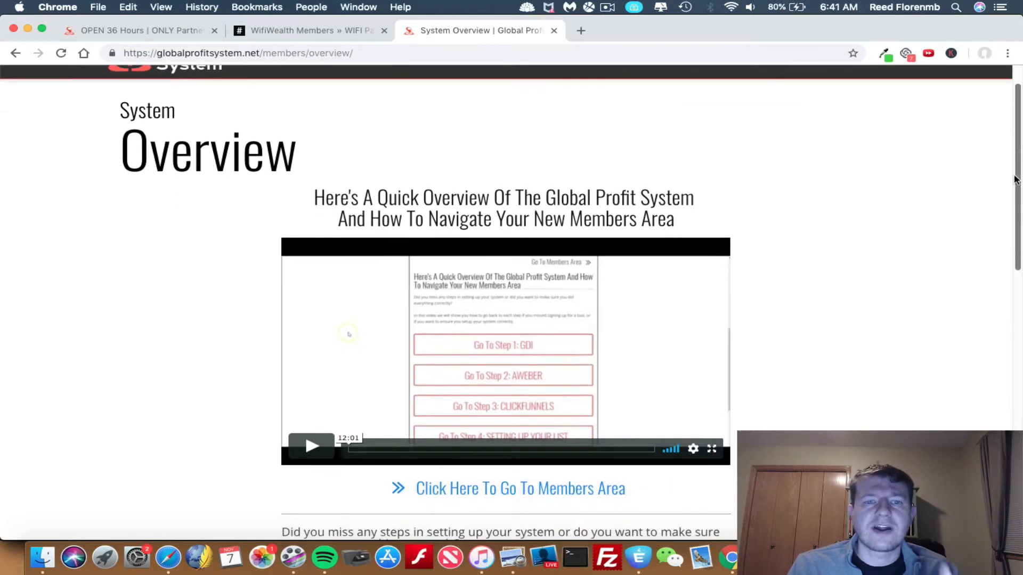
scroll("down", 3)
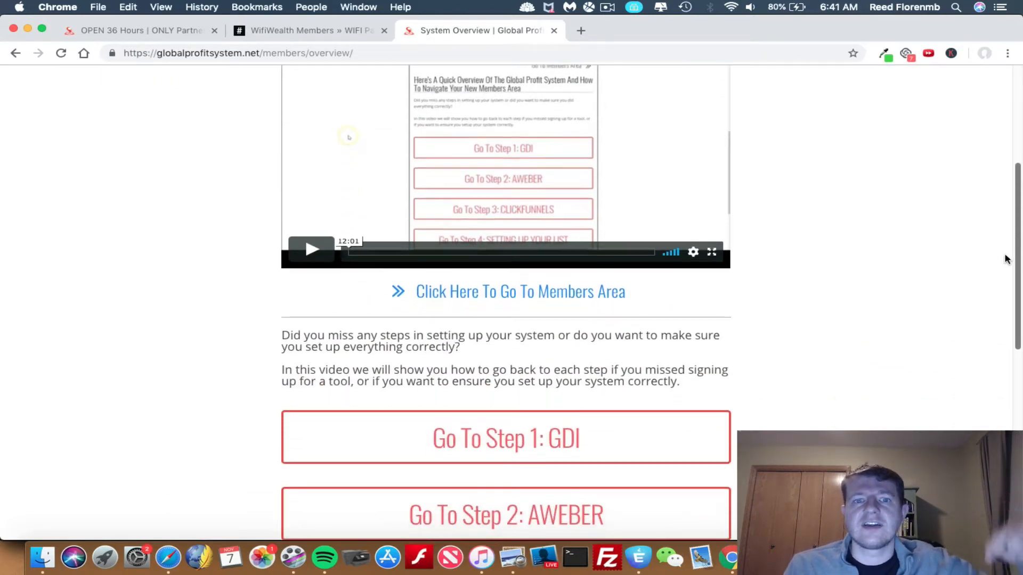
scroll("down", 3)
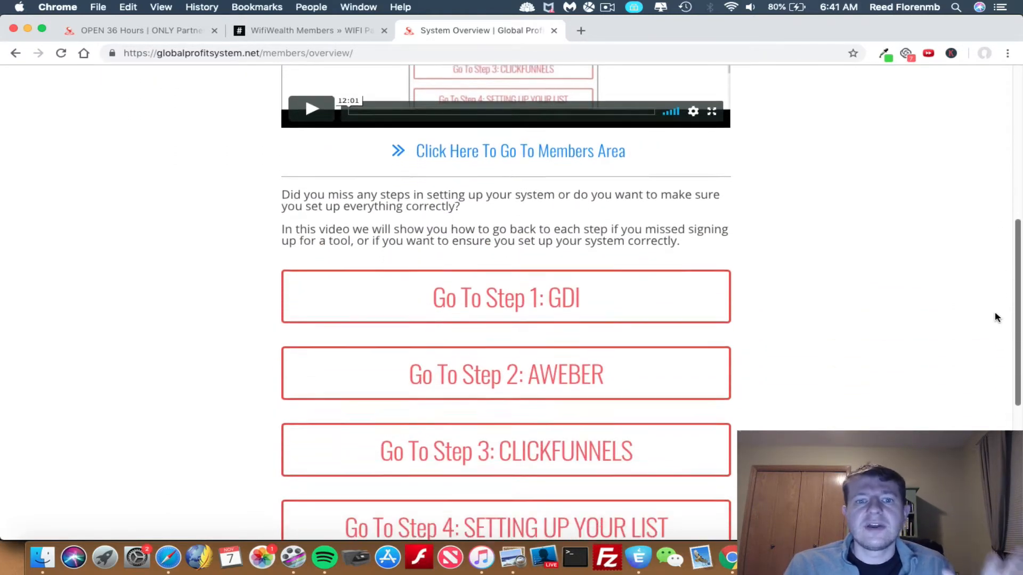
scroll("down", 3)
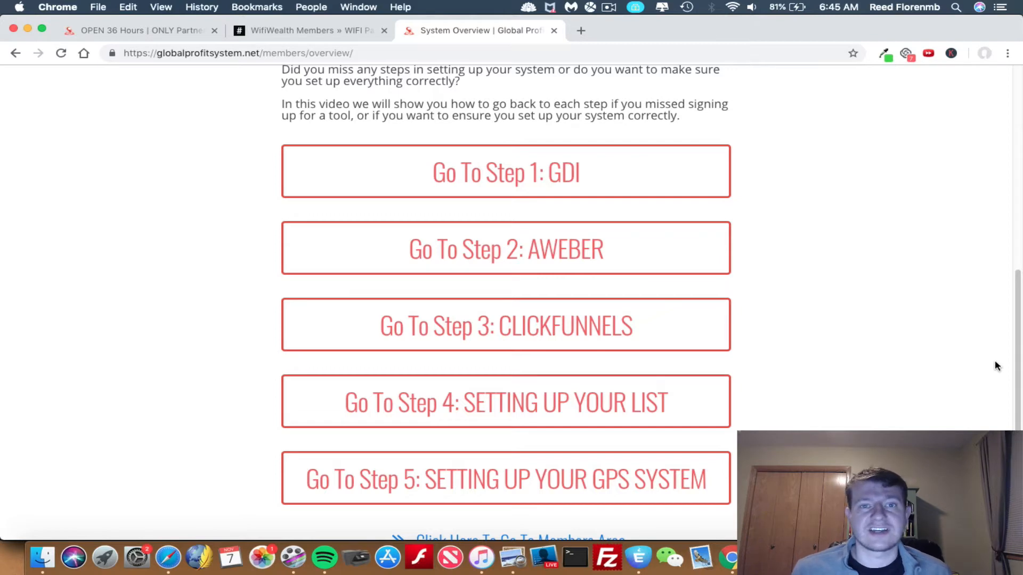
mouse_move(905, 235)
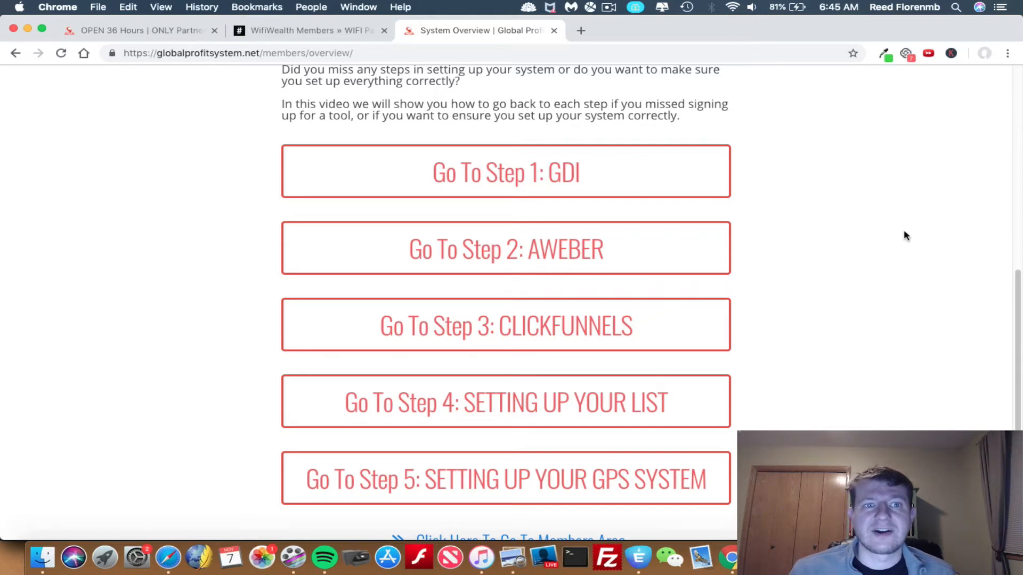
Step: Switch to the 'OPEN 36 Hours | ONLY Partner…' tab and scroll its payment plan page
left_click(136, 30)
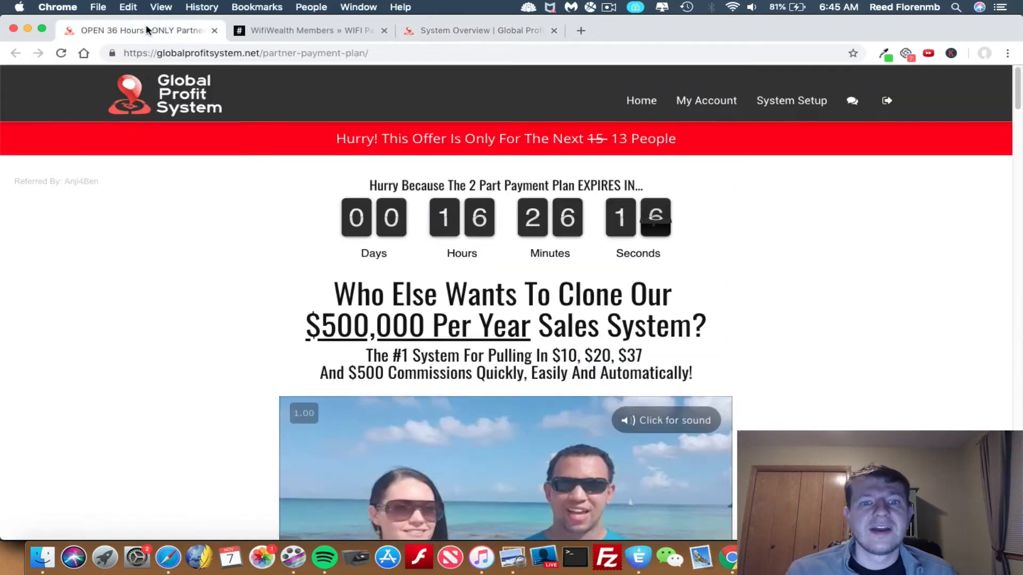
mouse_move(712, 205)
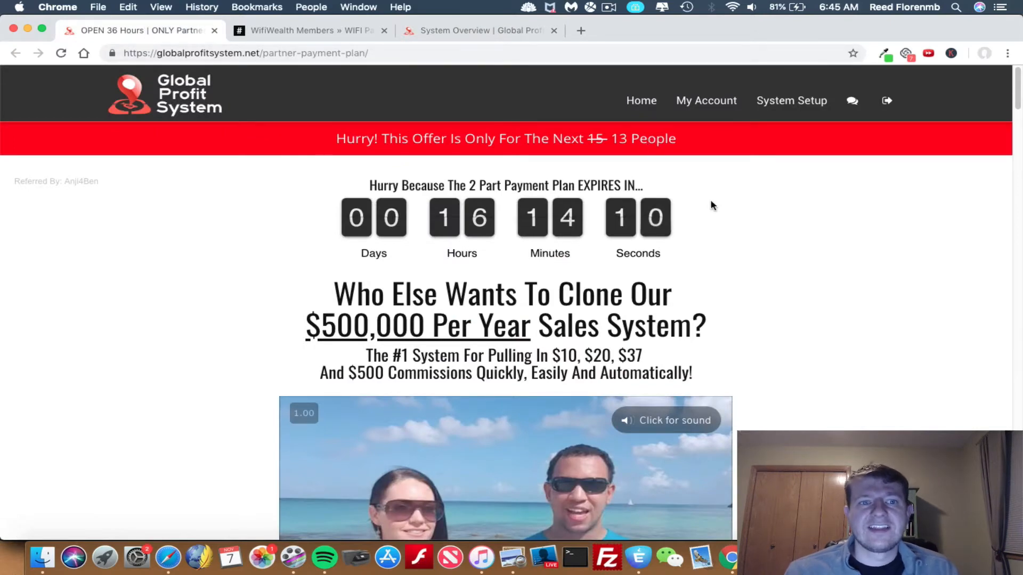
scroll("down", 3)
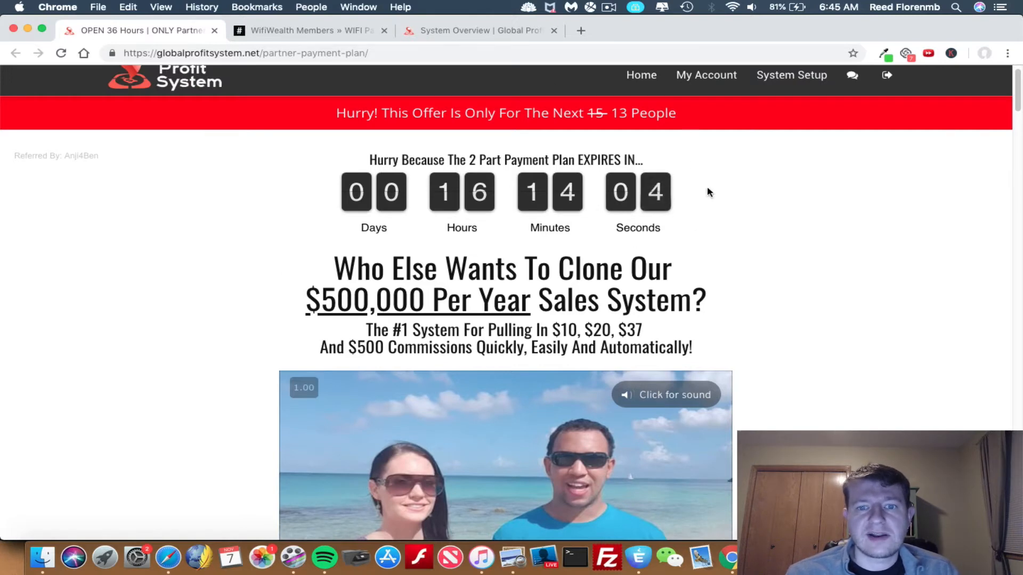
mouse_move(770, 253)
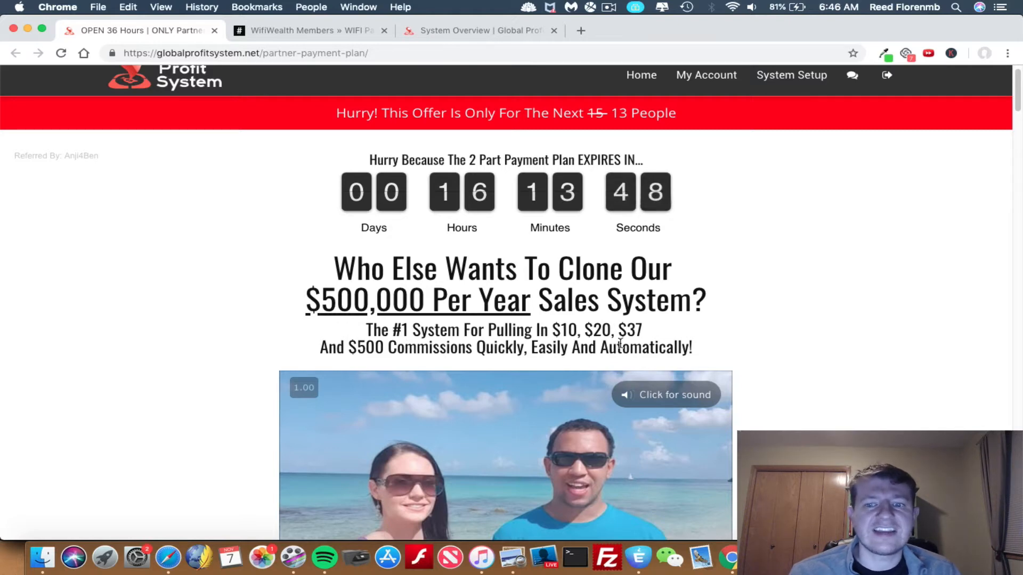
mouse_move(862, 220)
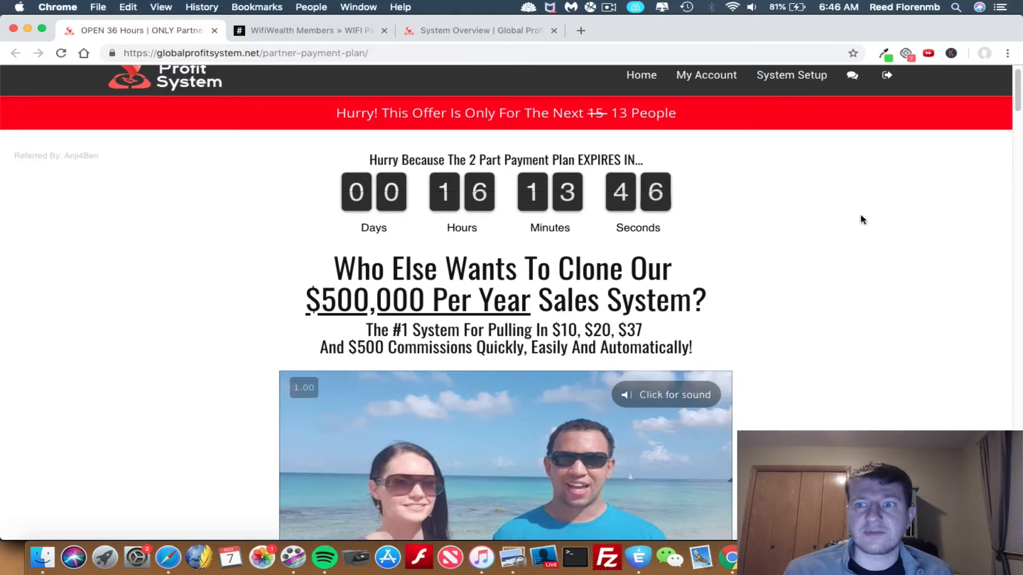
Step: Scroll down to the 'Here's A Recap Of Everything You Get' box totalling $30,985.00
scroll("down", 3)
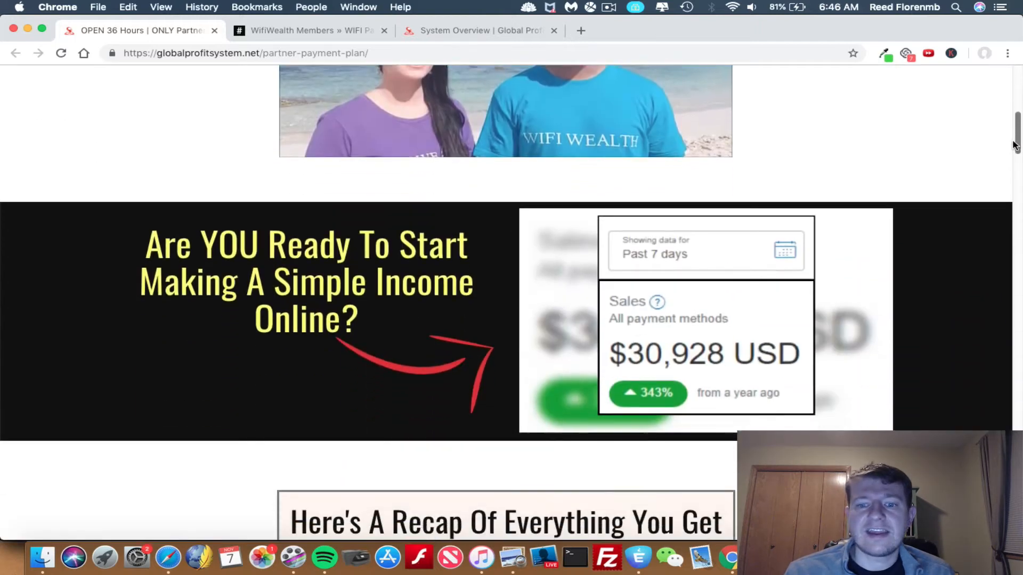
scroll("down", 3)
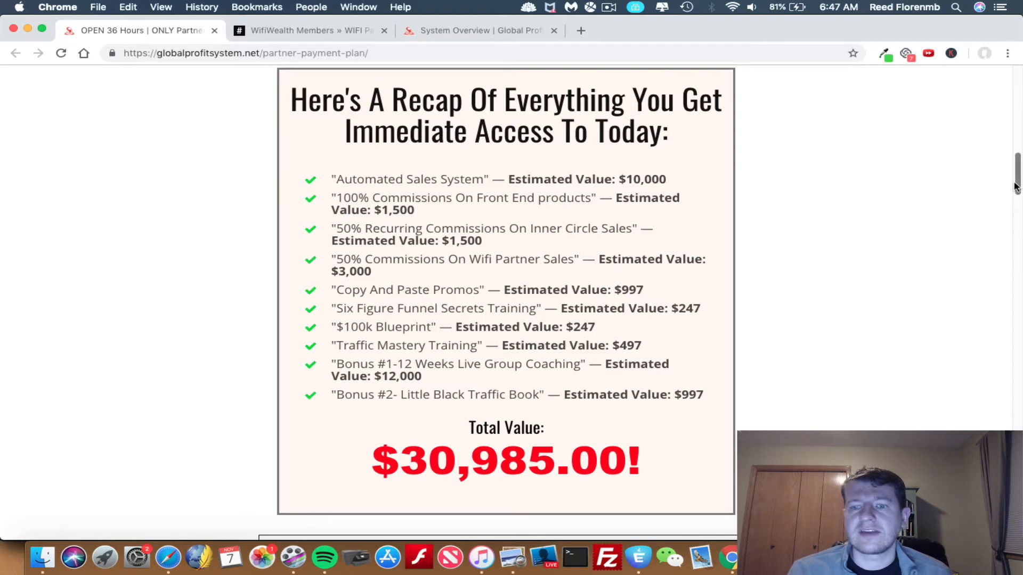
Step: Scroll to the payment options: $997 in one payment or two $600 payments
scroll("down", 3)
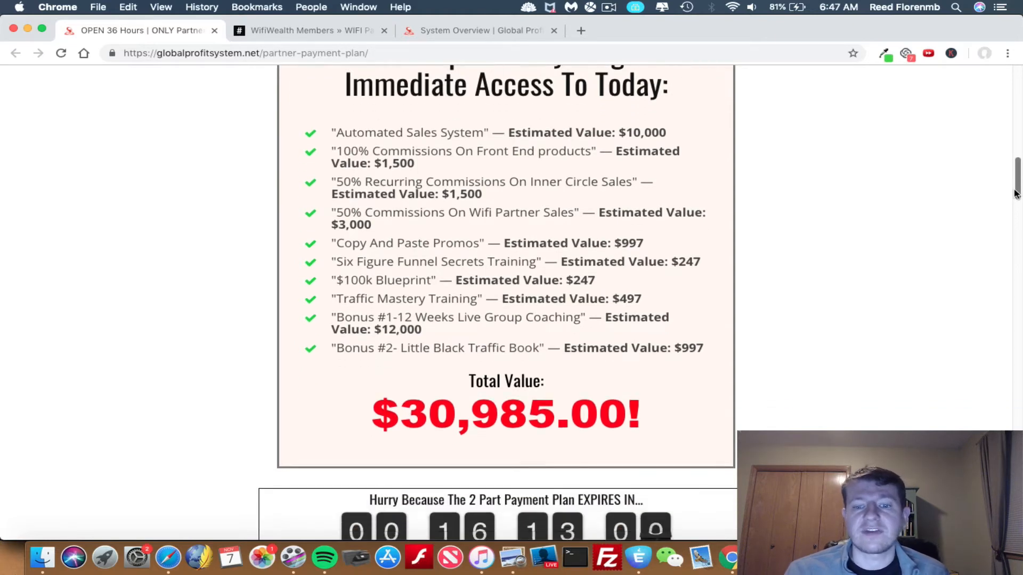
scroll("down", 3)
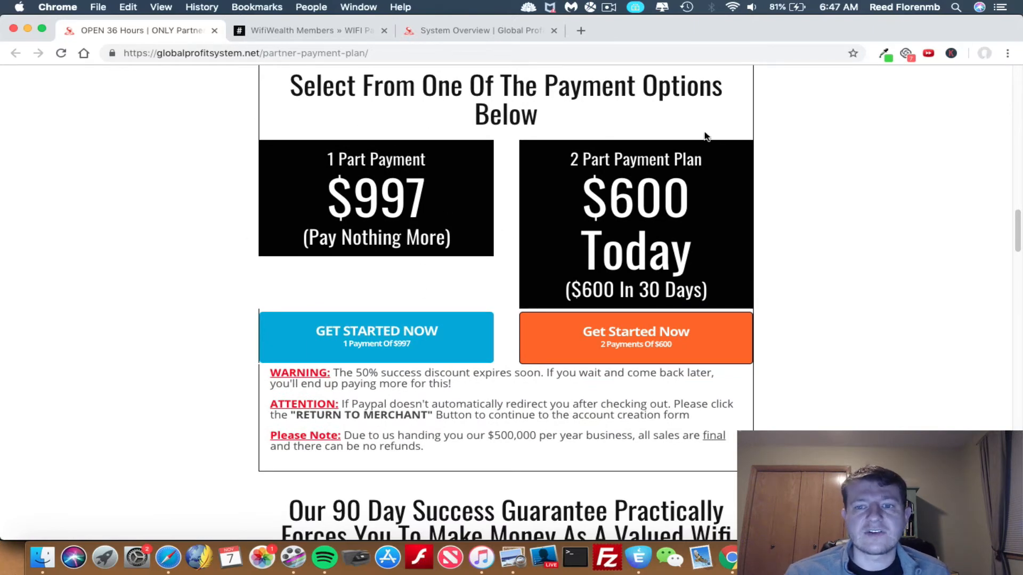
mouse_move(578, 168)
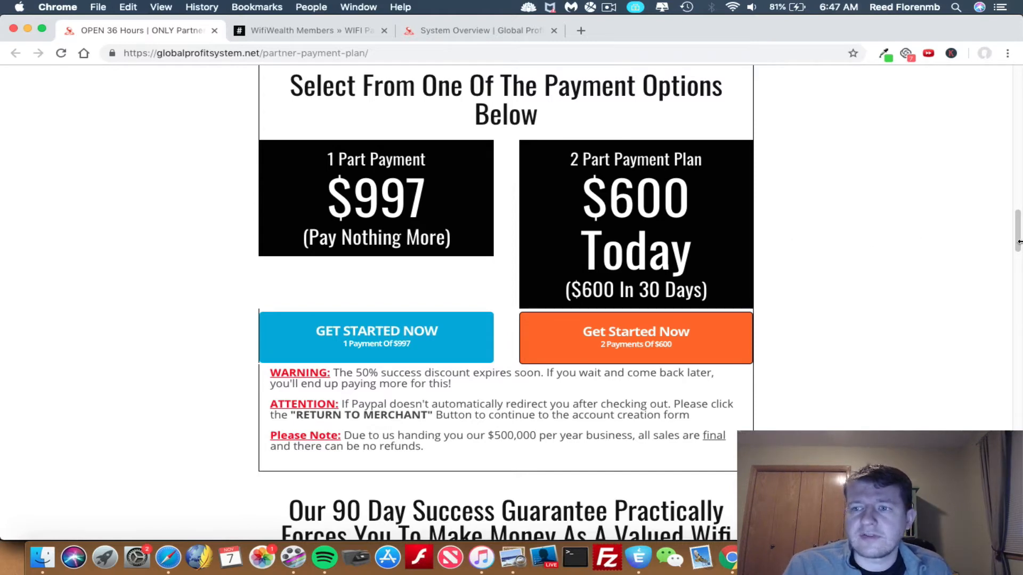
Step: Scroll past the countdown and video to the guarantee and $12,000 group coaching bonus
scroll("down", 3)
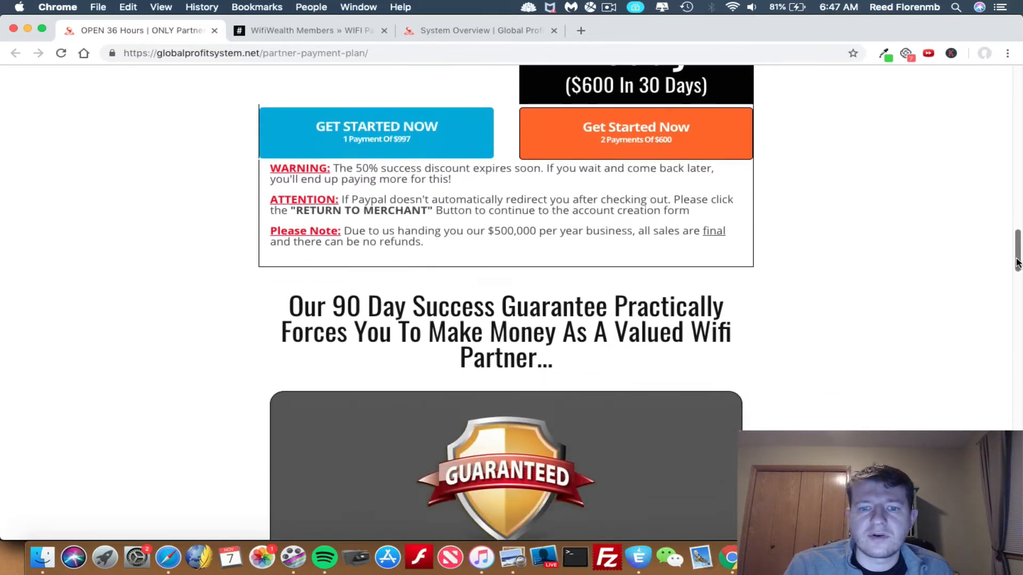
scroll("down", 3)
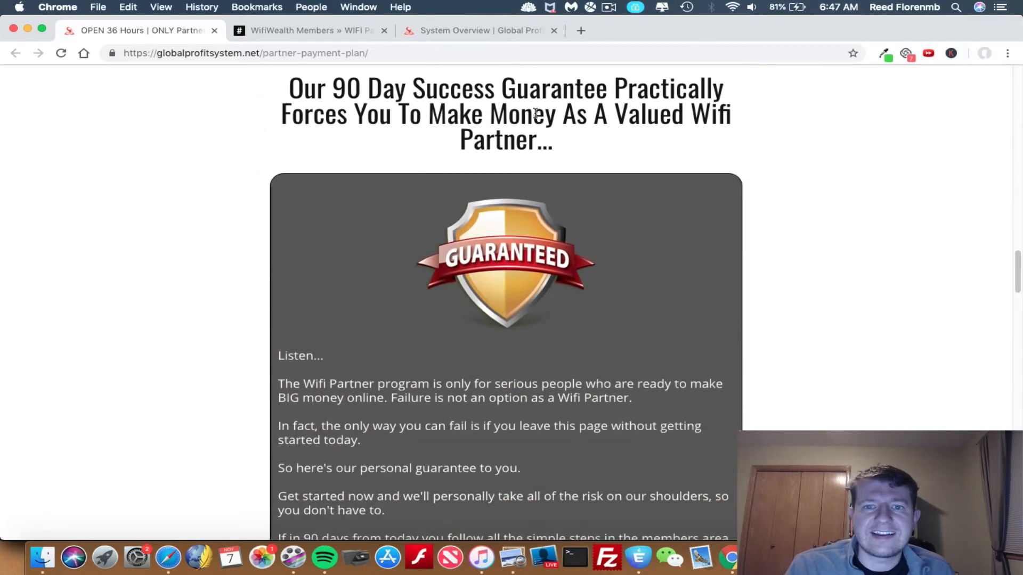
scroll("down", 3)
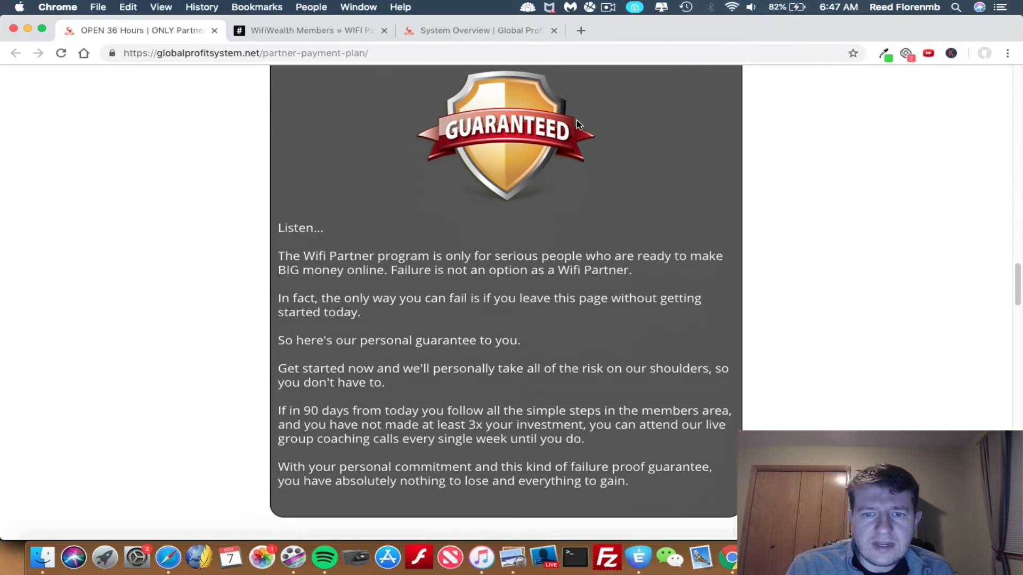
scroll("down", 3)
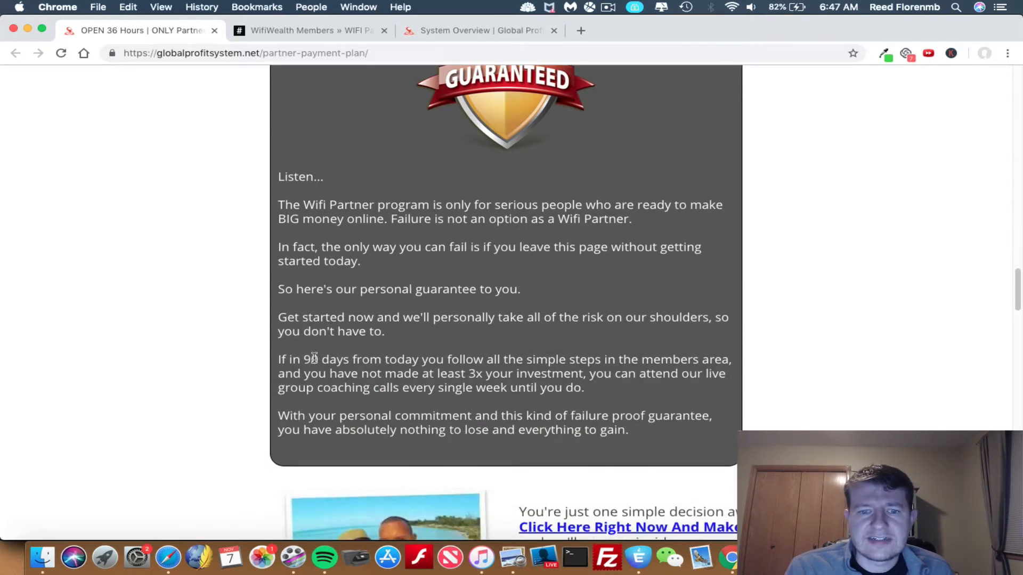
left_click_drag(293, 358, 437, 358)
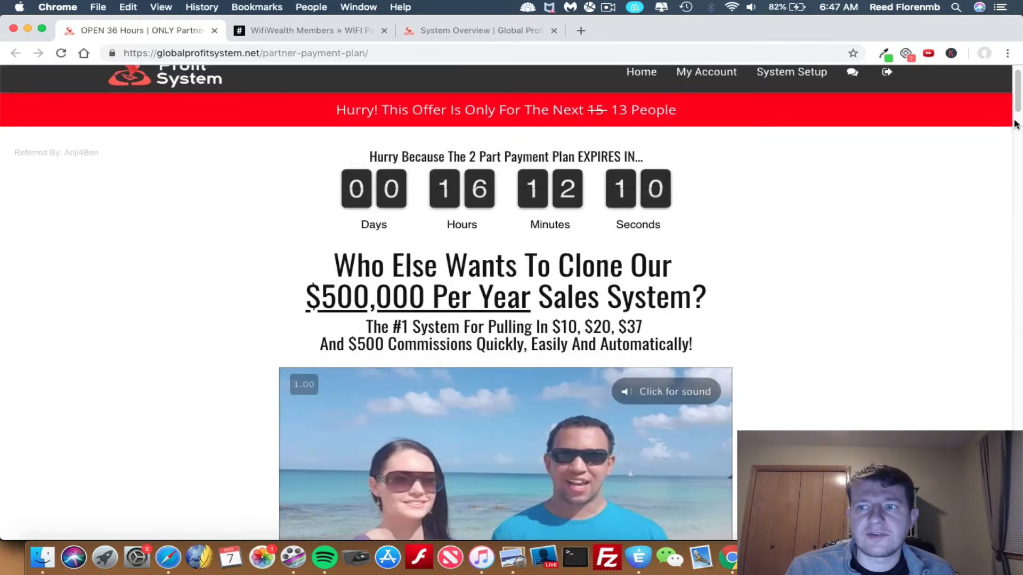
scroll("down", 3)
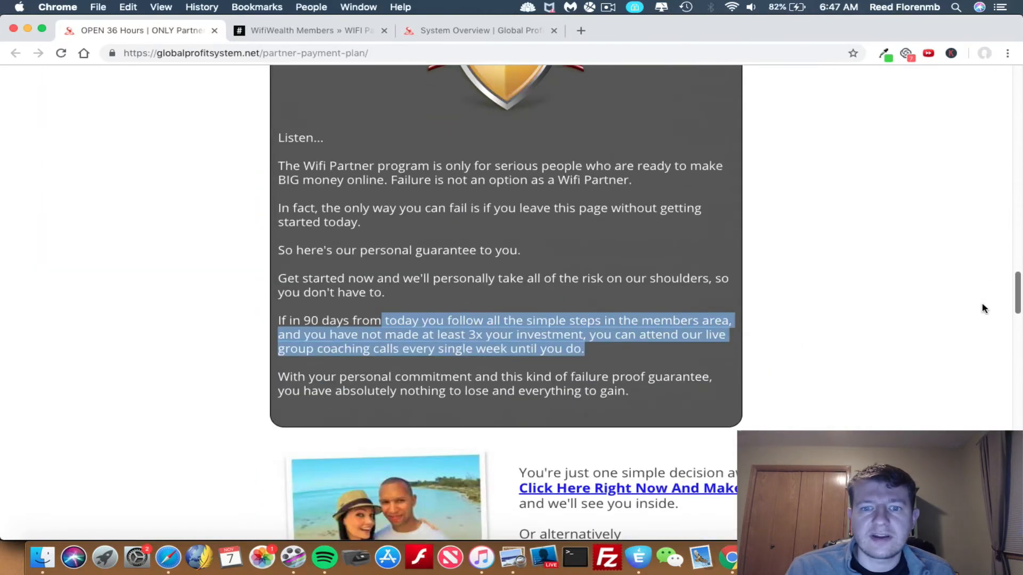
scroll("down", 3)
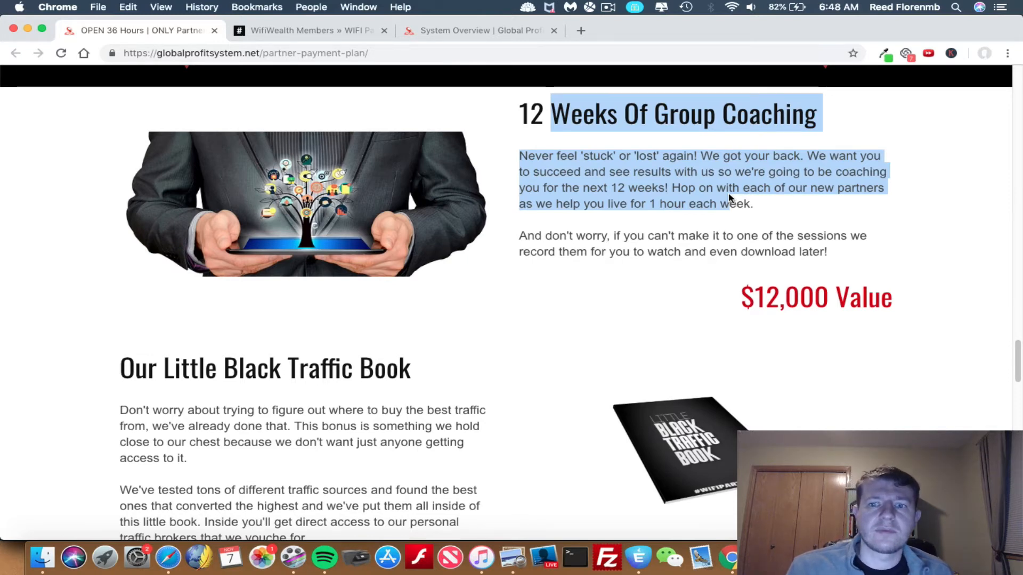
Step: Scroll past the Little Black Traffic Book bonus to the FAQ, then return to WiFi Wealth
scroll("down", 3)
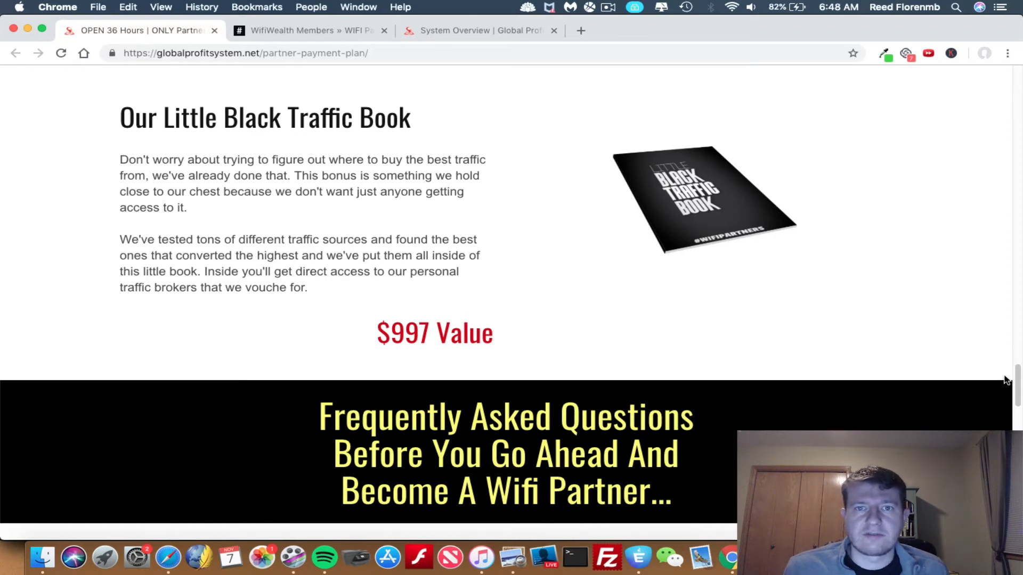
mouse_move(523, 134)
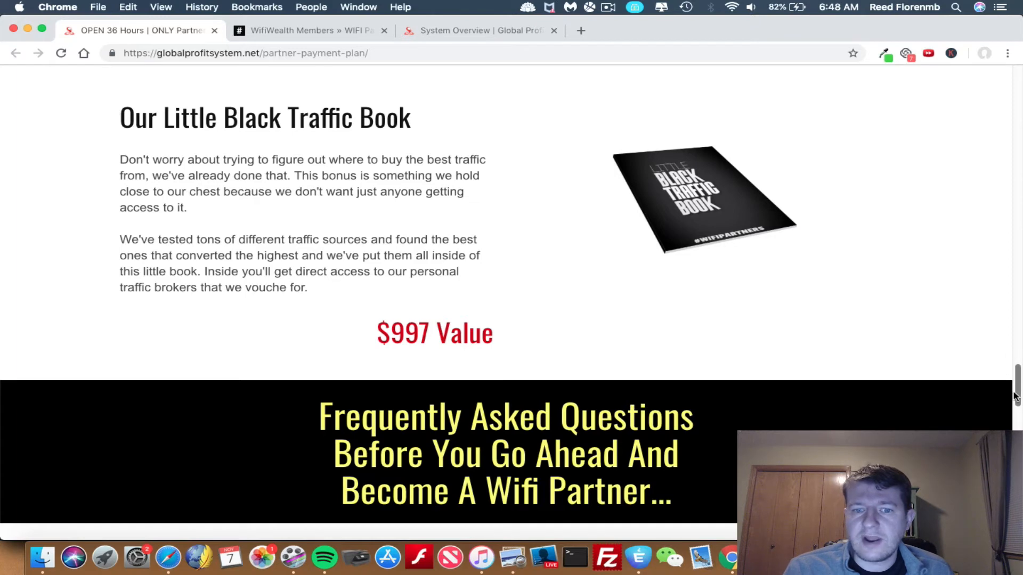
scroll("down", 3)
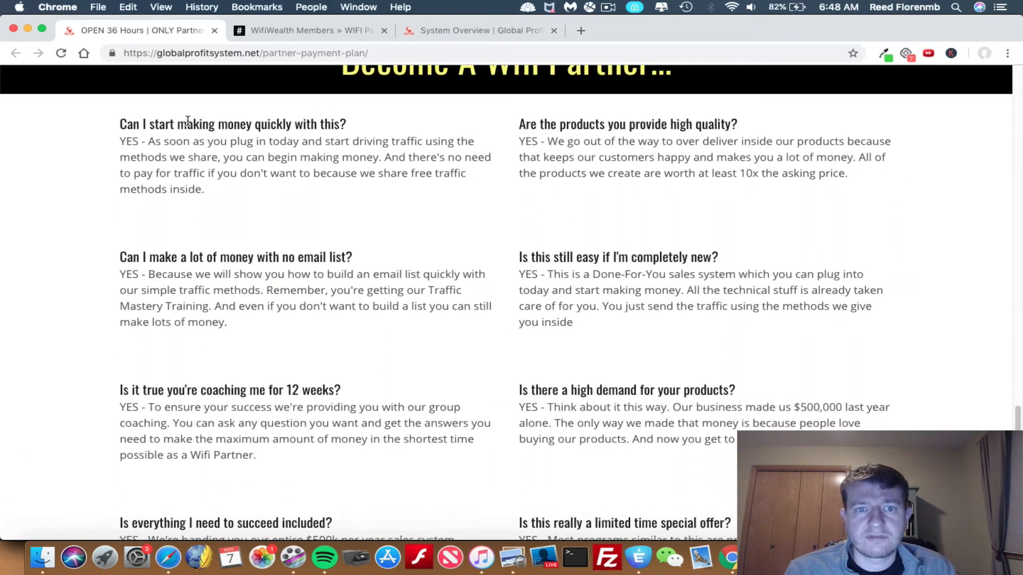
left_click(307, 30)
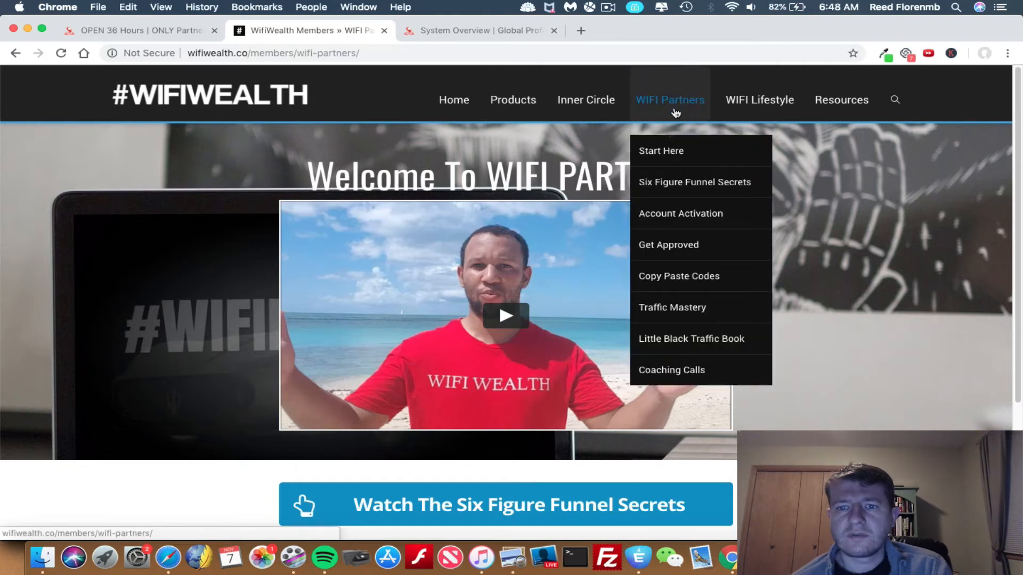
mouse_move(675, 121)
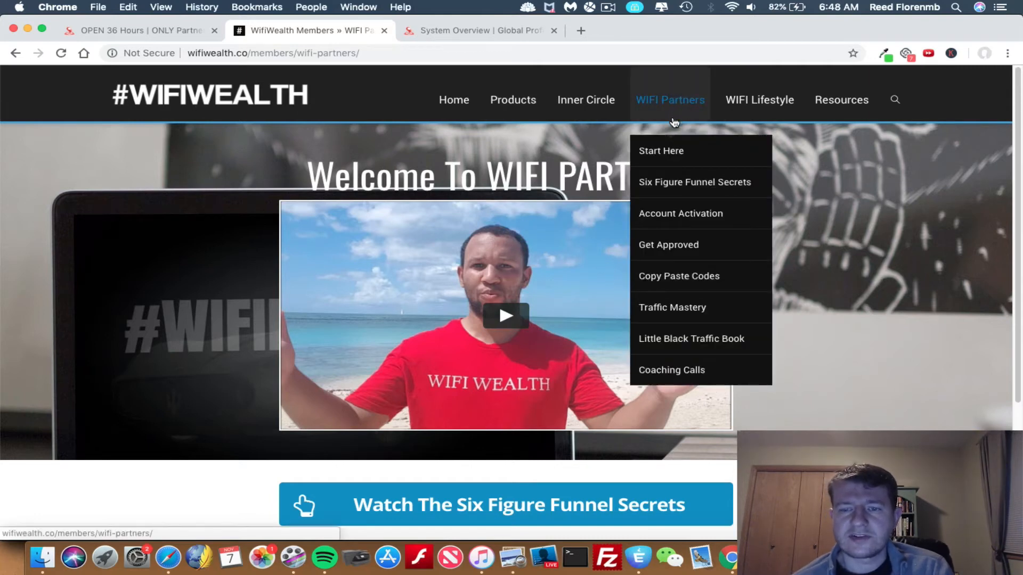
Step: Choose Six Figure Funnel Secrets from the WIFI Partners dropdown
left_click(694, 182)
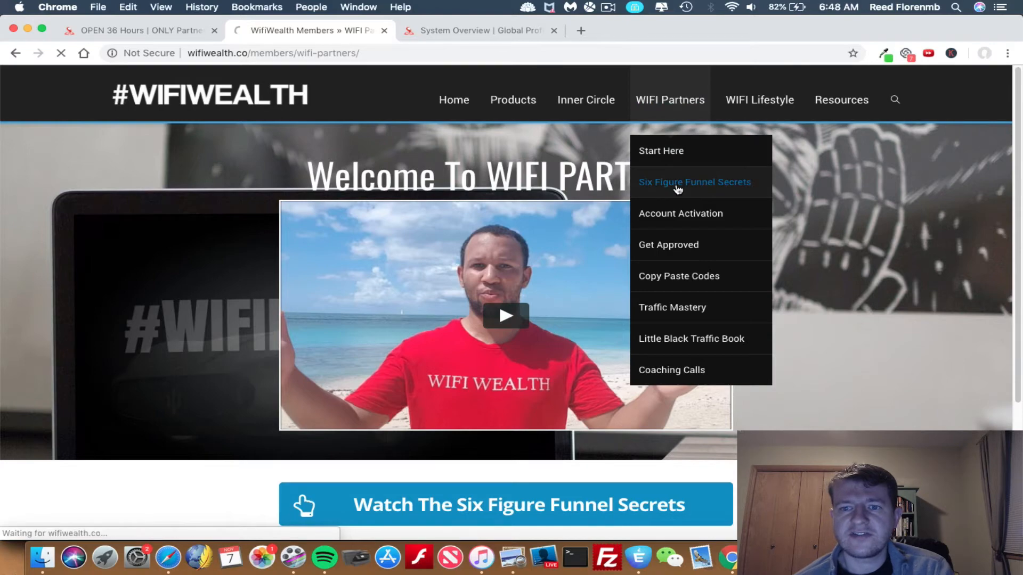
left_click(694, 182)
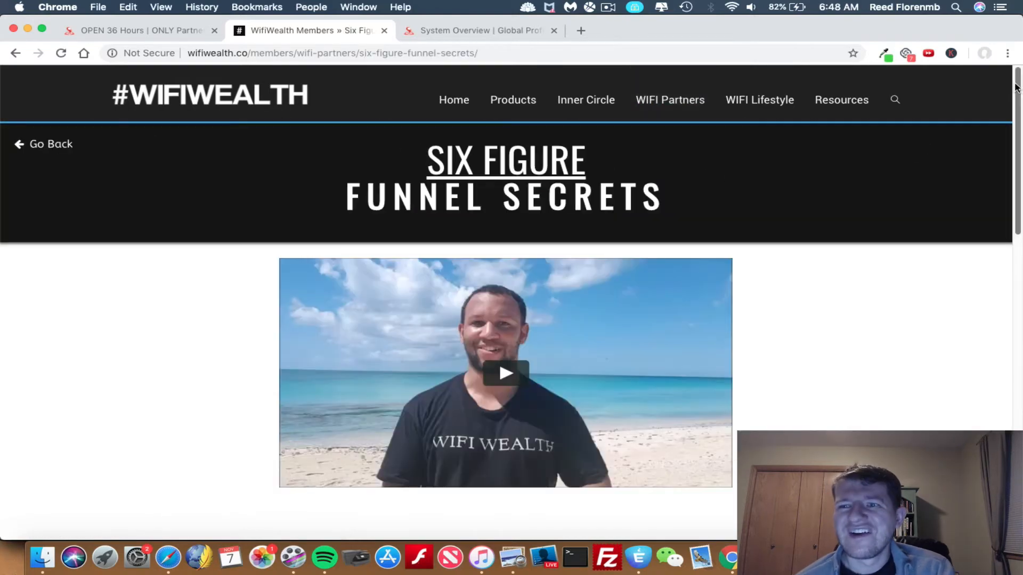
Step: Open Module 1, then use the course menu to reach Module 4 – Traffic Maximizer
scroll("down", 3)
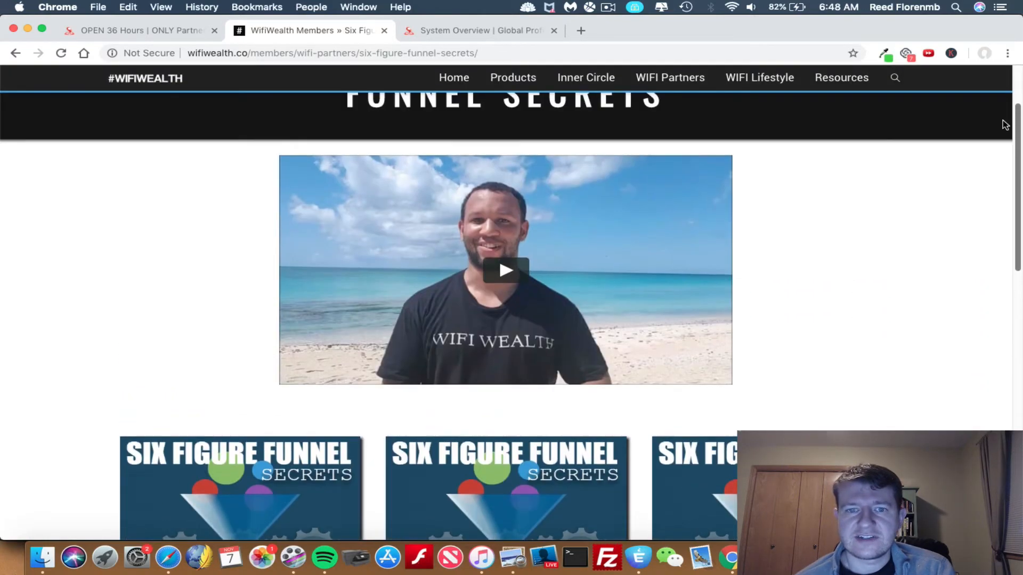
scroll("down", 3)
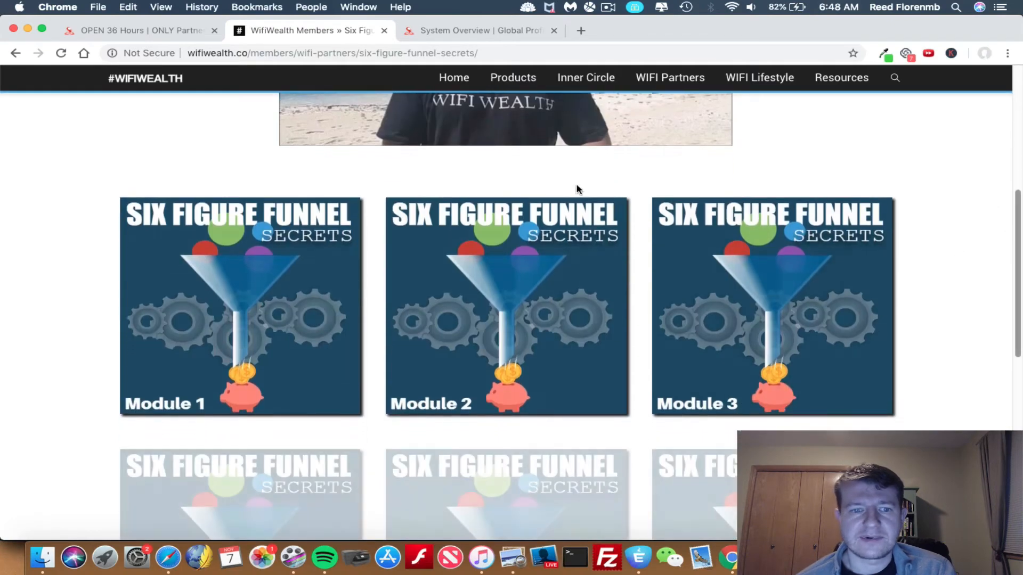
left_click(240, 305)
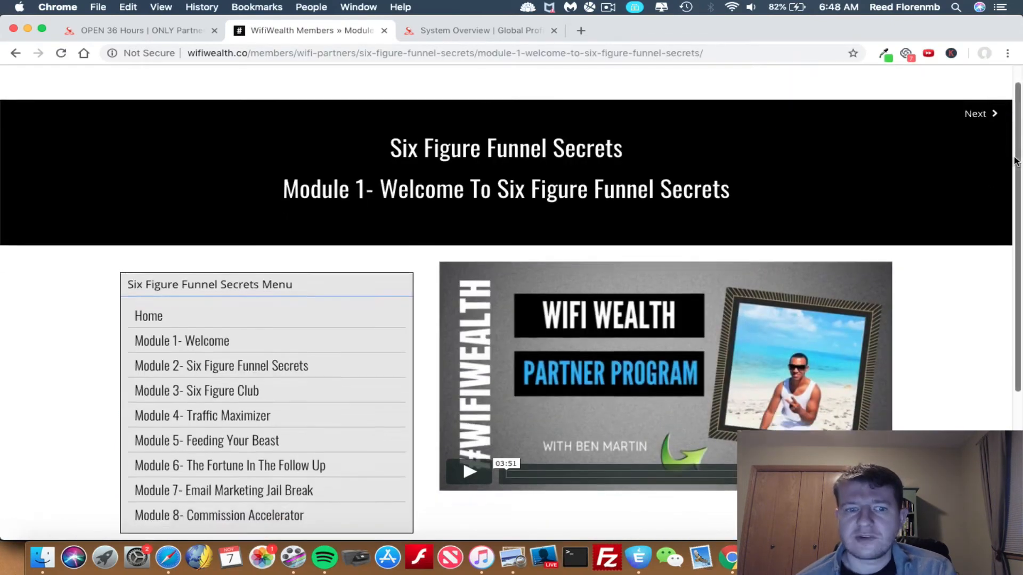
scroll("down", 3)
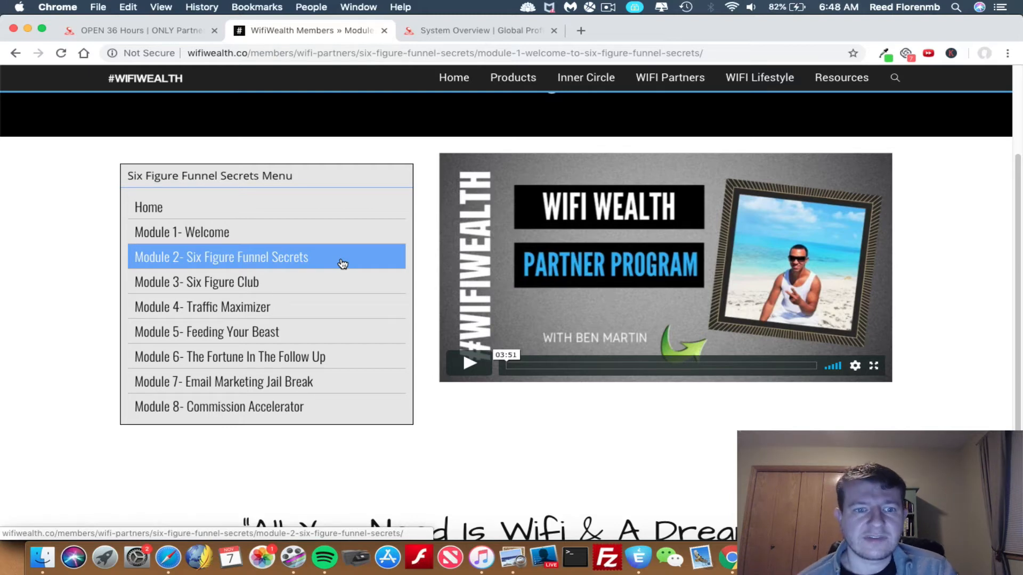
left_click(197, 281)
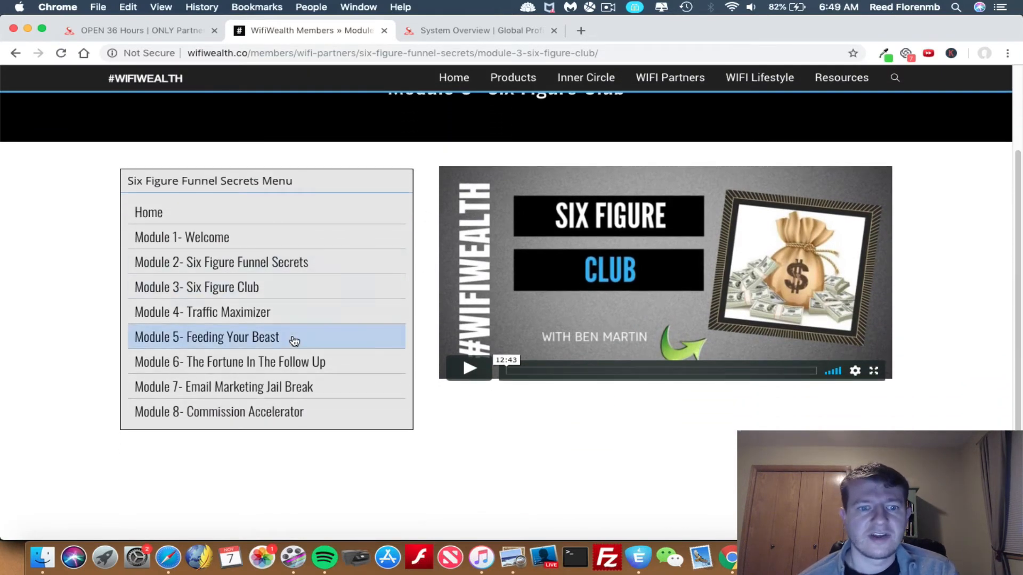
left_click(202, 311)
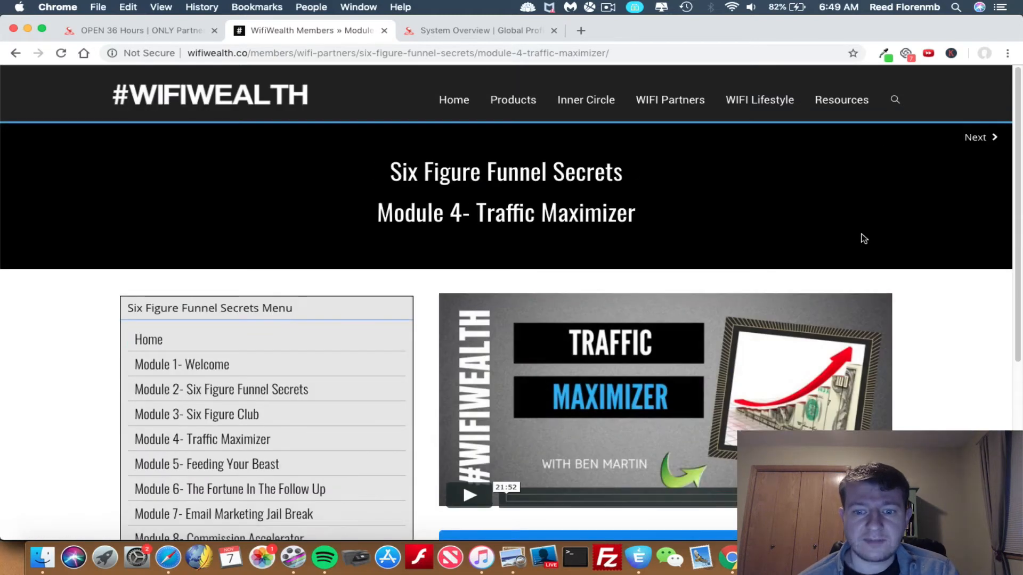
scroll("down", 3)
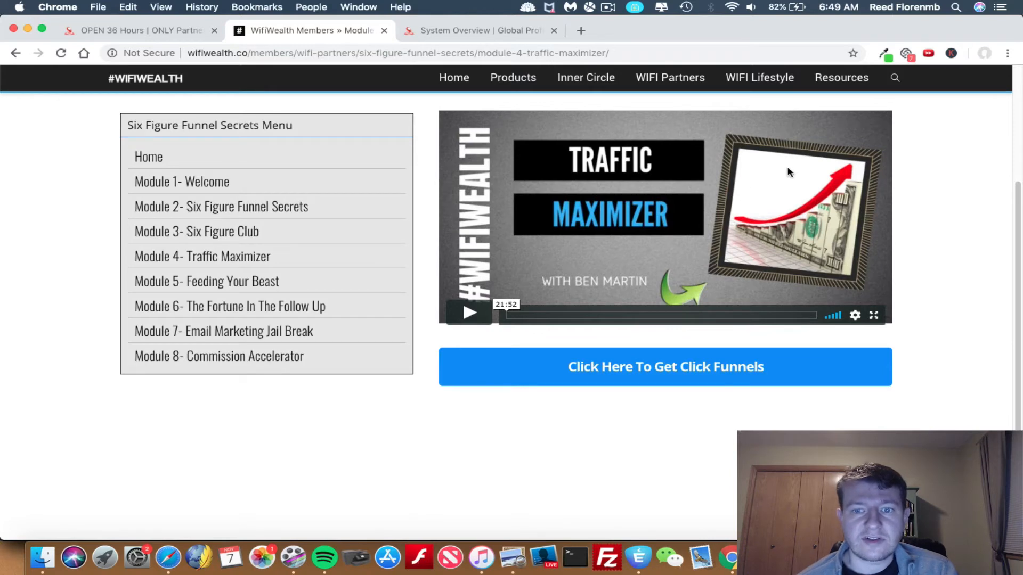
mouse_move(917, 216)
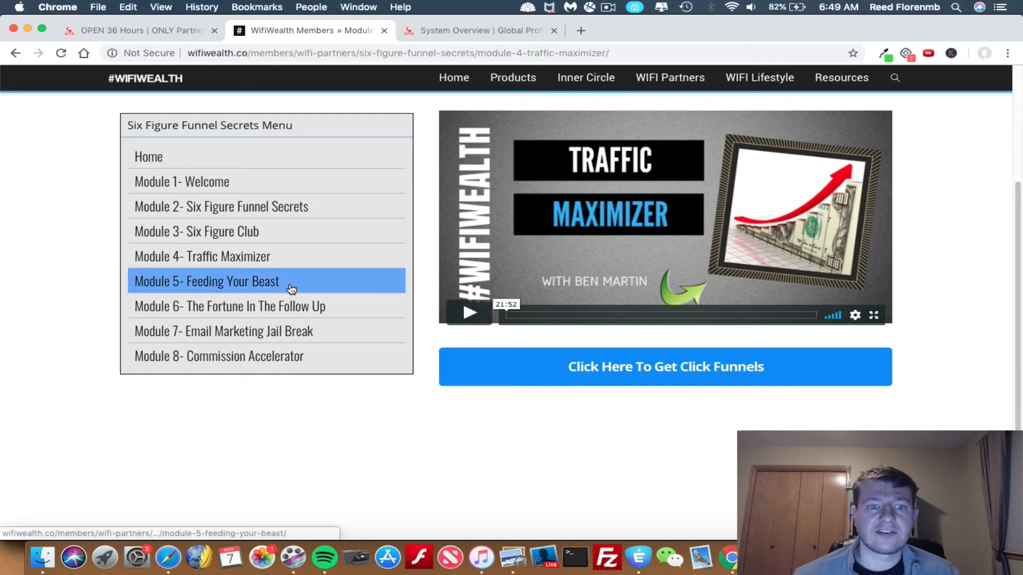
Step: Open Feeding Your Beast, The Fortune In The Follow Up, Email Marketing Jail Break, then Module 8
left_click(207, 280)
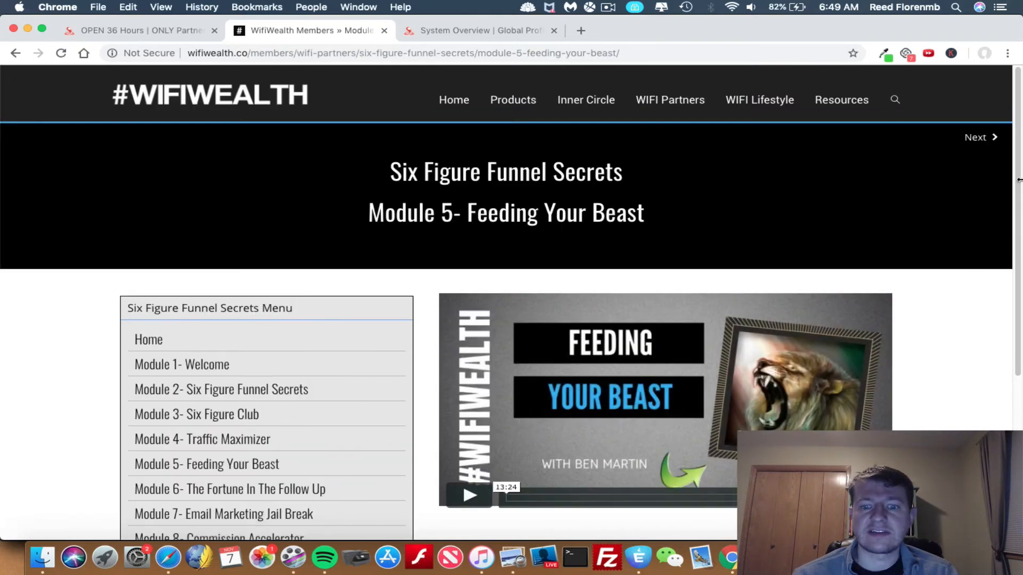
scroll("down", 3)
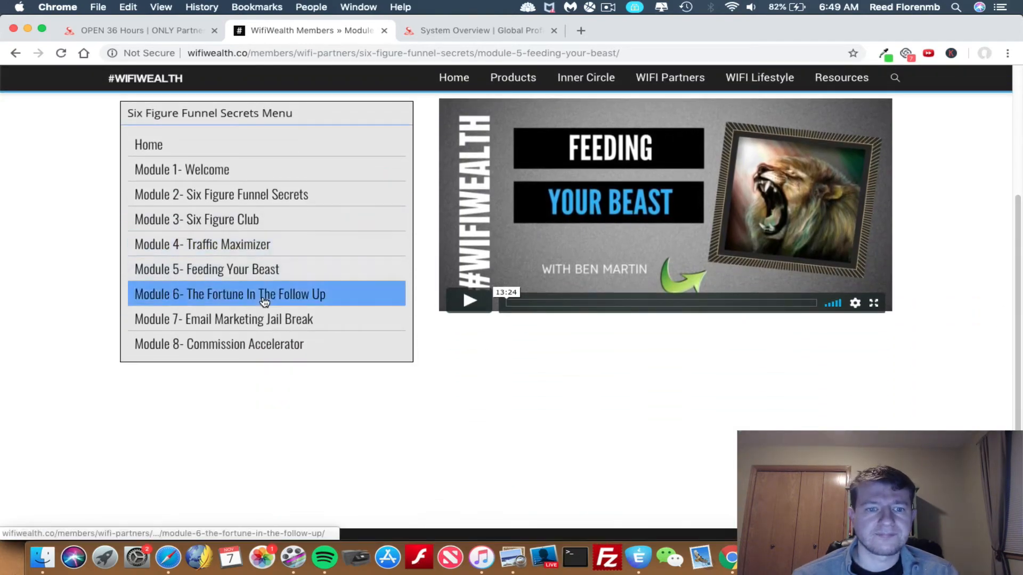
left_click(230, 293)
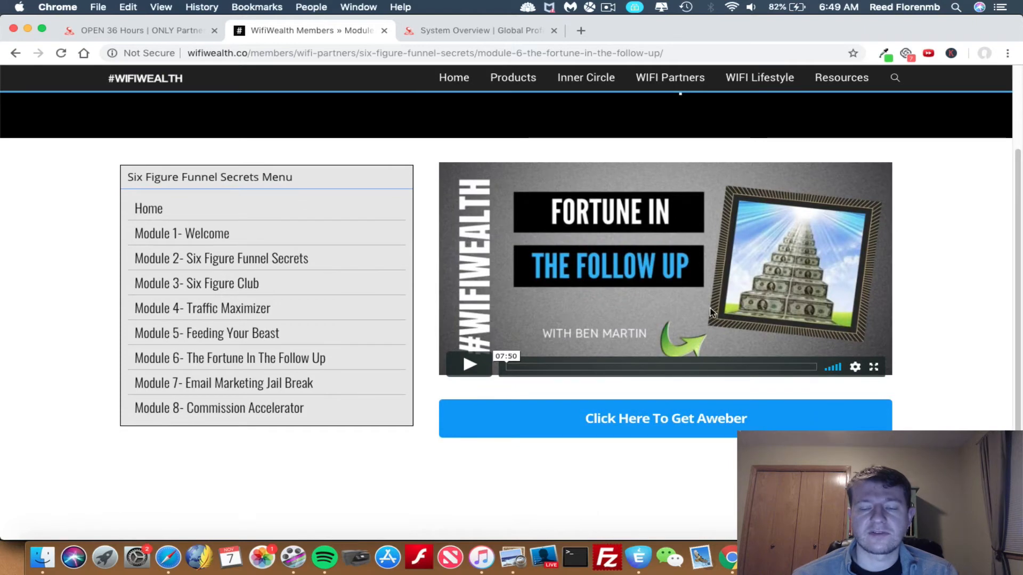
mouse_move(758, 309)
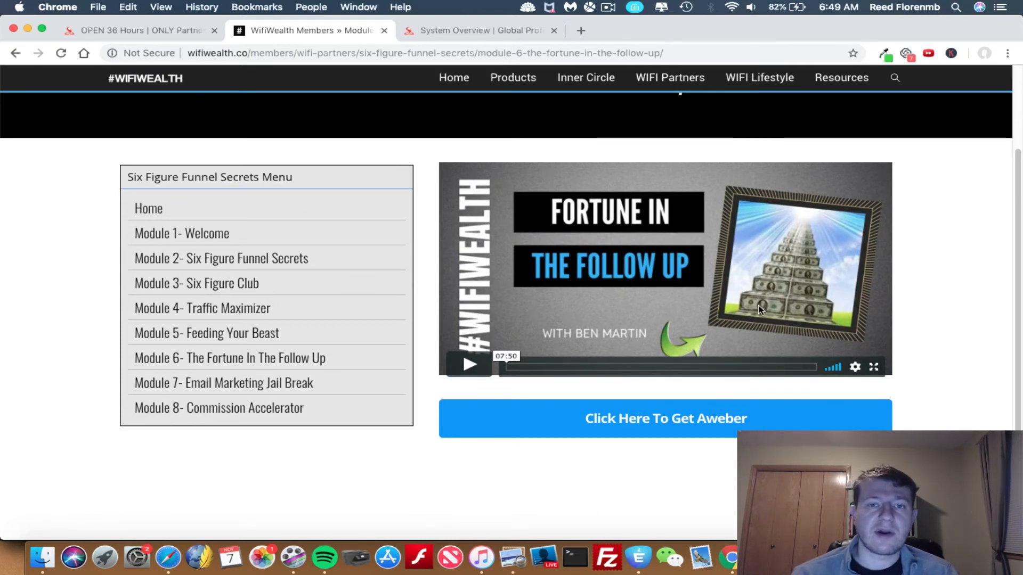
mouse_move(410, 344)
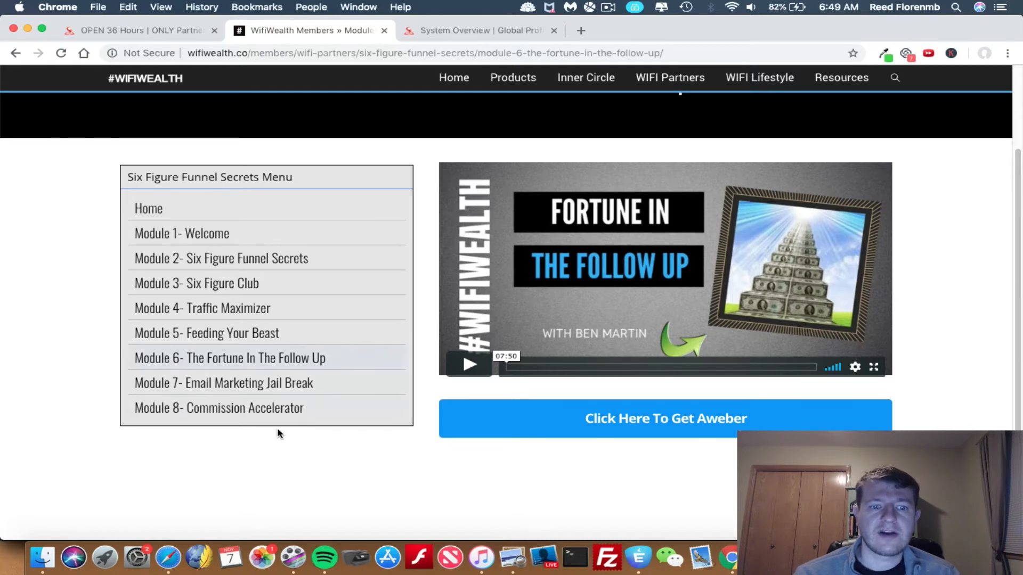
left_click(223, 382)
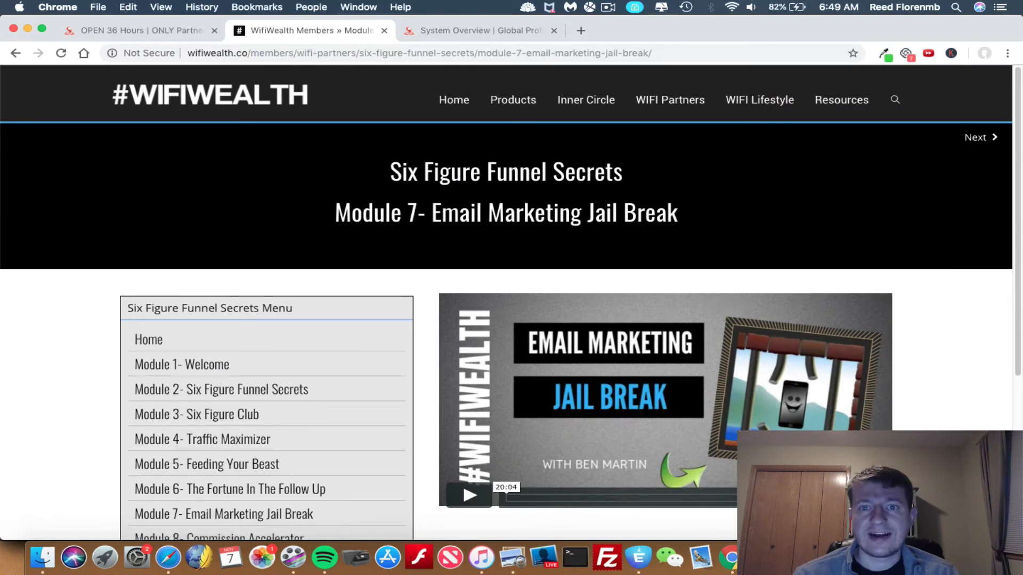
scroll("down", 3)
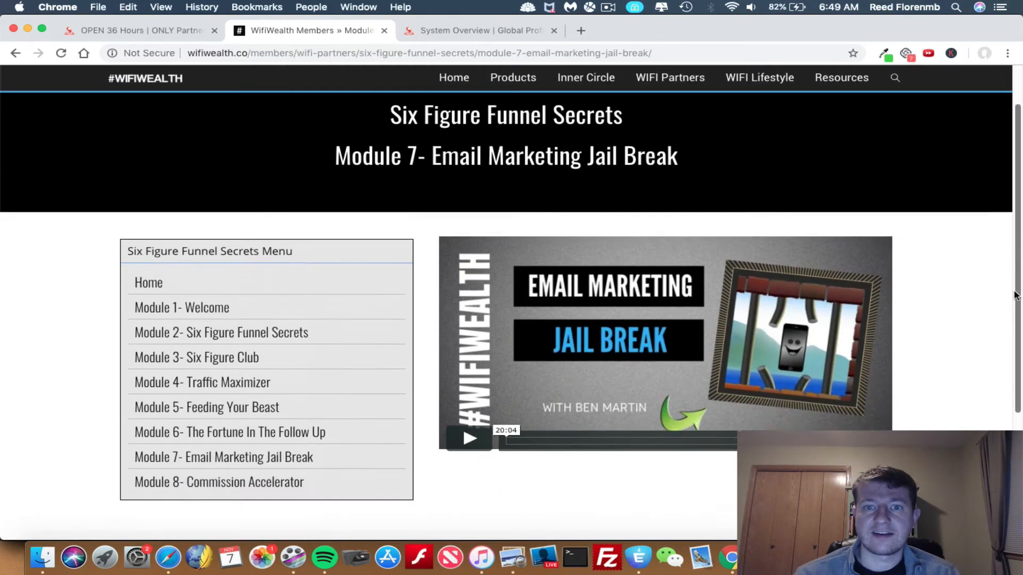
scroll("down", 3)
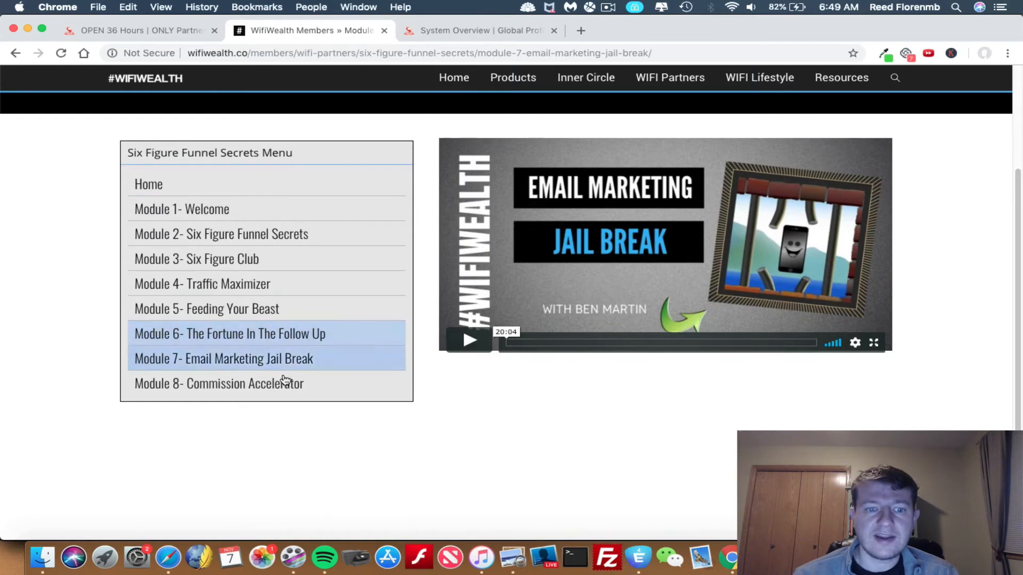
left_click(219, 383)
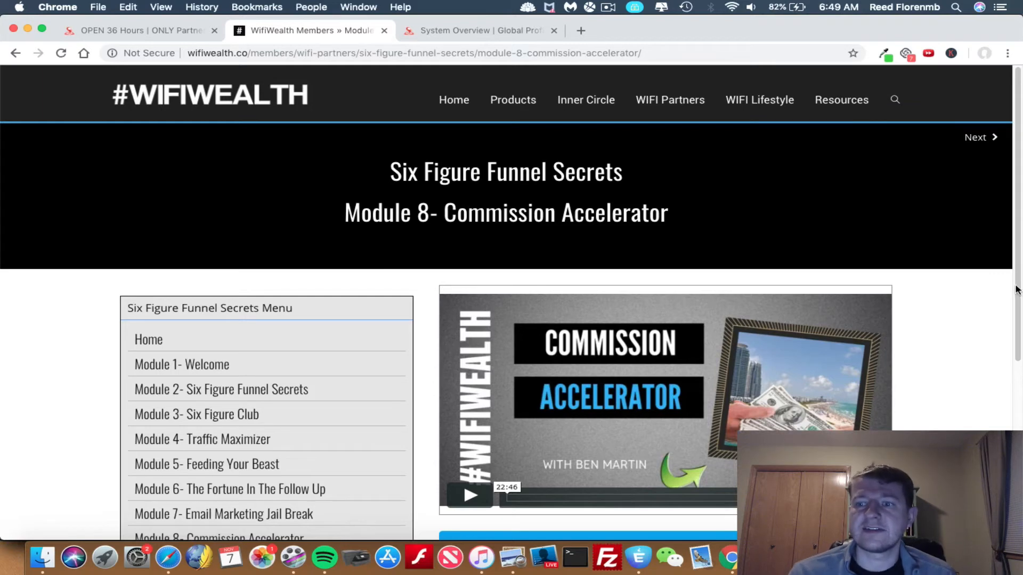
Step: Watch the Commission Accelerator video to about 2:12 and pause it
scroll("down", 3)
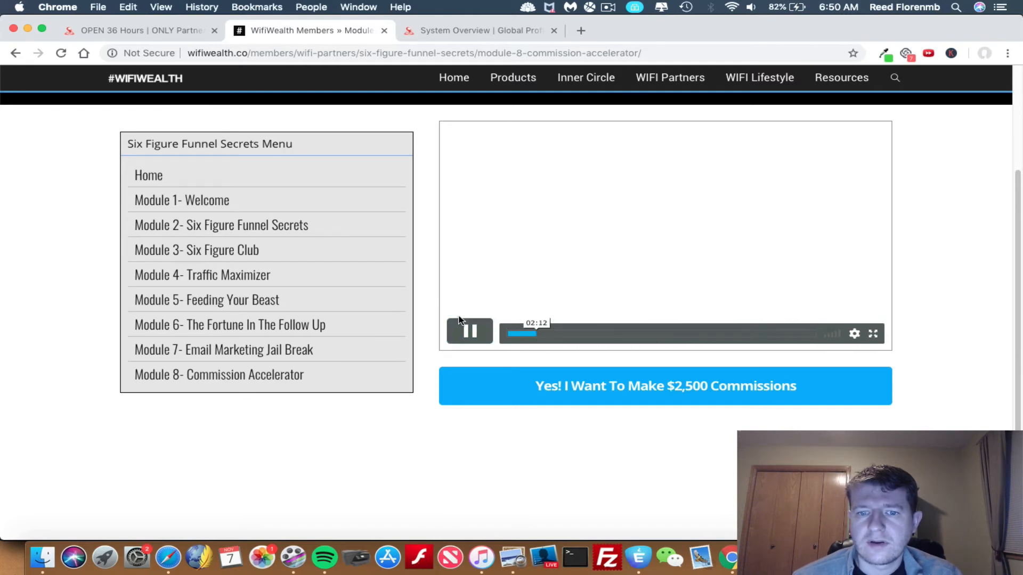
left_click(469, 331)
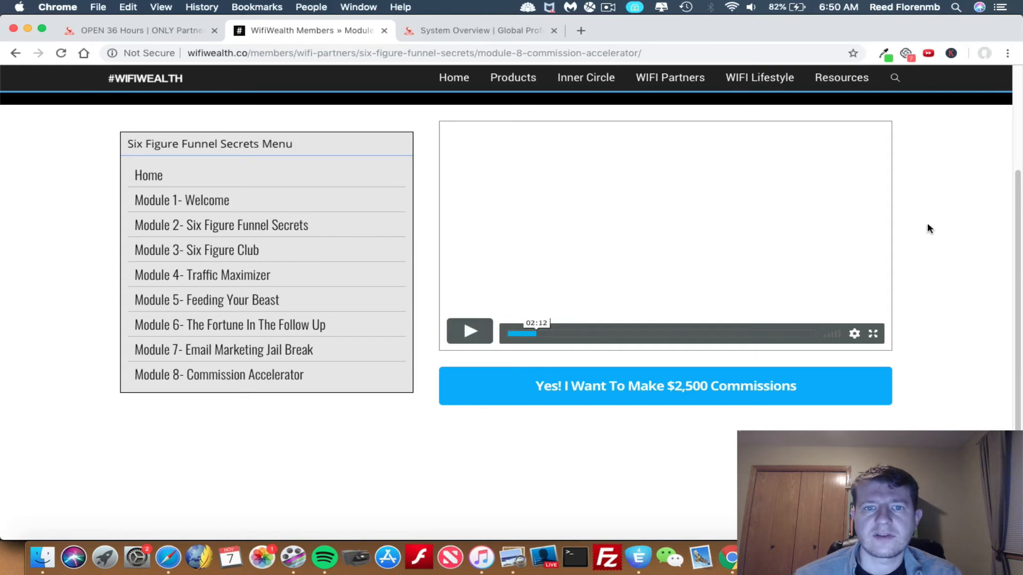
mouse_move(829, 289)
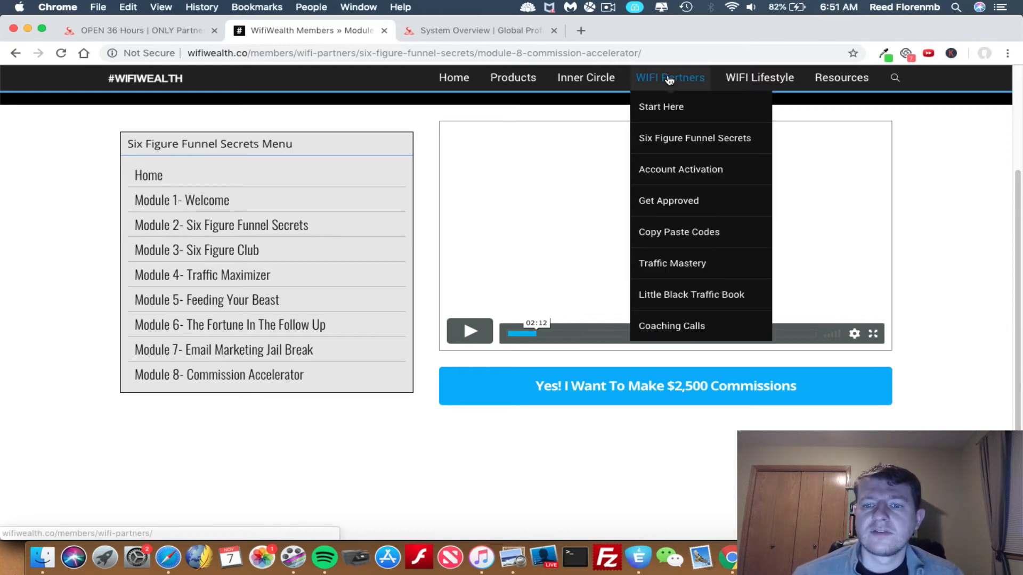
mouse_move(680, 169)
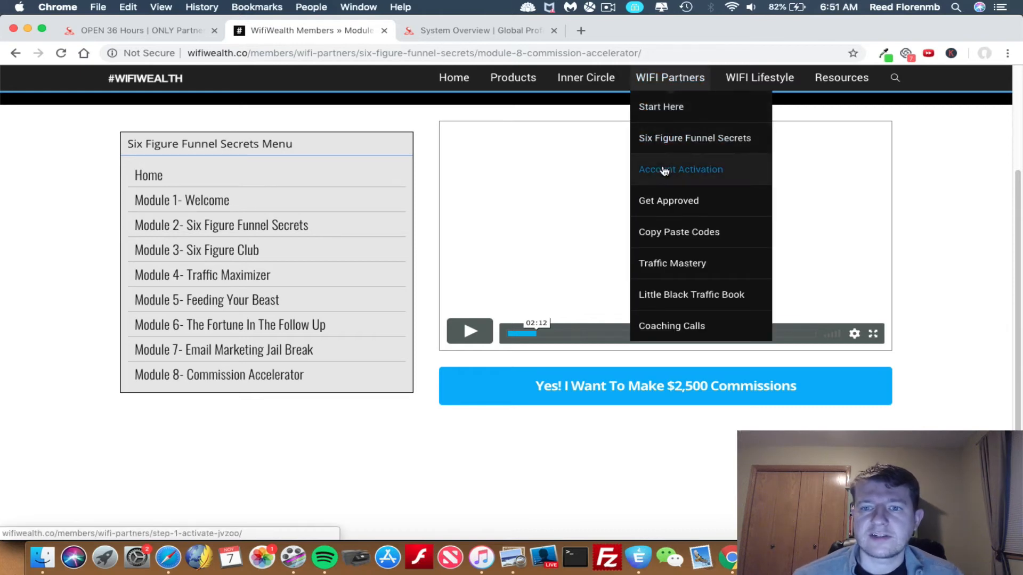
Step: View the Step 1 Activate JVzoo lesson, then head to the Get Approved page
left_click(680, 169)
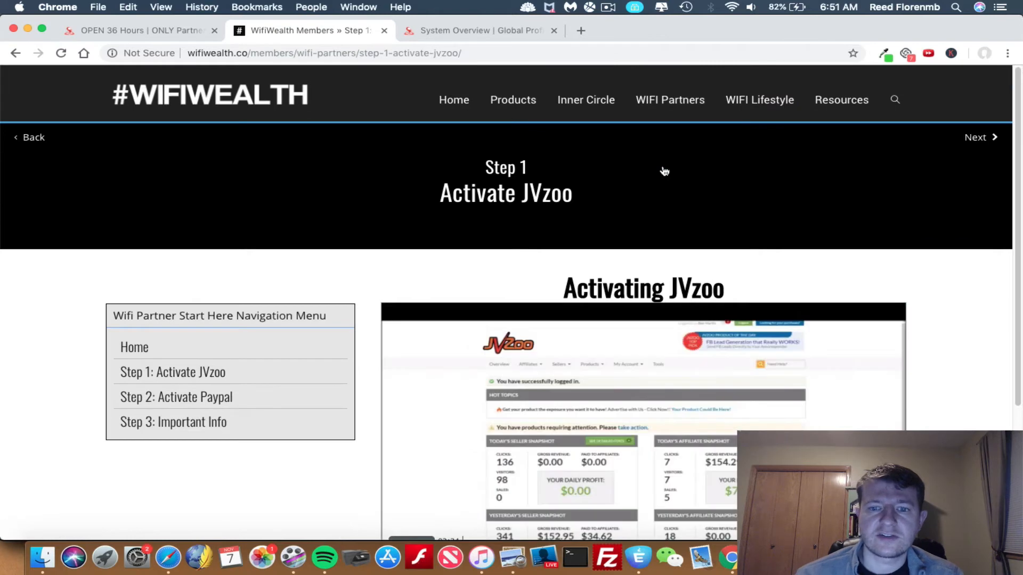
scroll("down", 3)
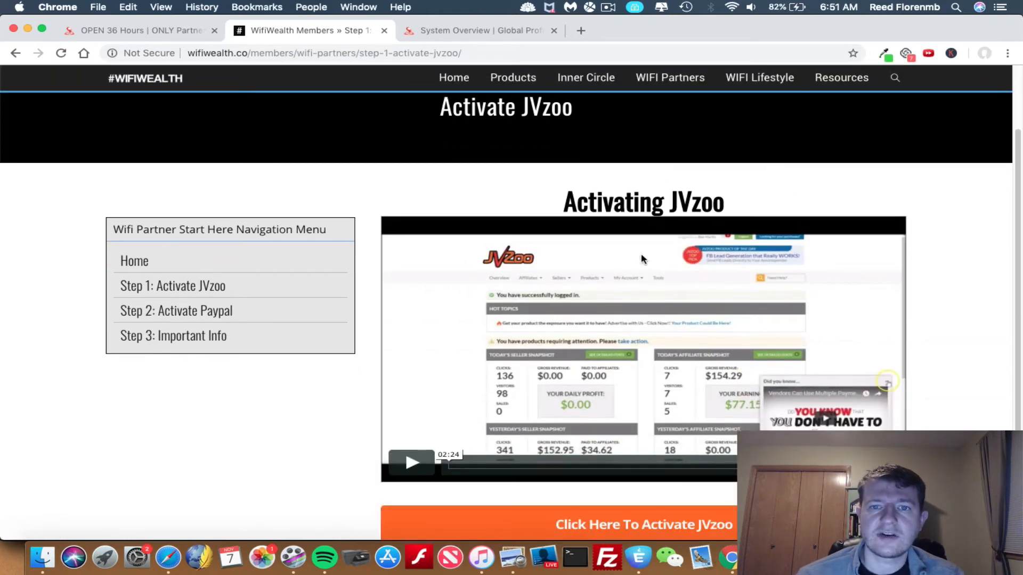
mouse_move(747, 268)
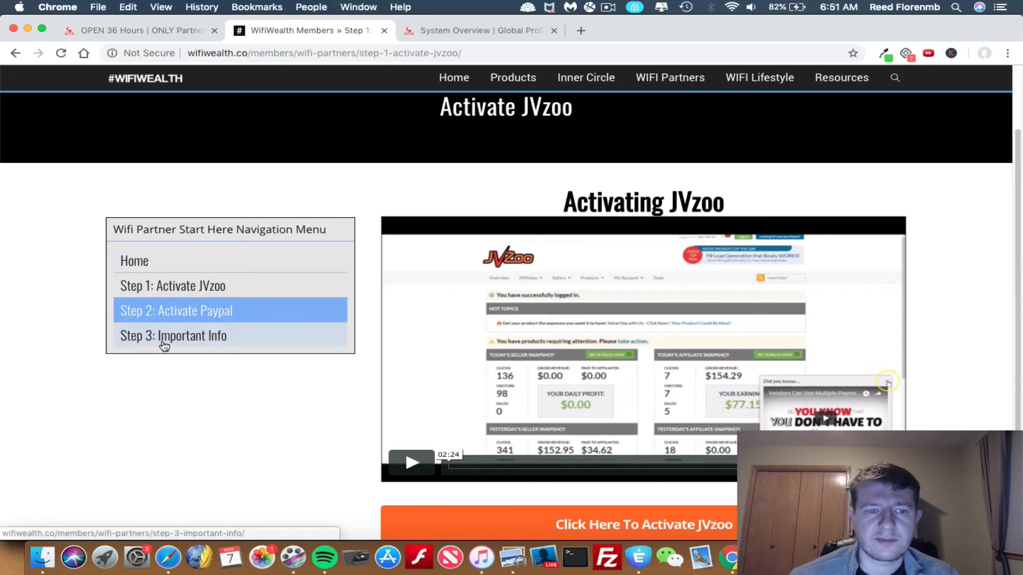
mouse_move(696, 137)
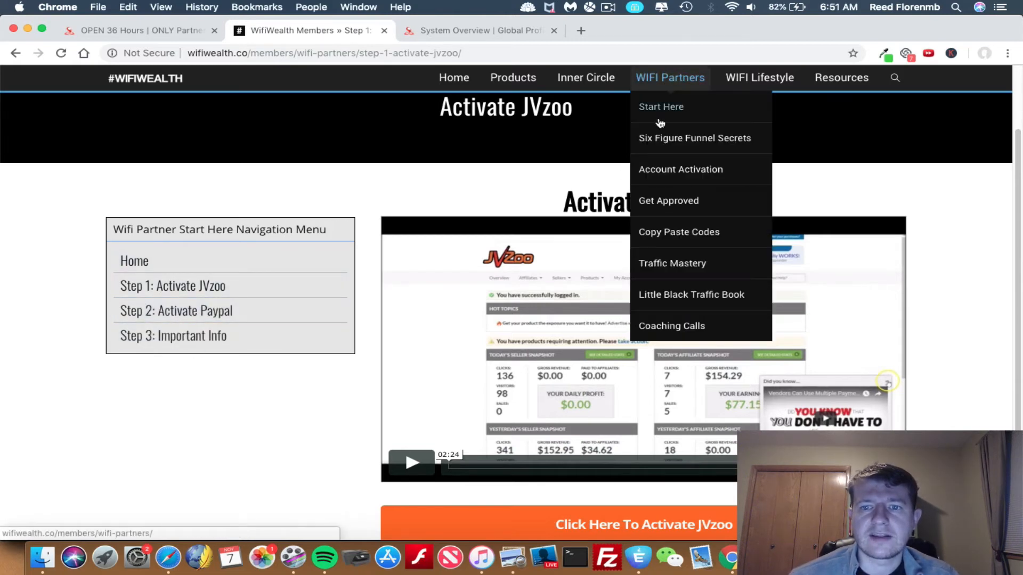
left_click(668, 201)
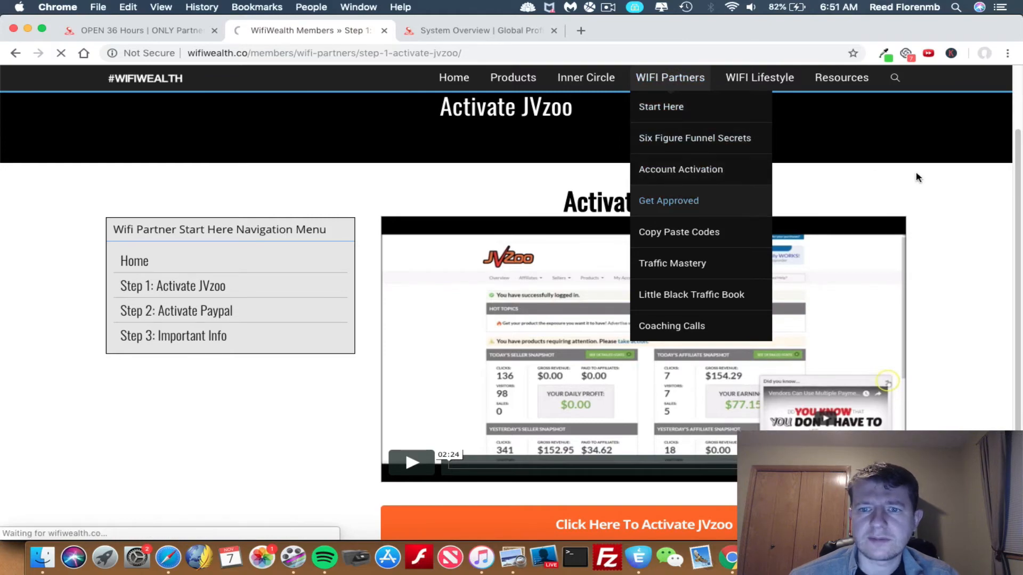
Step: Browse the eight Your Offers tiles, including 1 Cent Cash Machine, then reopen the WIFI Partners menu
left_click(668, 200)
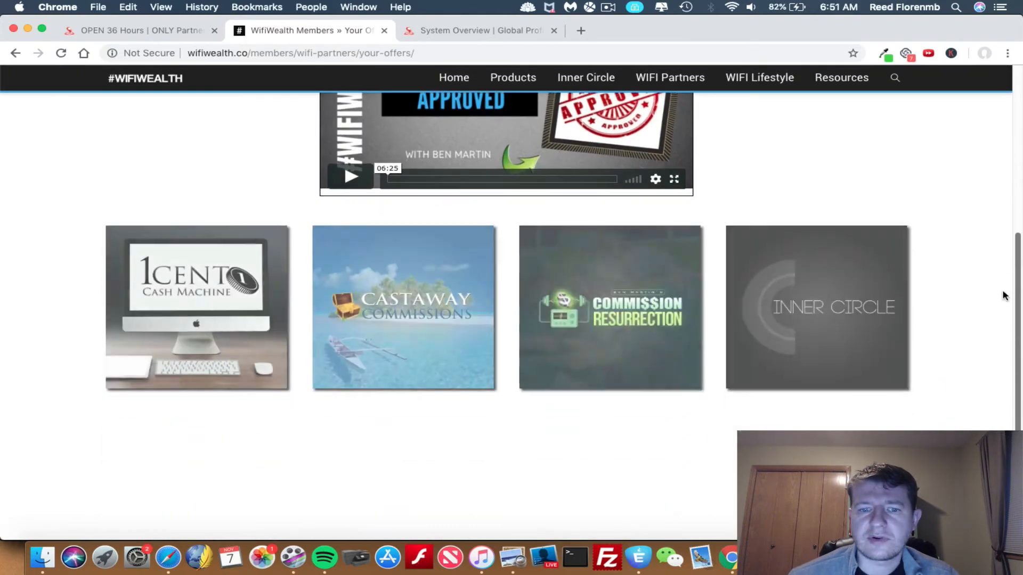
scroll("down", 3)
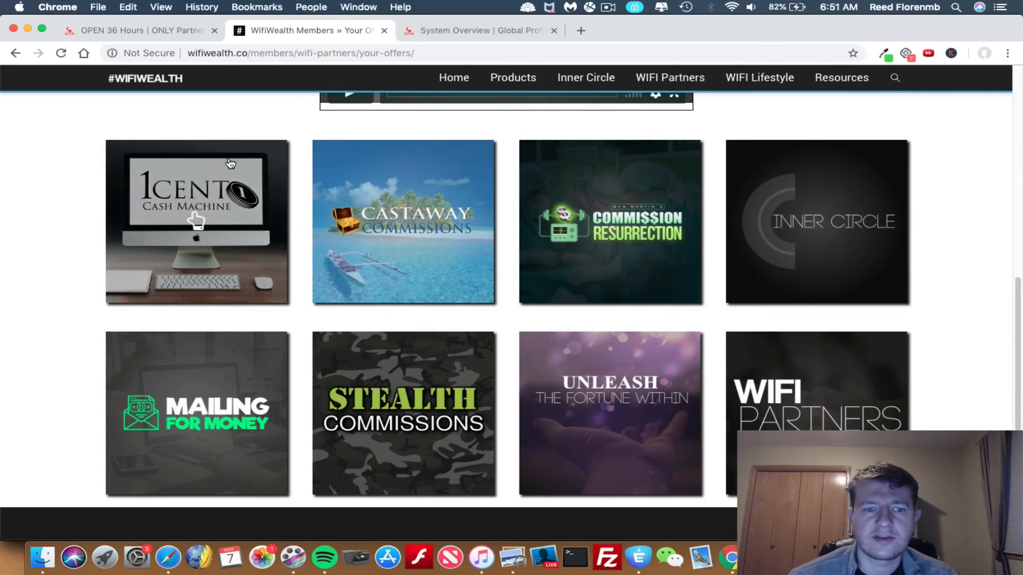
mouse_move(459, 257)
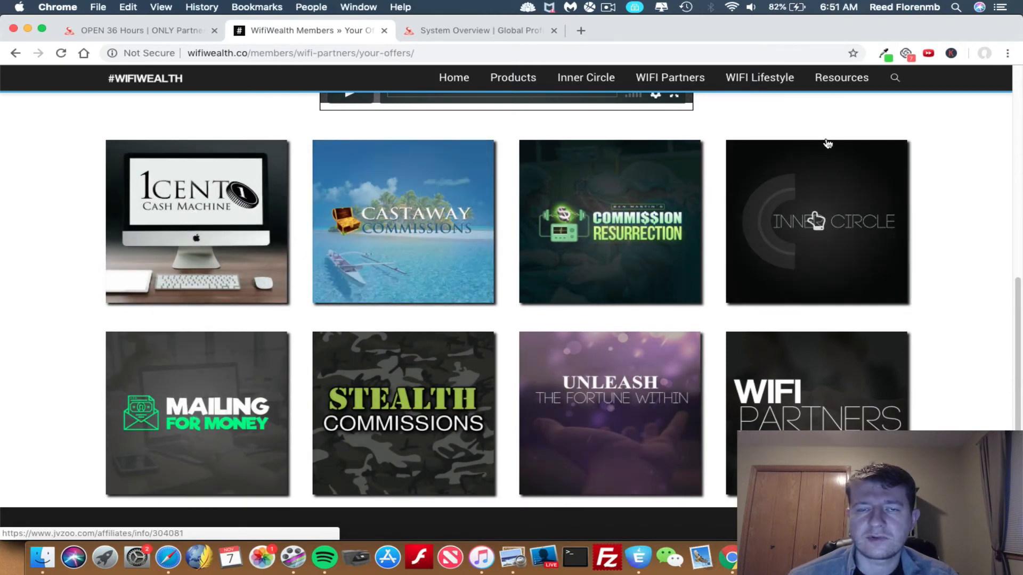
mouse_move(946, 223)
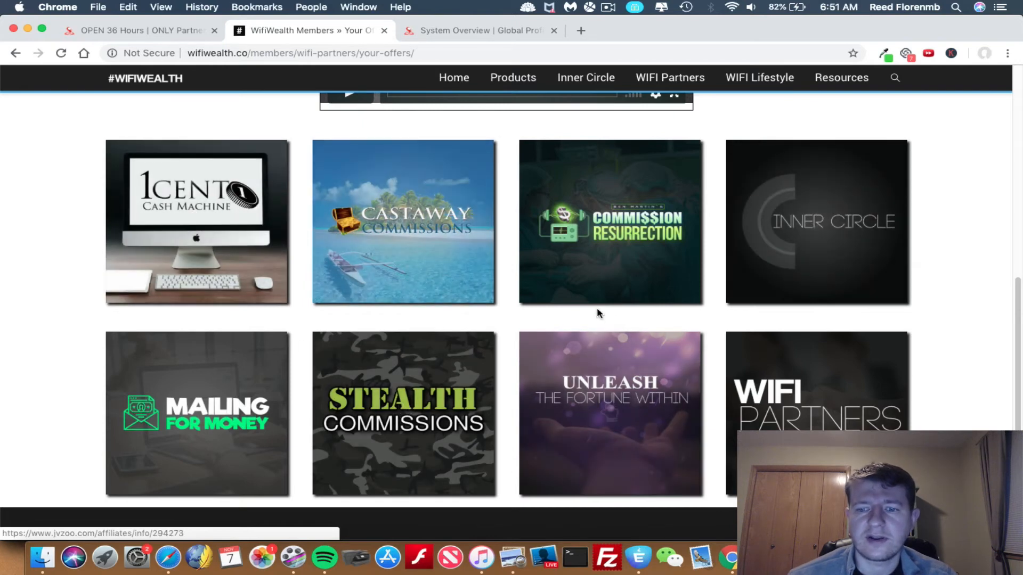
mouse_move(817, 411)
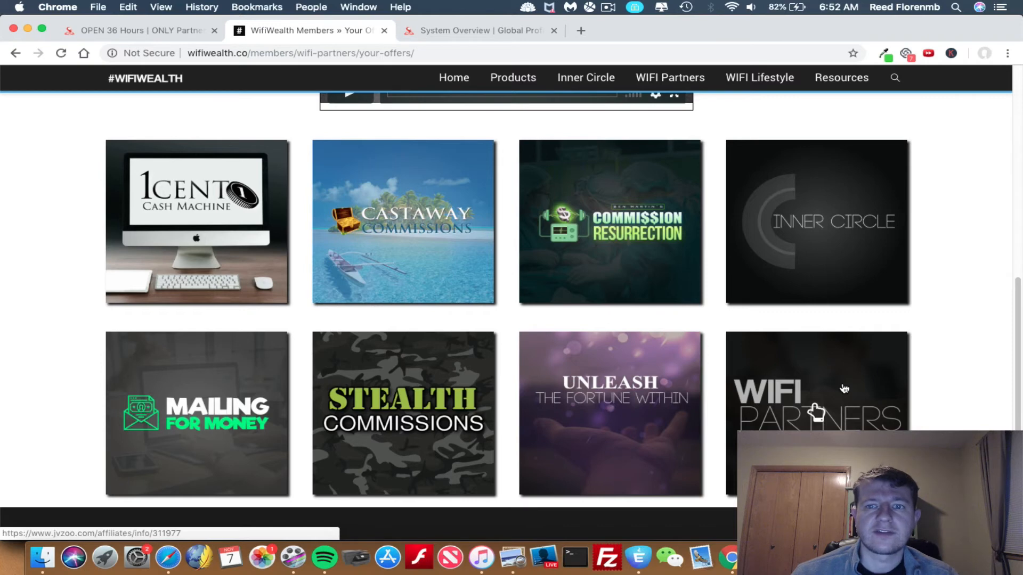
mouse_move(826, 386)
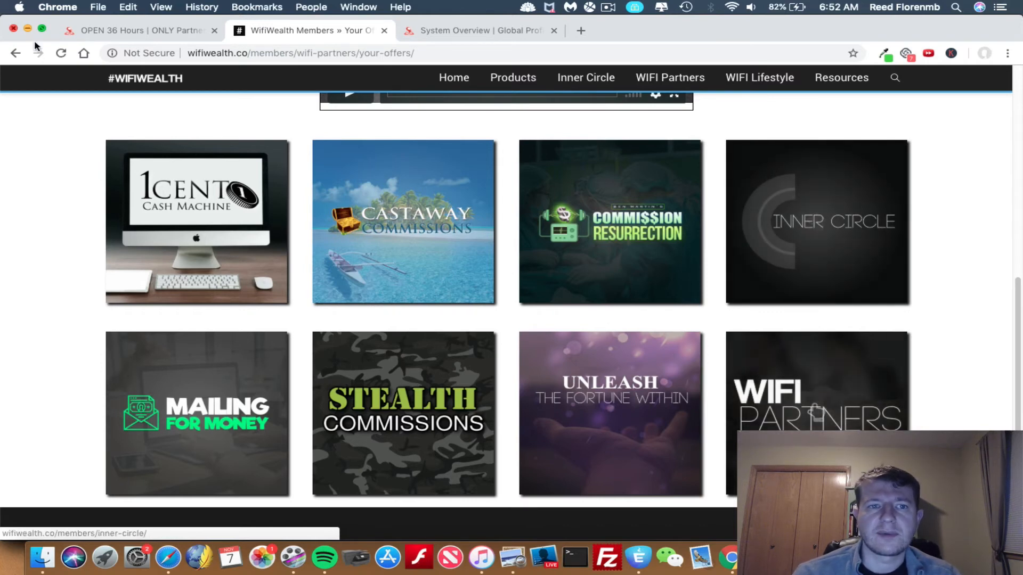
mouse_move(906, 145)
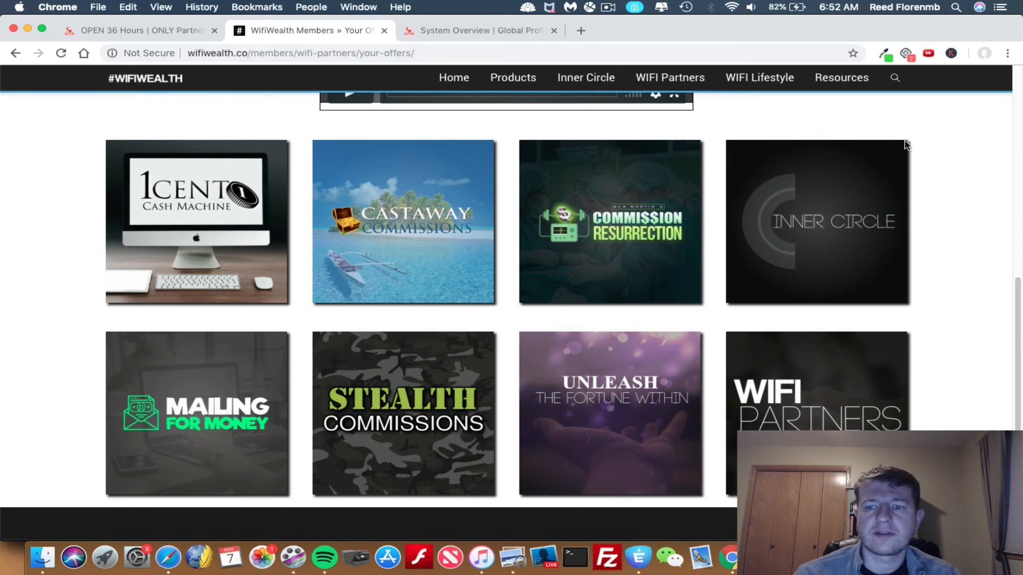
left_click(669, 77)
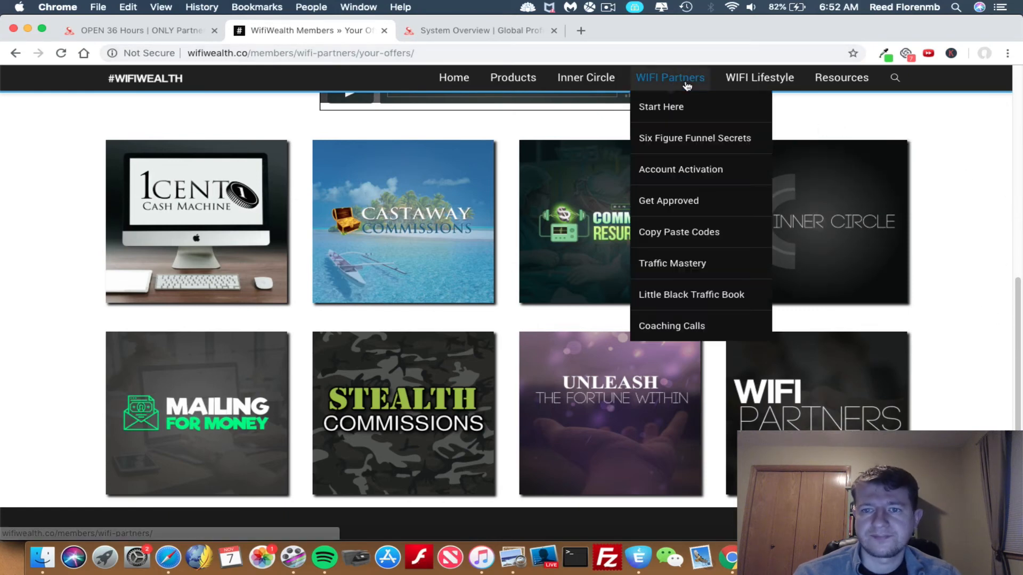
mouse_move(678, 231)
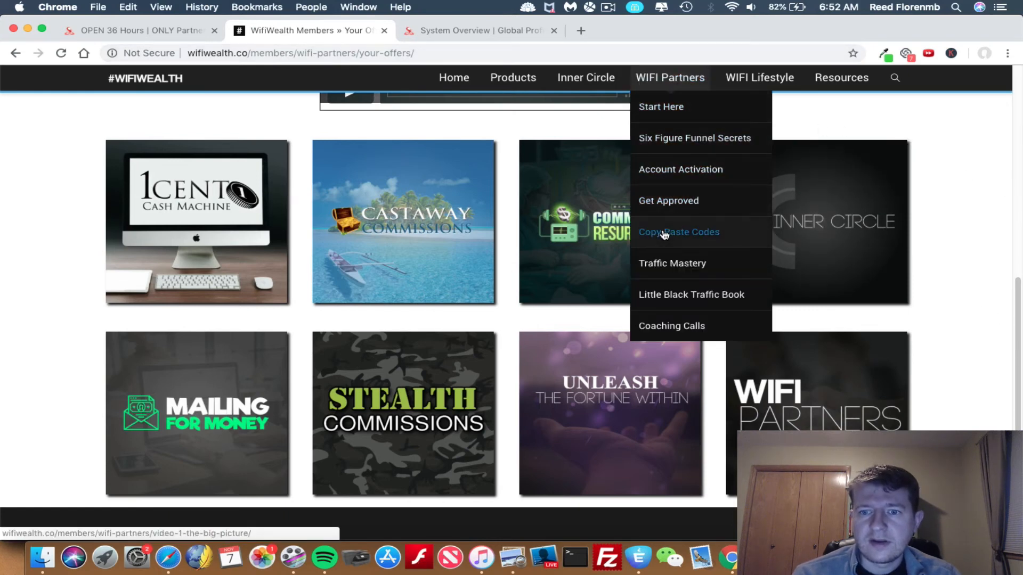
Step: Open the Copy Paste Codes lessons, starting with the Big Picture video
left_click(678, 232)
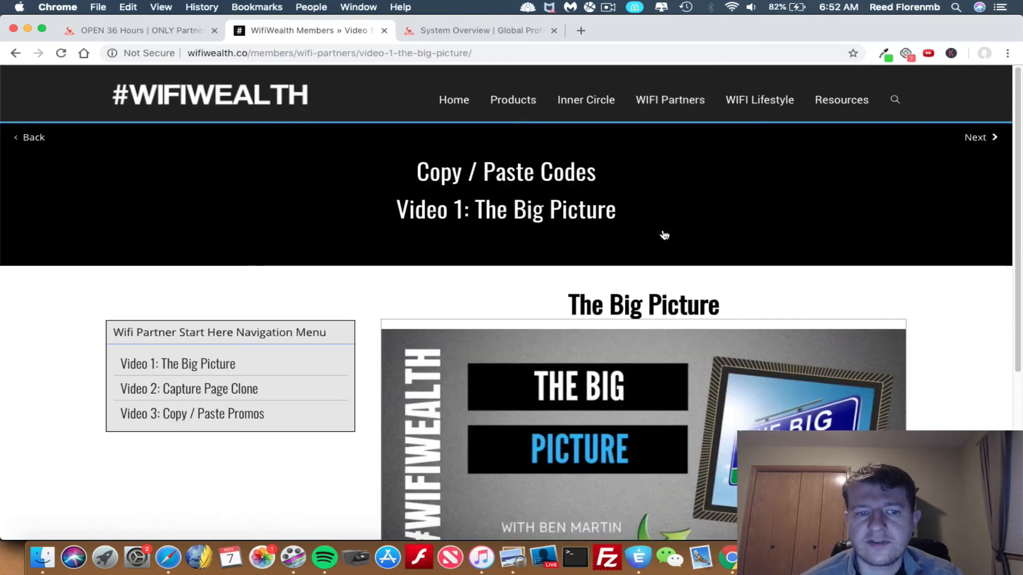
scroll("down", 3)
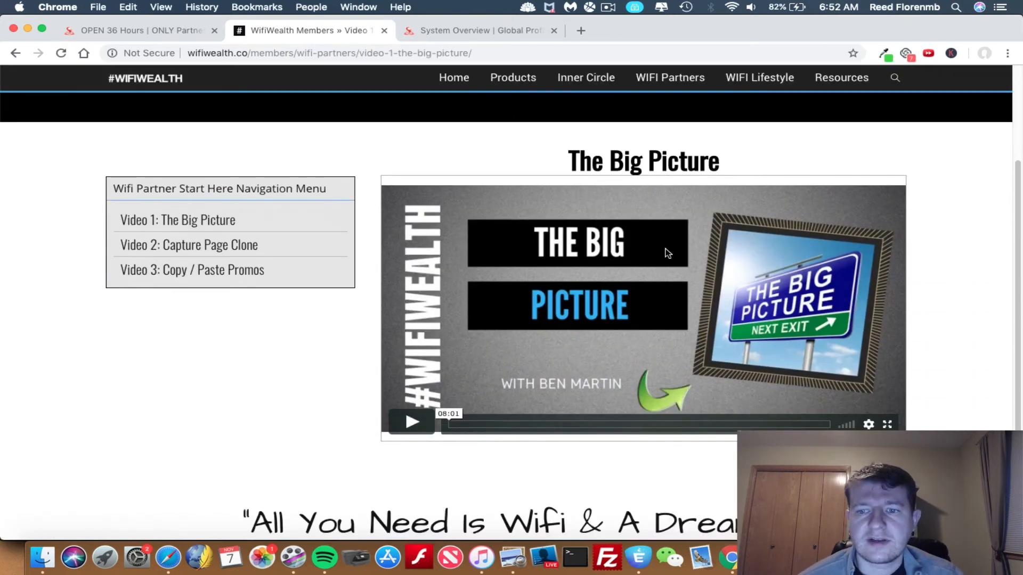
mouse_move(794, 338)
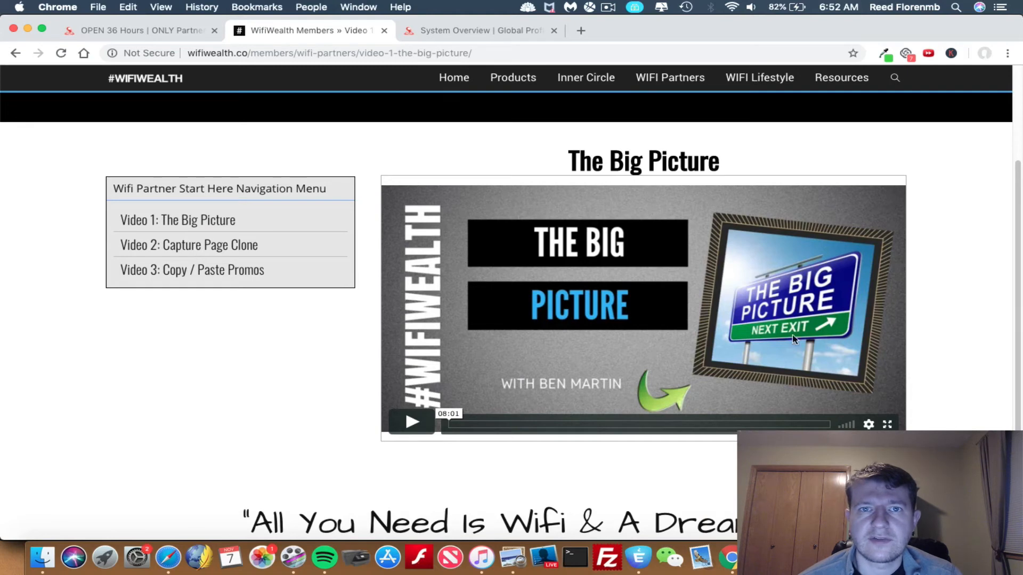
mouse_move(621, 209)
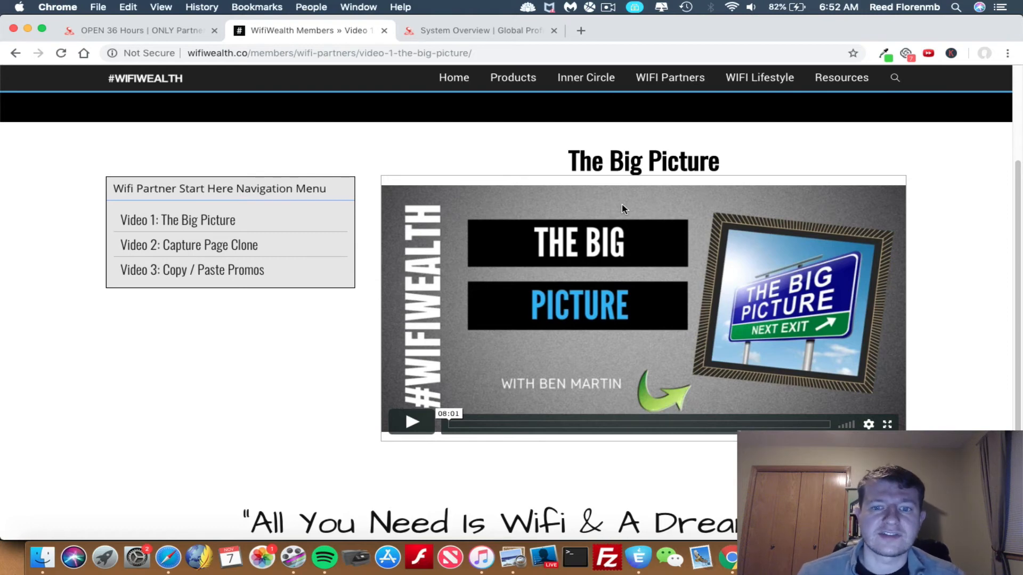
Step: Move through Video 2: Capture Page Clone to Video 3: Copy / Paste Promos
left_click(188, 245)
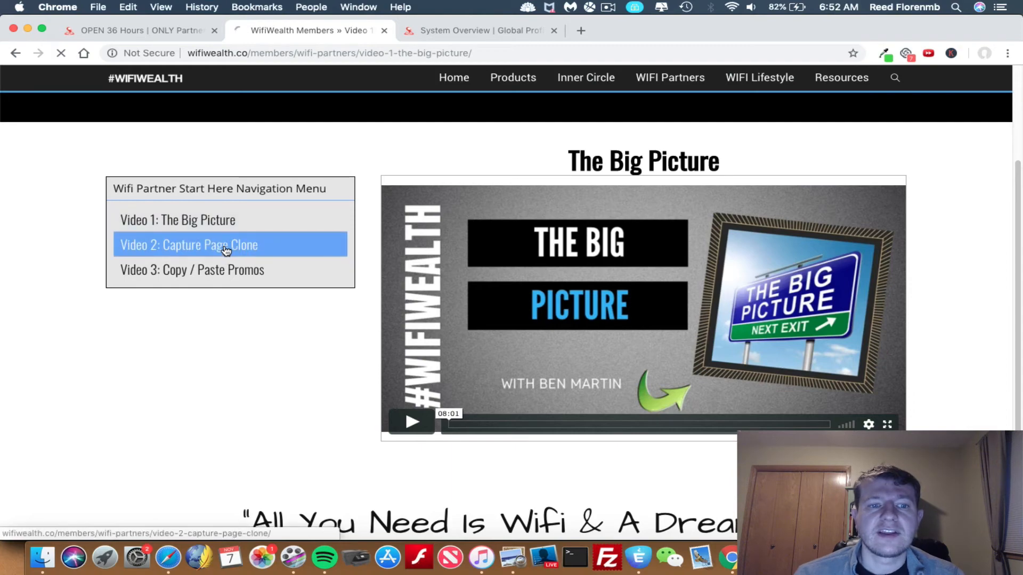
left_click(189, 245)
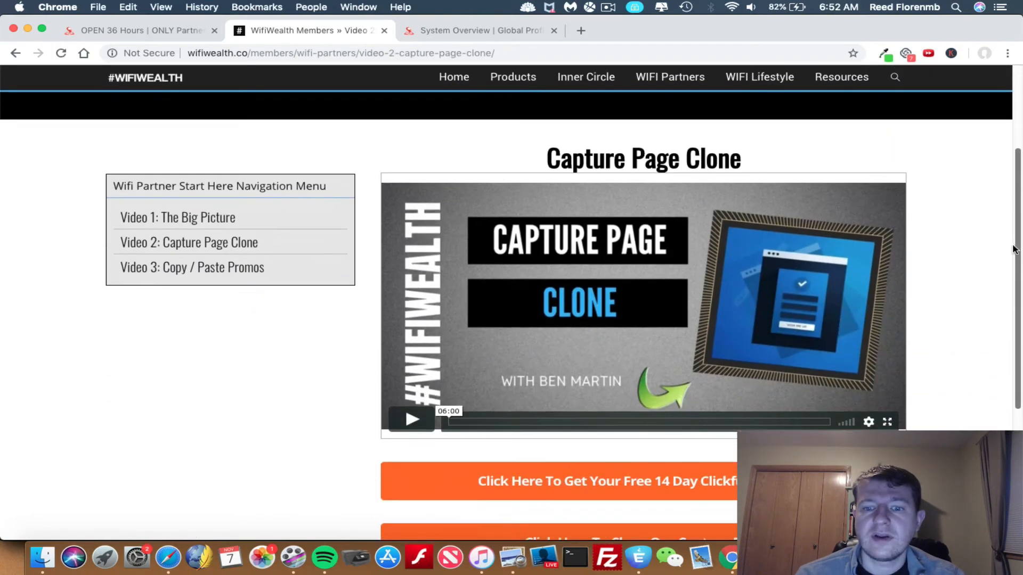
scroll("down", 3)
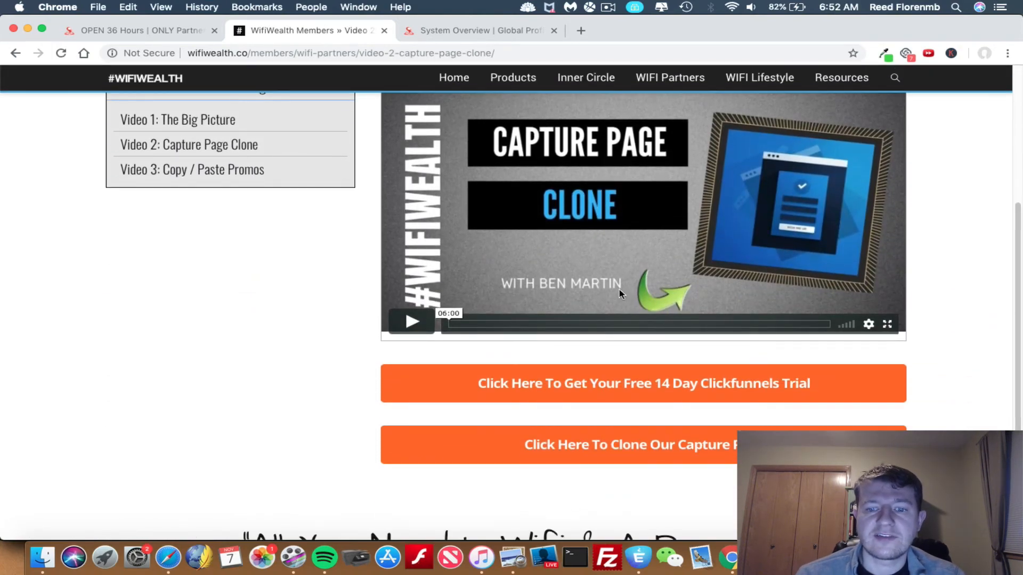
mouse_move(705, 304)
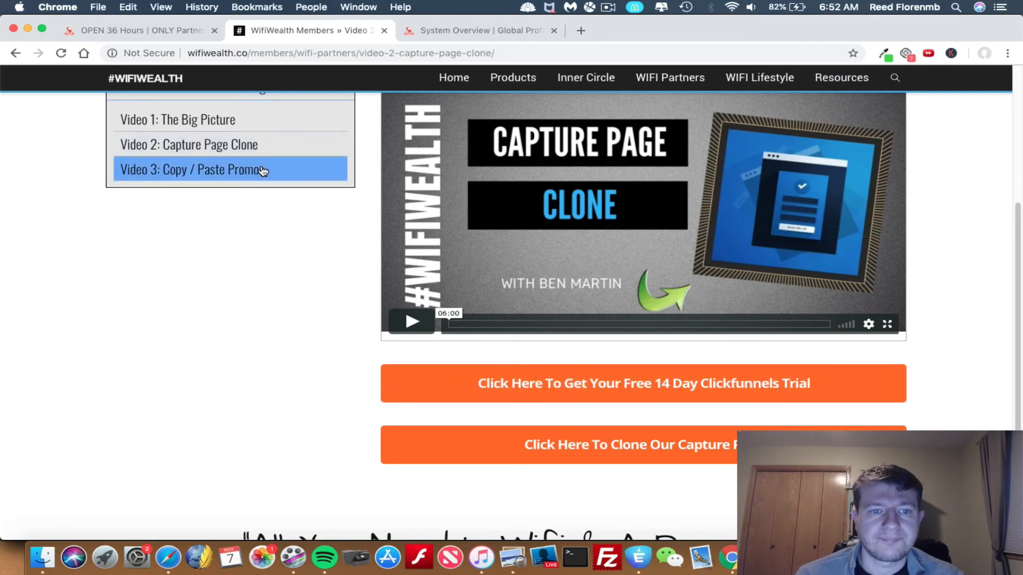
left_click(191, 169)
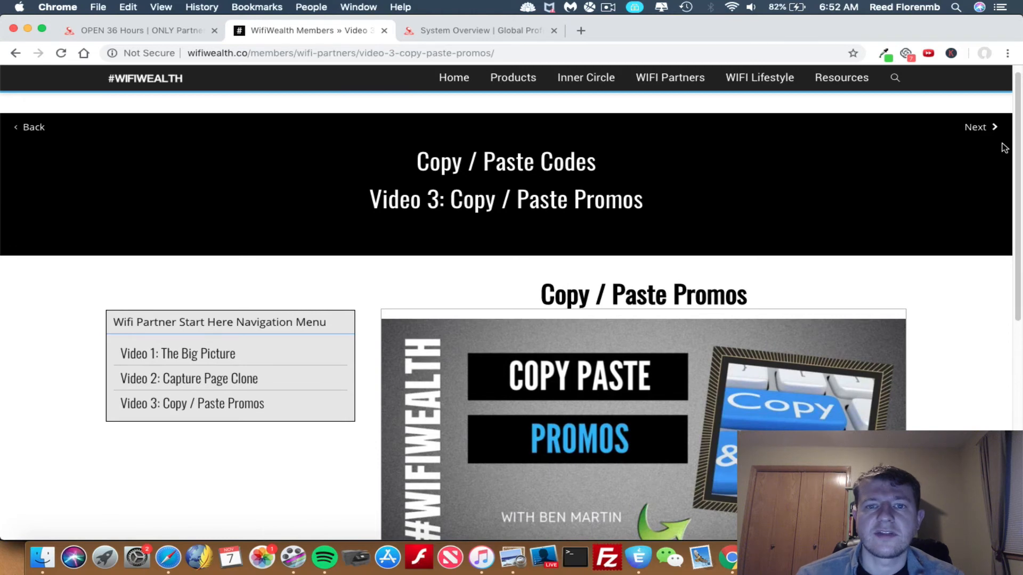
left_click(579, 30)
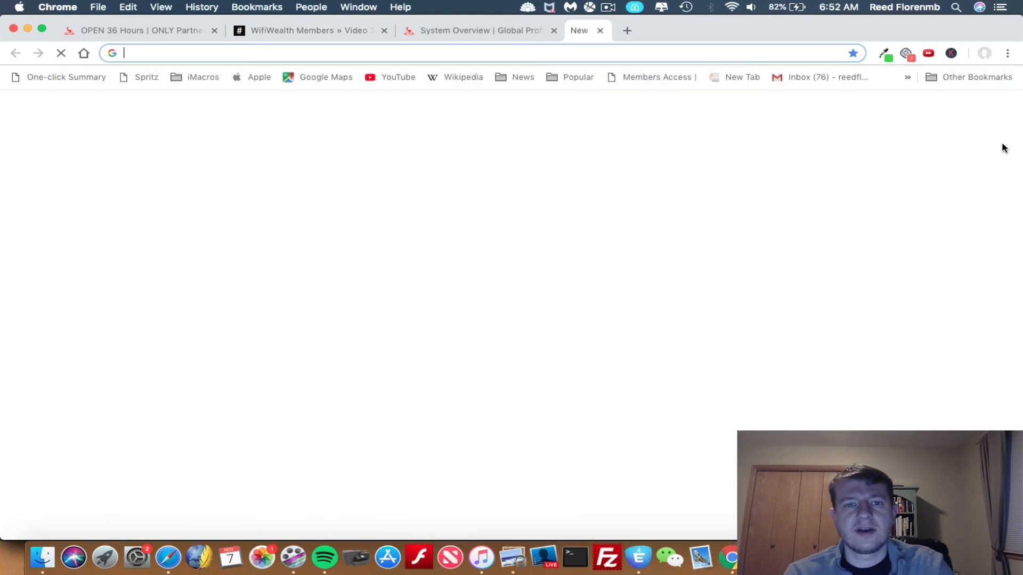
type("https://www.aweber.com/users/")
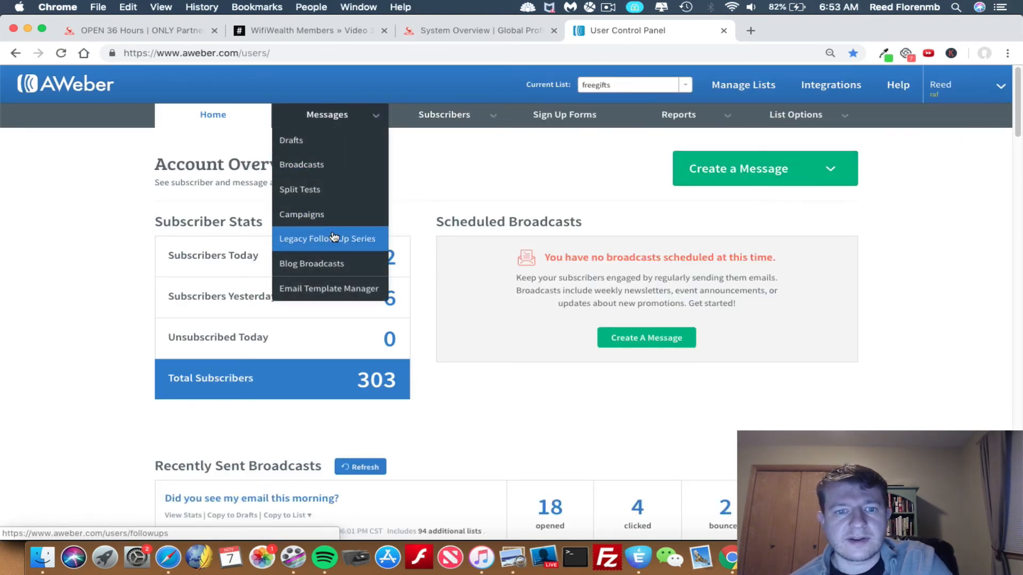
Step: Review the freegifts list's Legacy Follow Up Series emails and their open rates
left_click(328, 238)
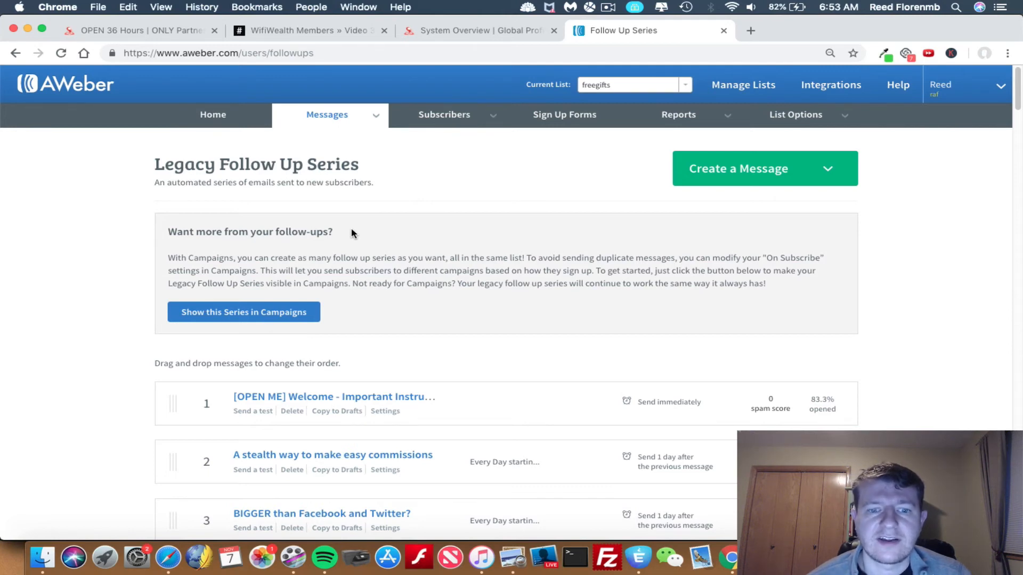
mouse_move(564, 370)
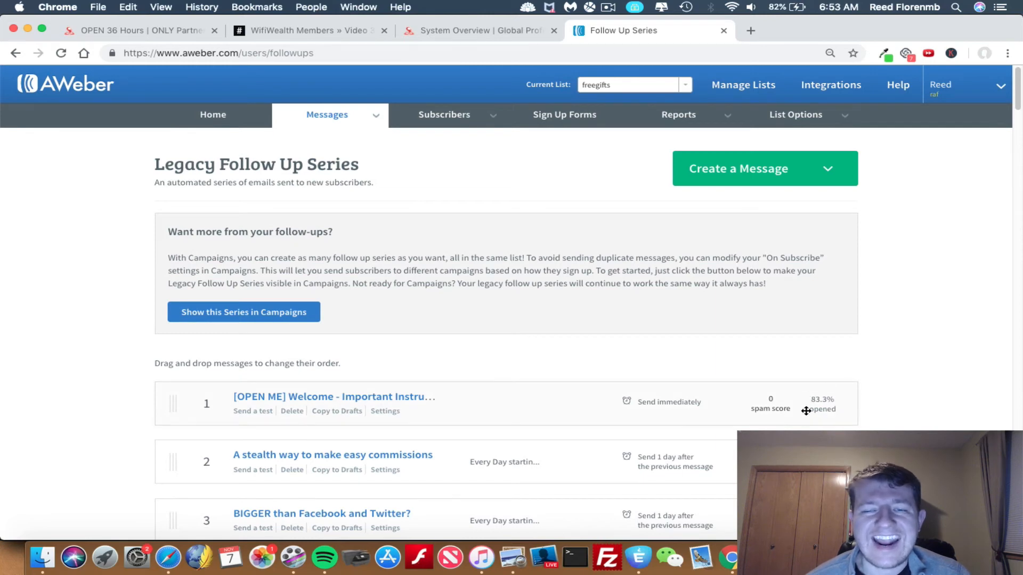
mouse_move(828, 411)
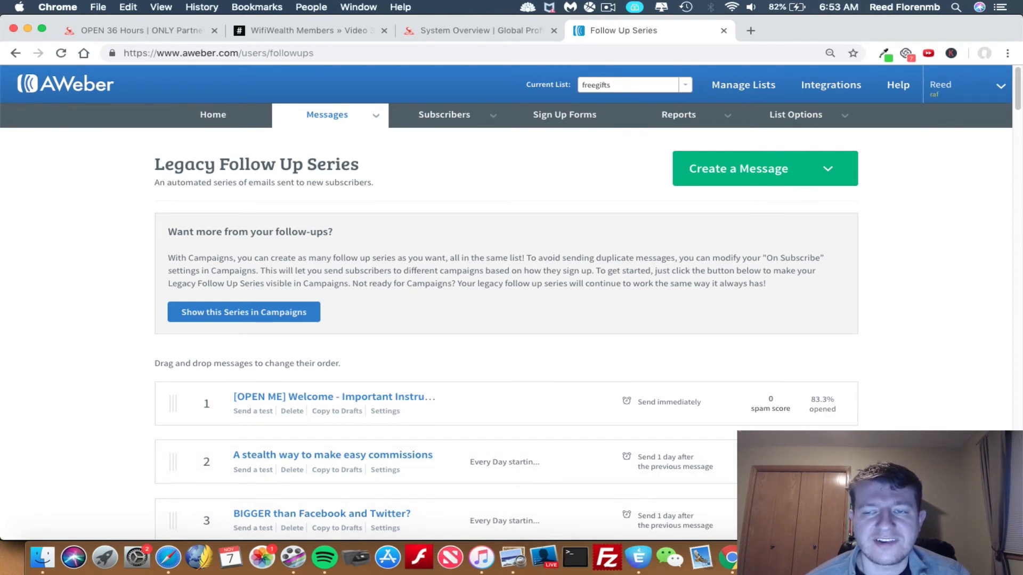
scroll("down", 3)
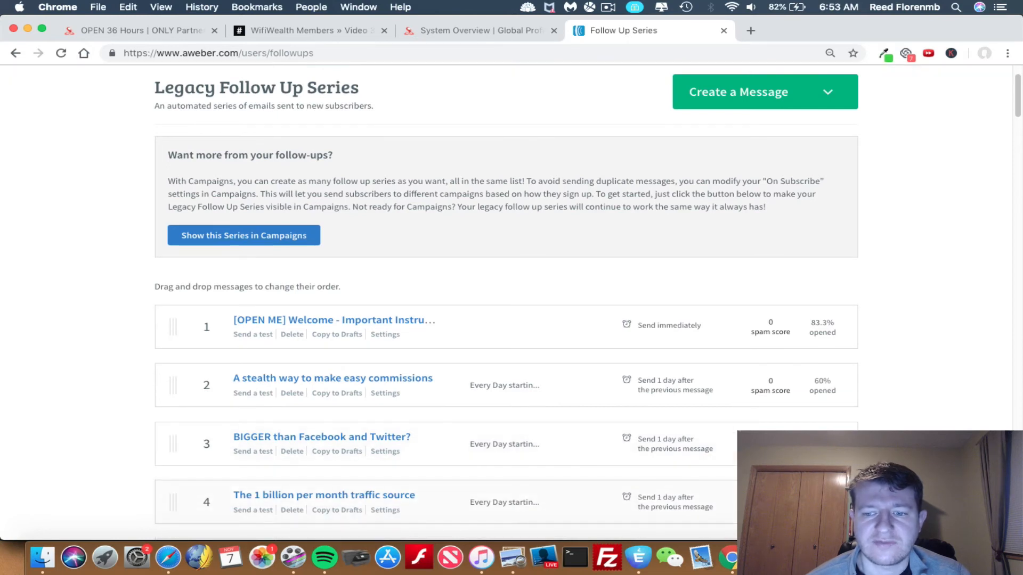
scroll("down", 3)
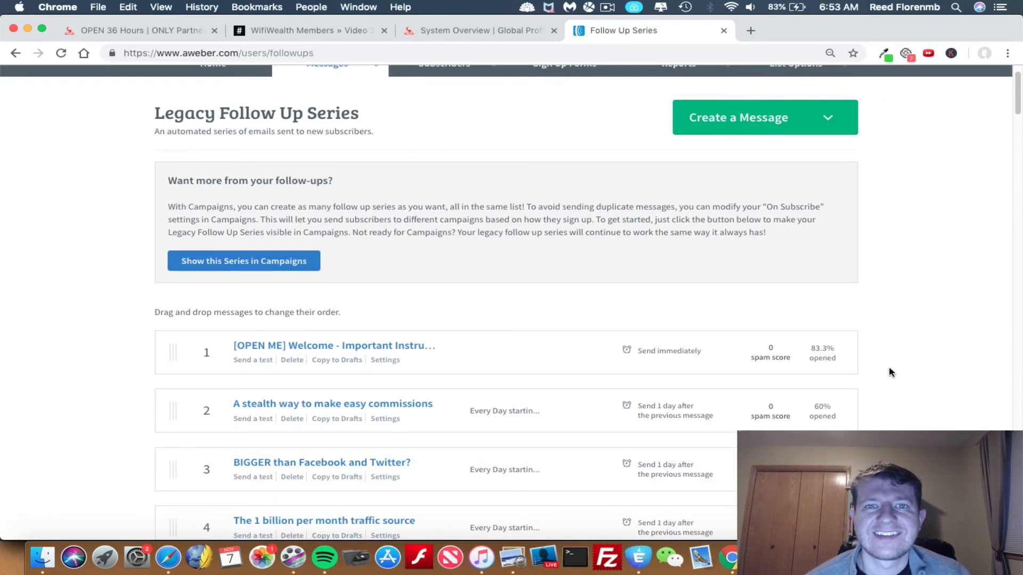
mouse_move(877, 369)
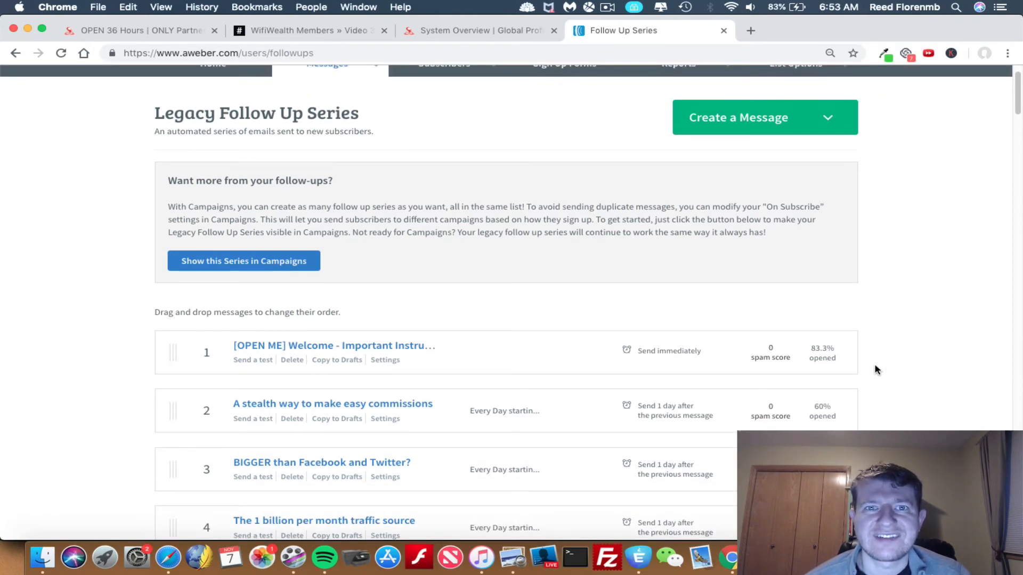
mouse_move(439, 30)
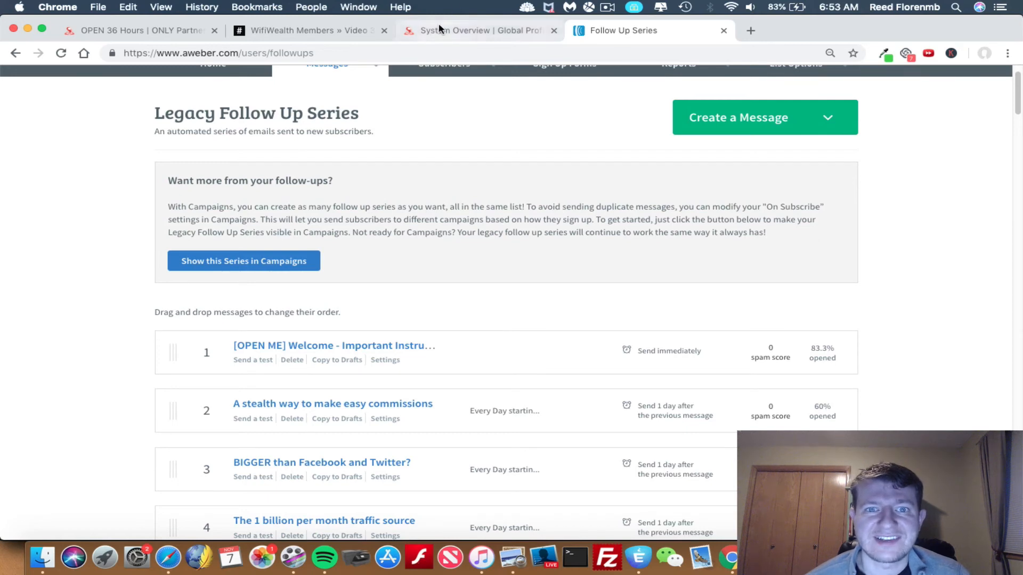
Step: Back in WifiWealth Members, view Traffic Mastery's three modules, starting with Twitter Lead Machine
left_click(307, 30)
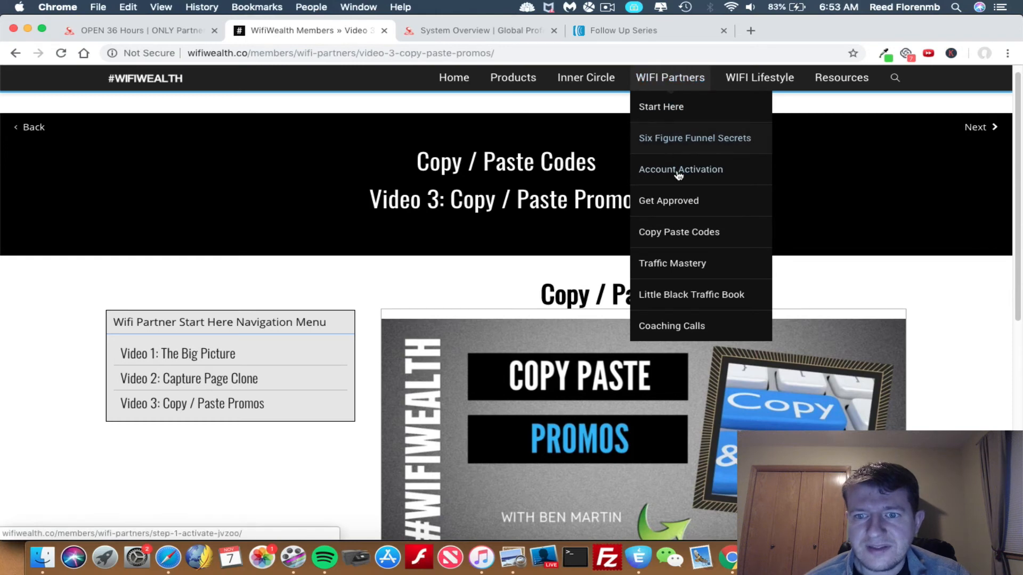
mouse_move(672, 263)
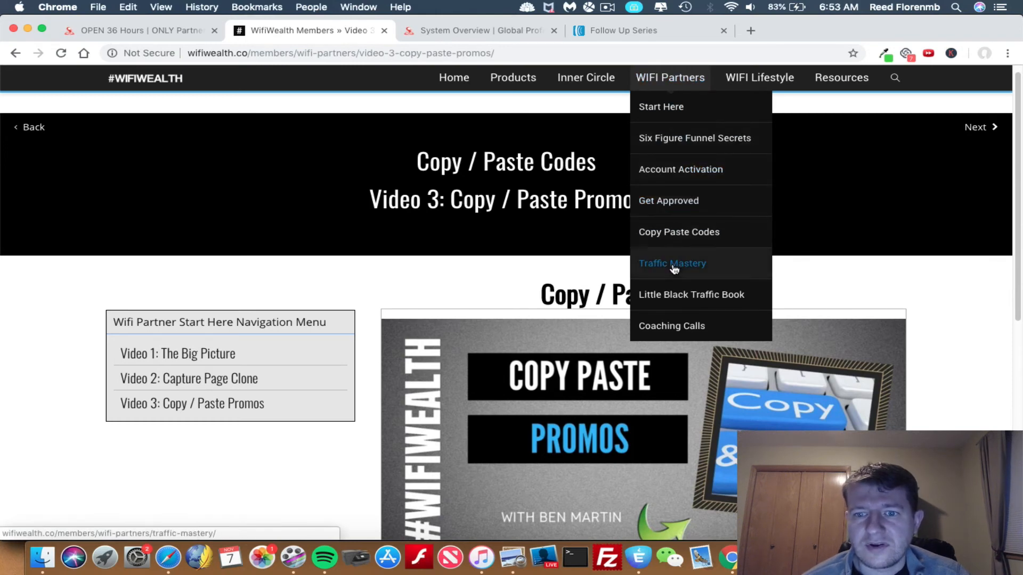
left_click(672, 263)
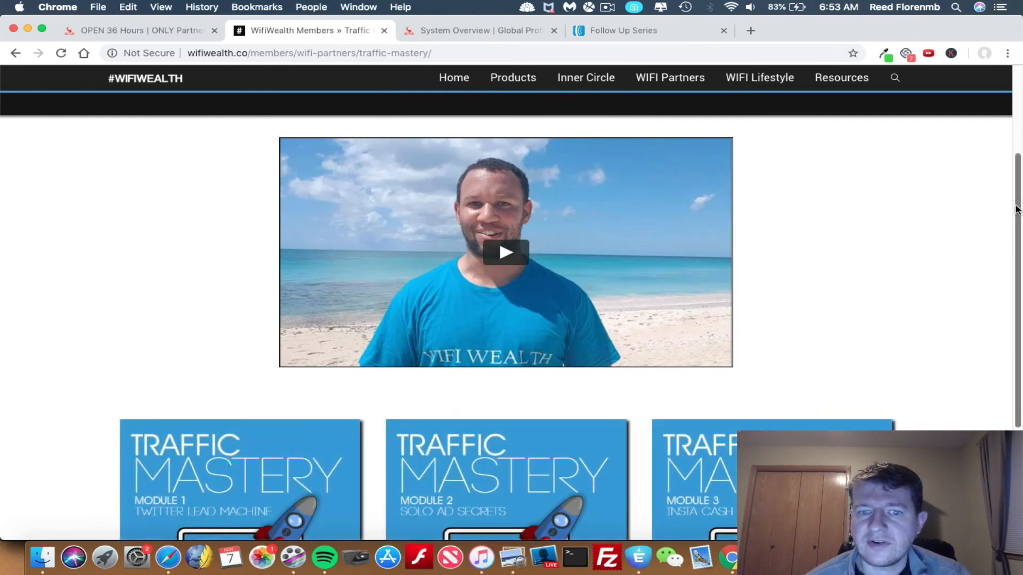
scroll("down", 3)
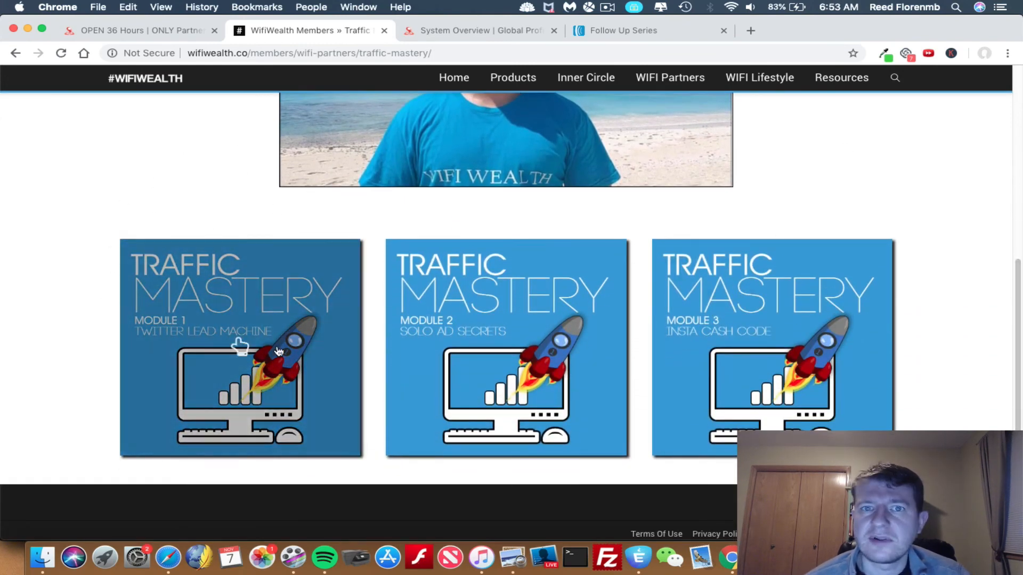
mouse_move(254, 318)
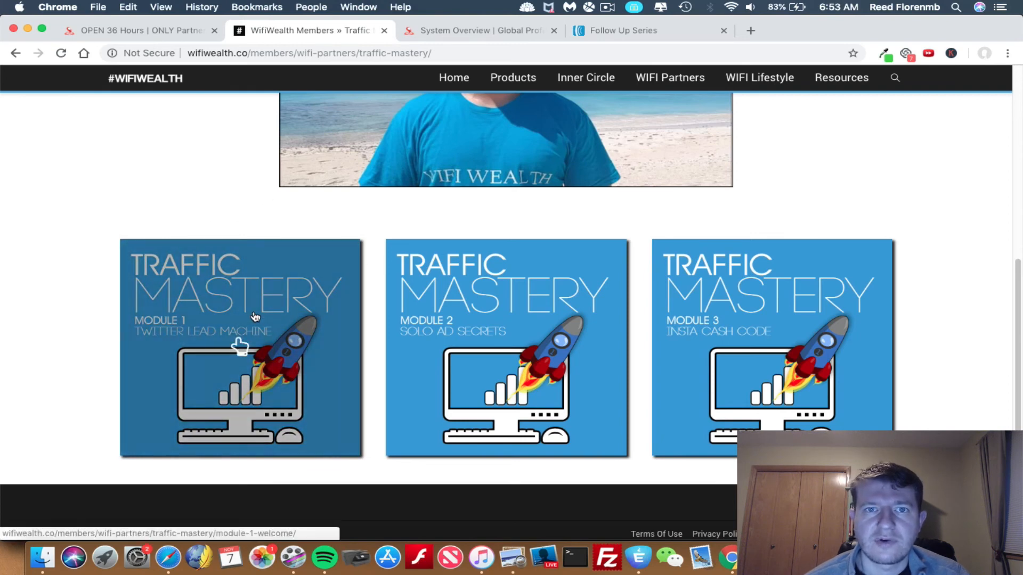
mouse_move(505, 310)
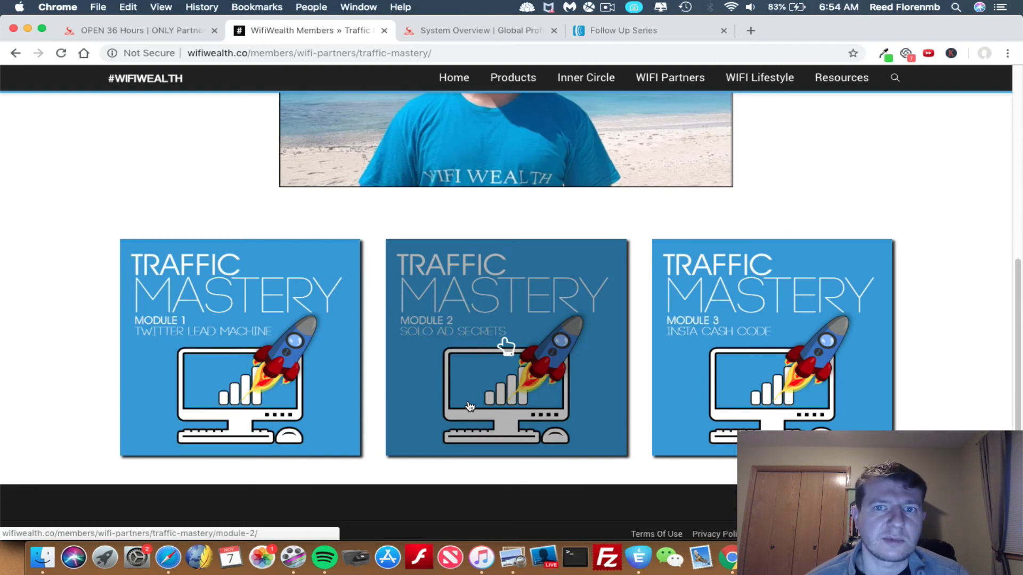
mouse_move(483, 401)
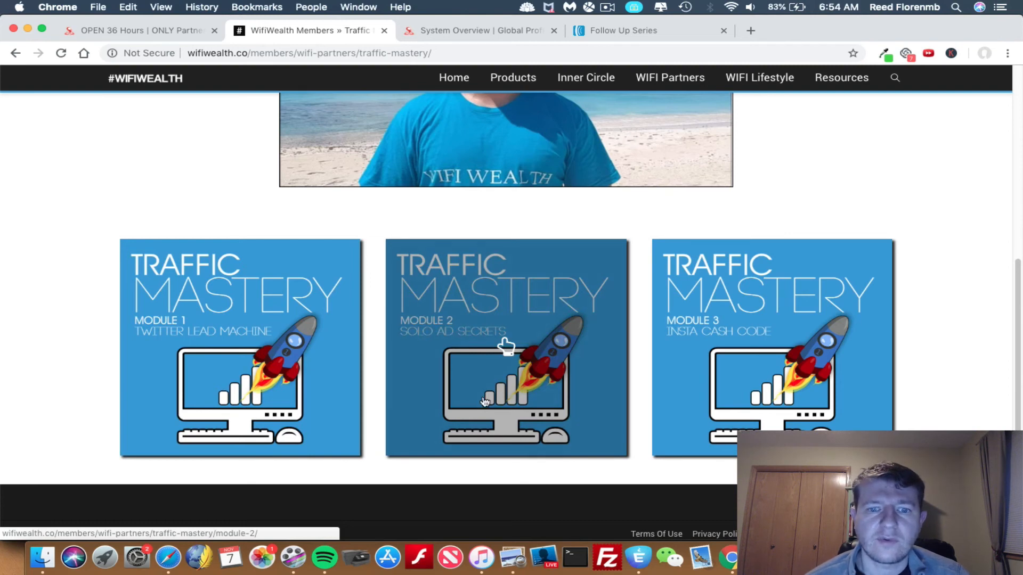
mouse_move(486, 357)
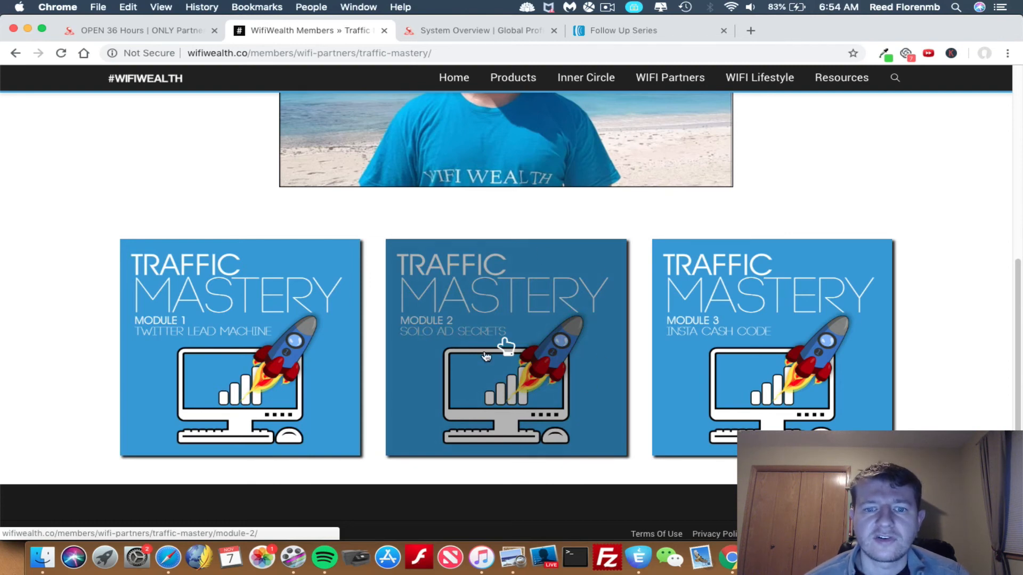
mouse_move(507, 363)
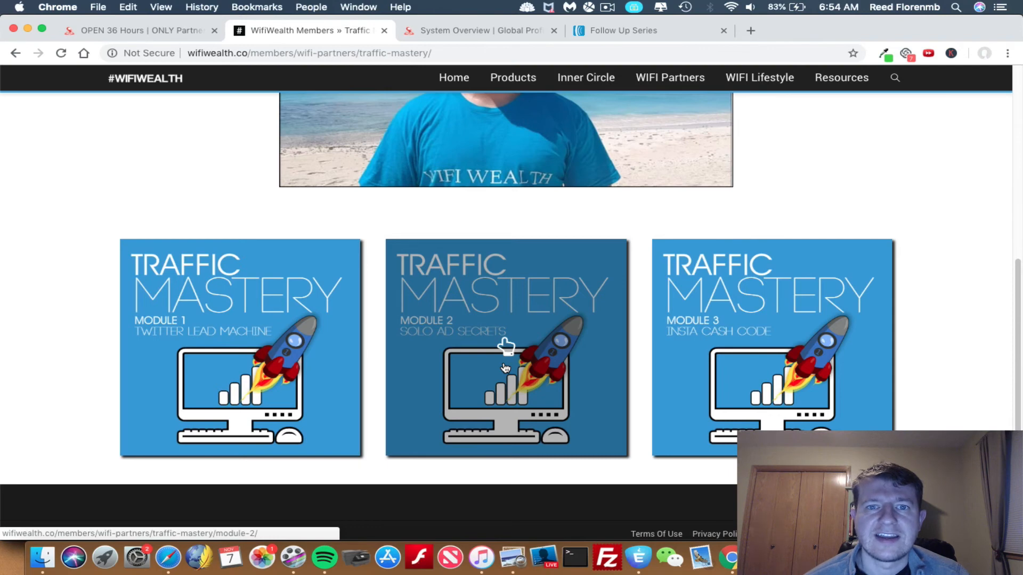
mouse_move(516, 363)
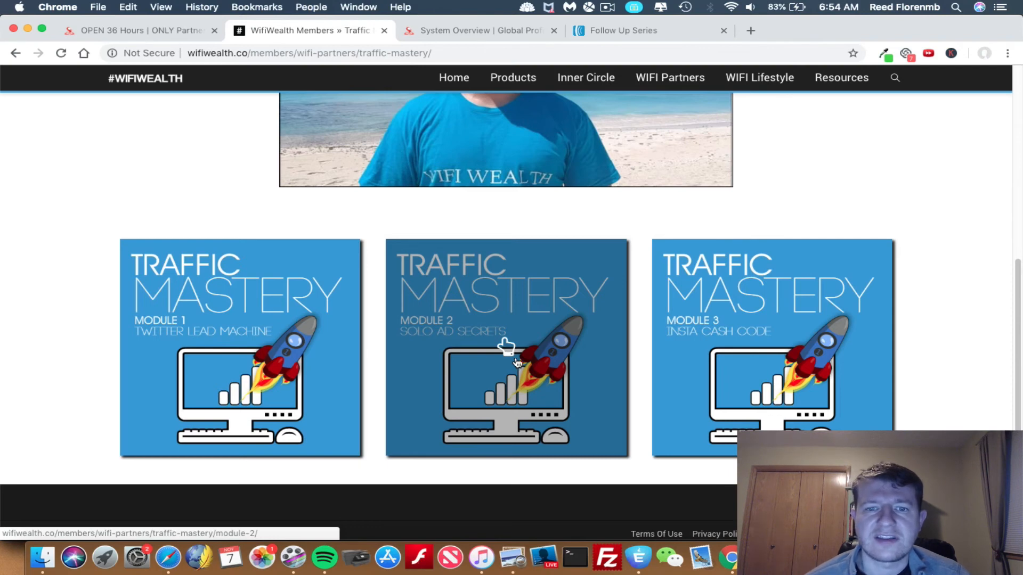
mouse_move(530, 337)
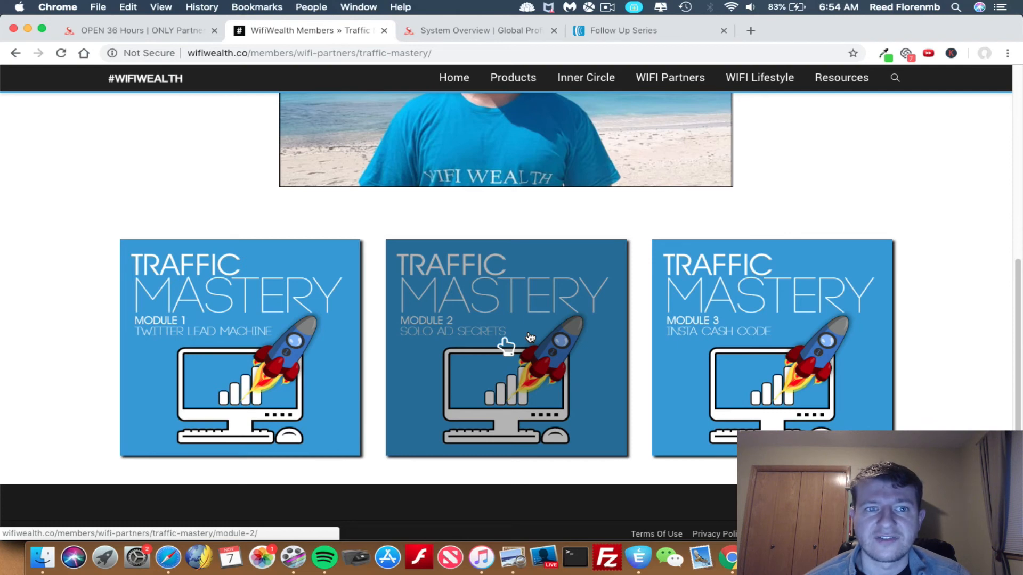
mouse_move(861, 287)
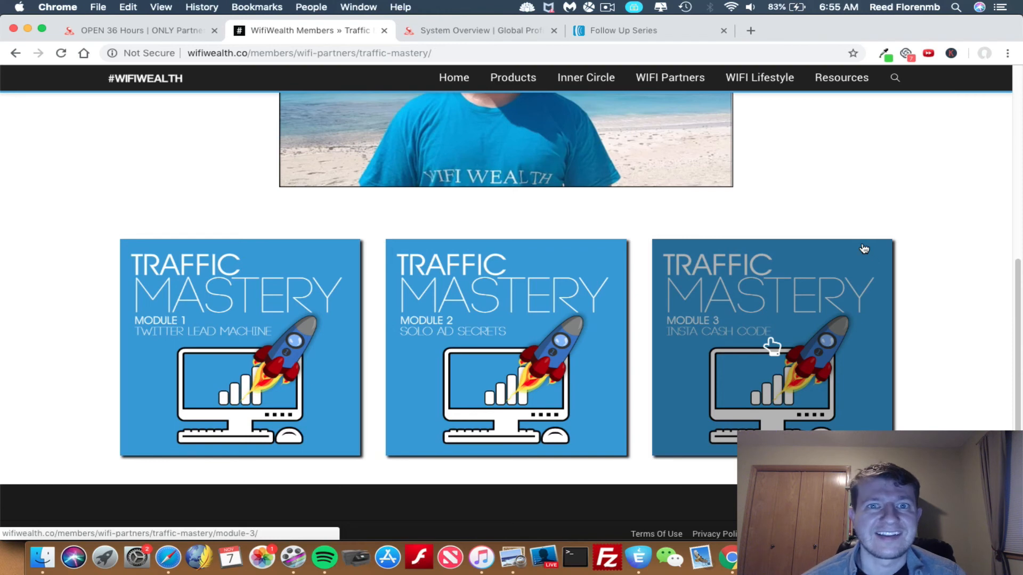
Step: Visit the Little Black Traffic Book page from the WIFI Partners menu
left_click(669, 77)
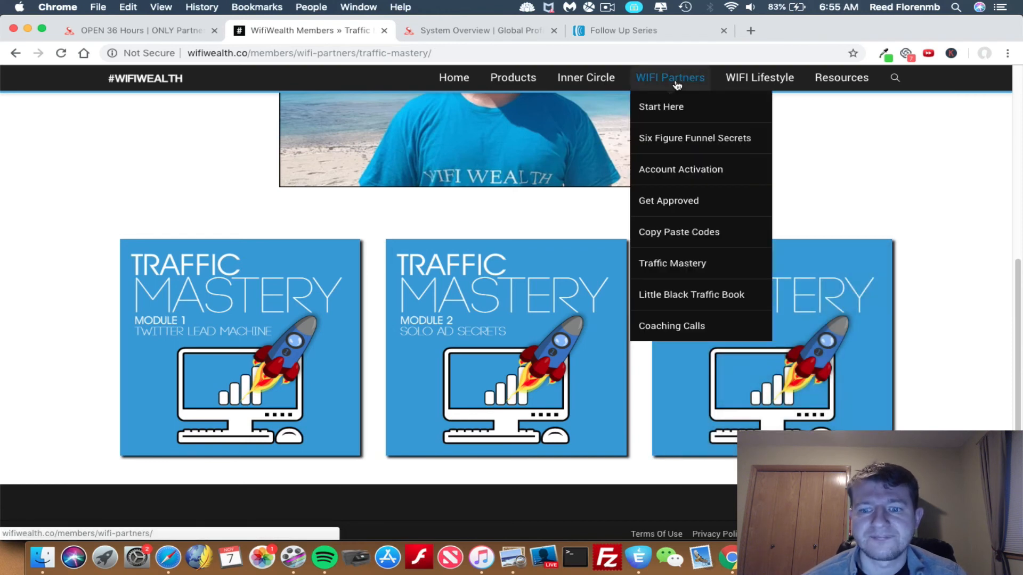
left_click(691, 294)
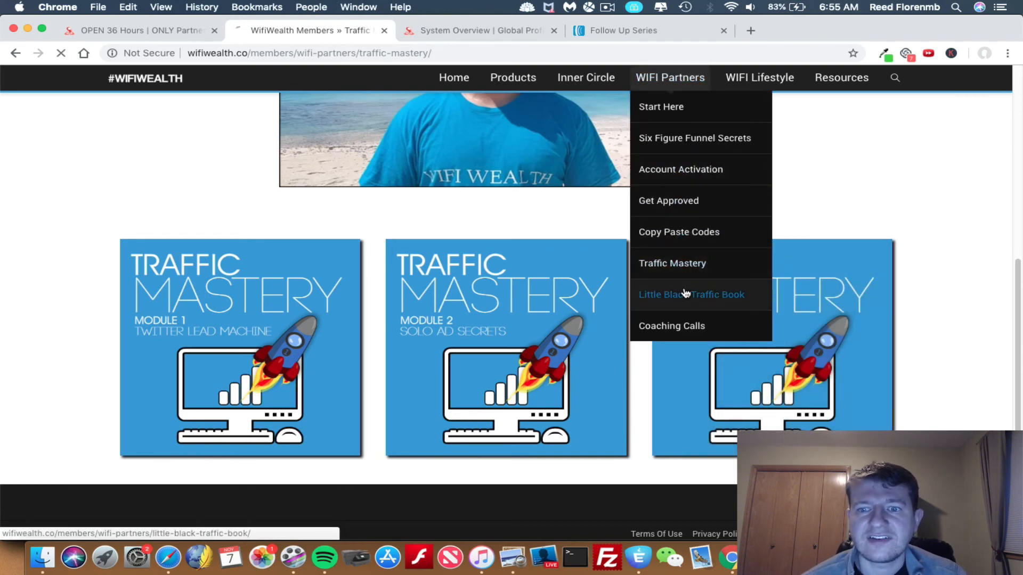
left_click(690, 294)
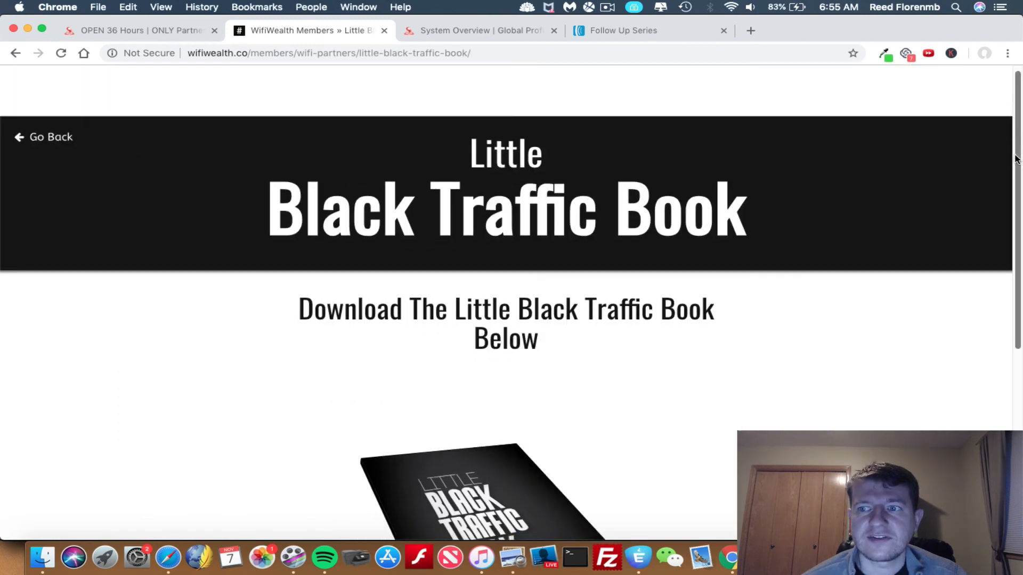
scroll("down", 3)
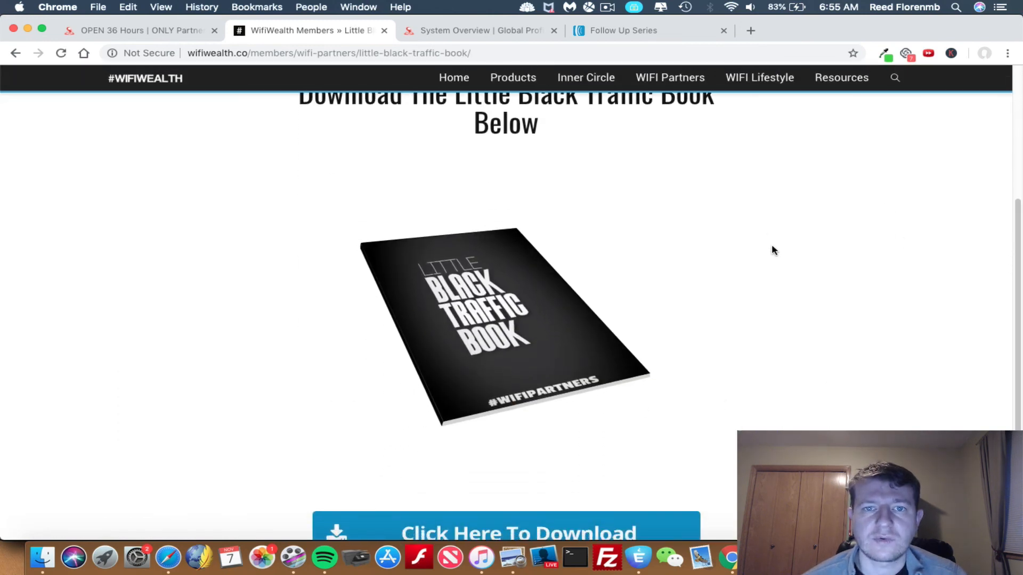
mouse_move(685, 77)
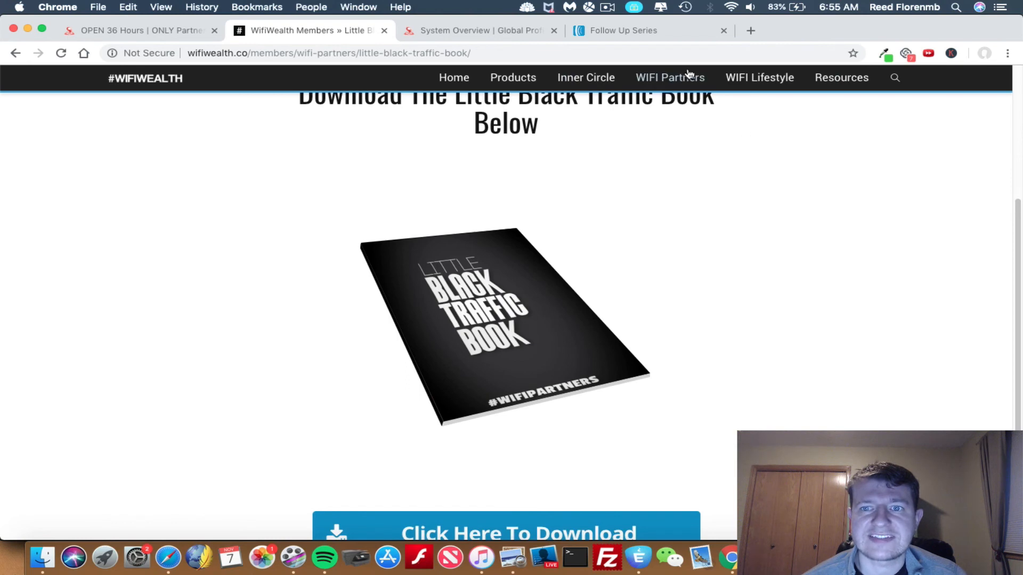
Step: Go to the Coaching Calls page showing the 10/29/18 recording
left_click(669, 76)
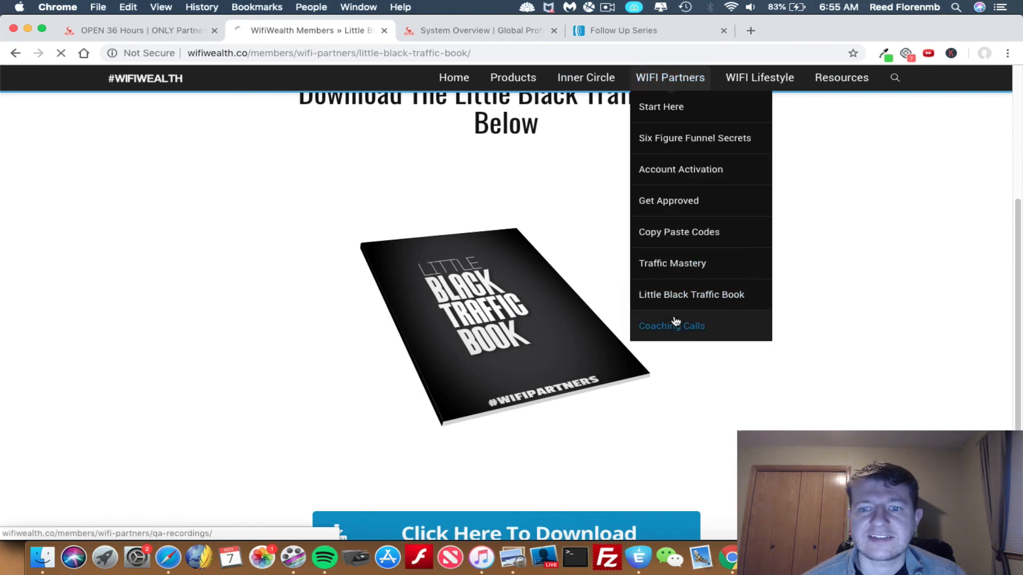
left_click(671, 325)
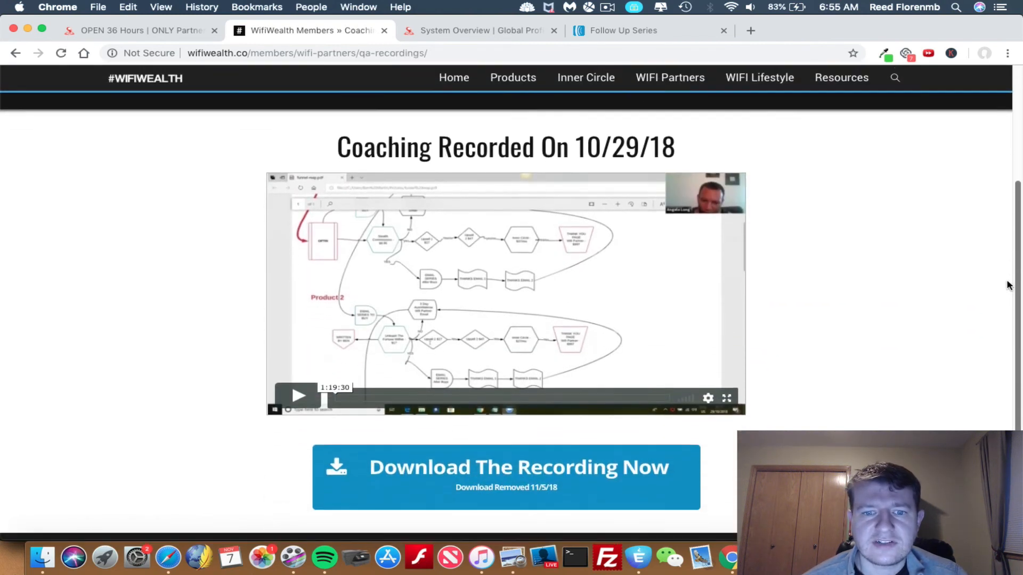
scroll("down", 3)
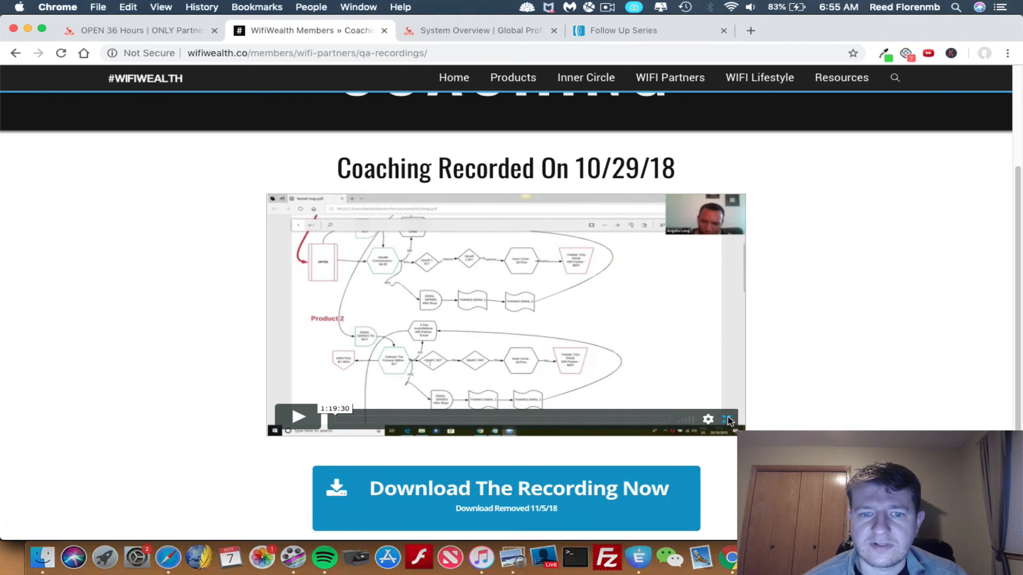
Step: Make the 10/29/18 coaching video fullscreen to read the Product 2 funnel map
left_click(729, 419)
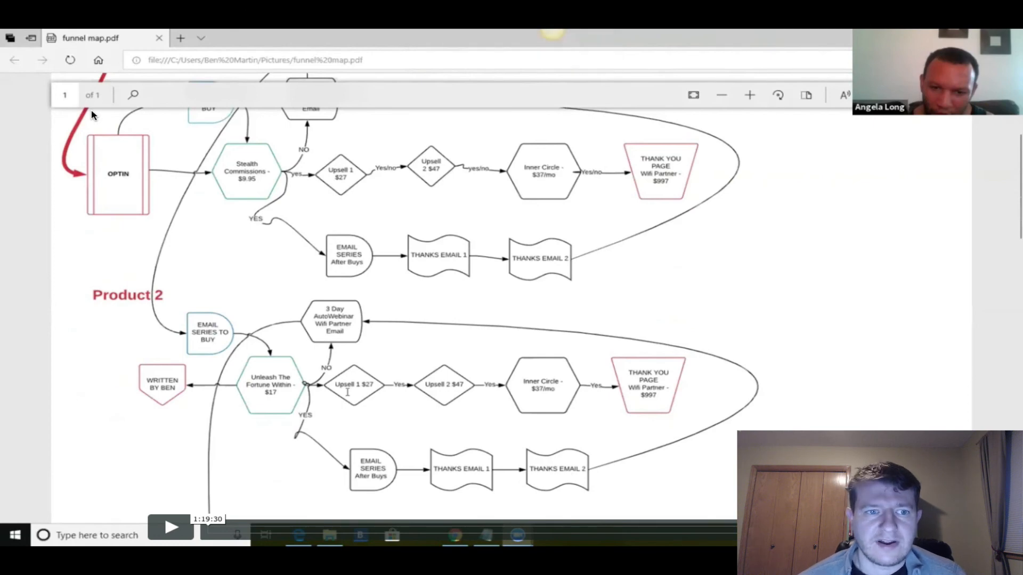
mouse_move(137, 163)
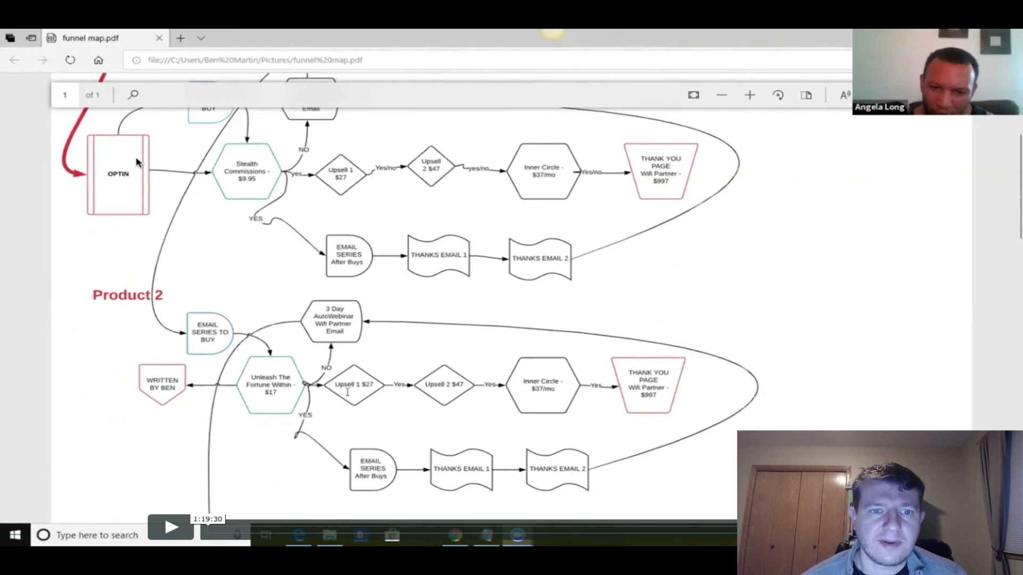
mouse_move(230, 202)
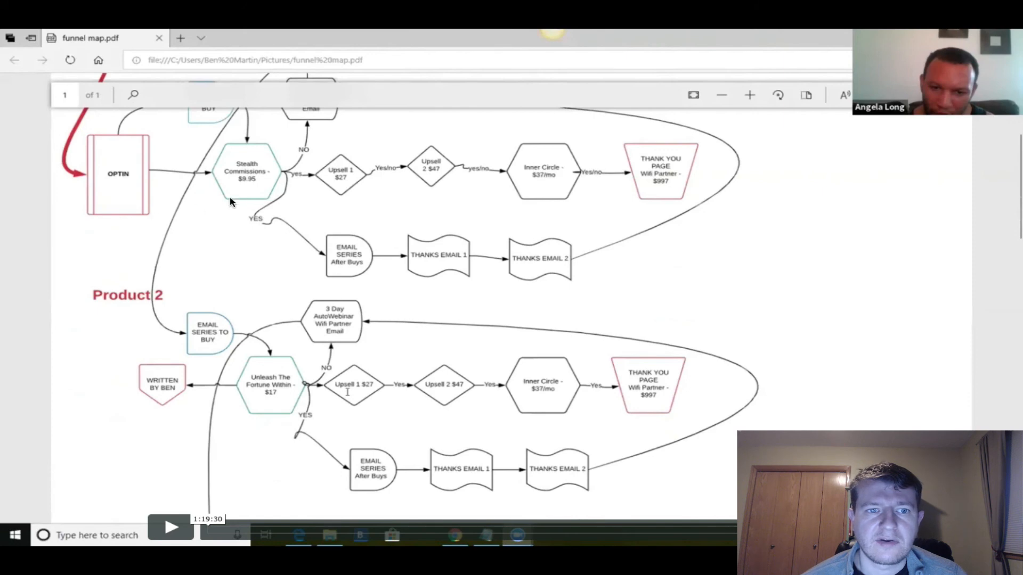
mouse_move(261, 148)
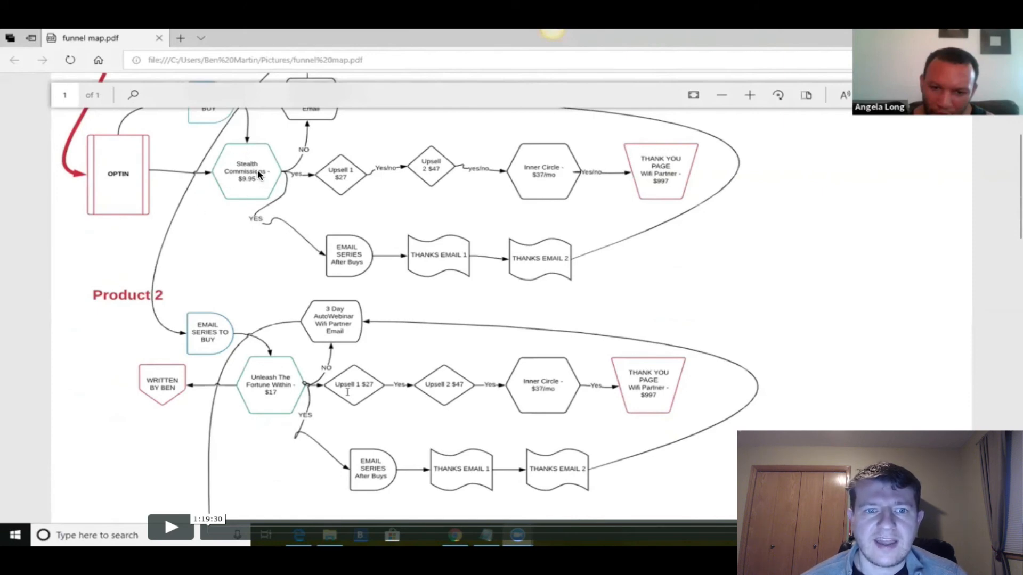
mouse_move(273, 183)
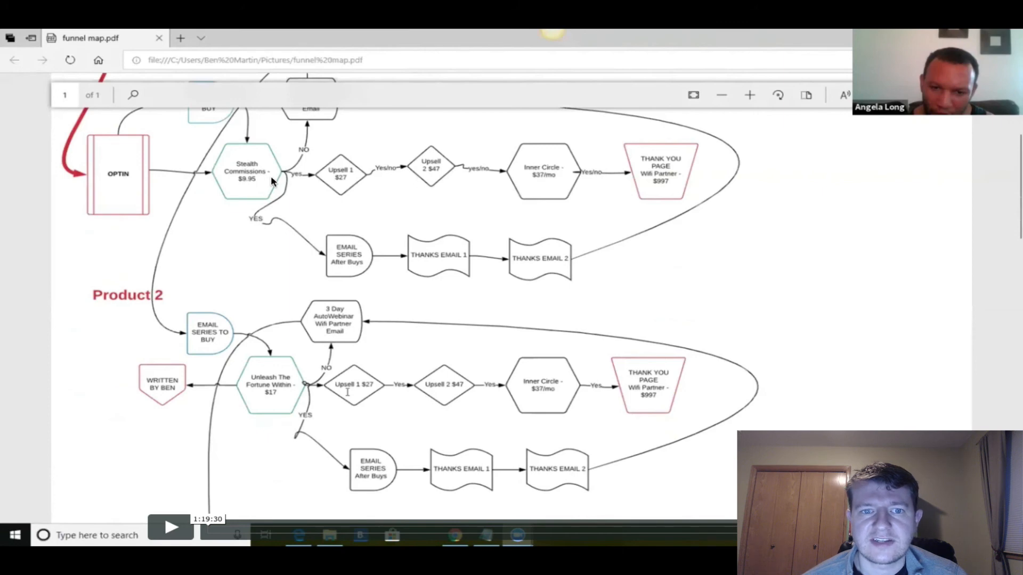
mouse_move(348, 181)
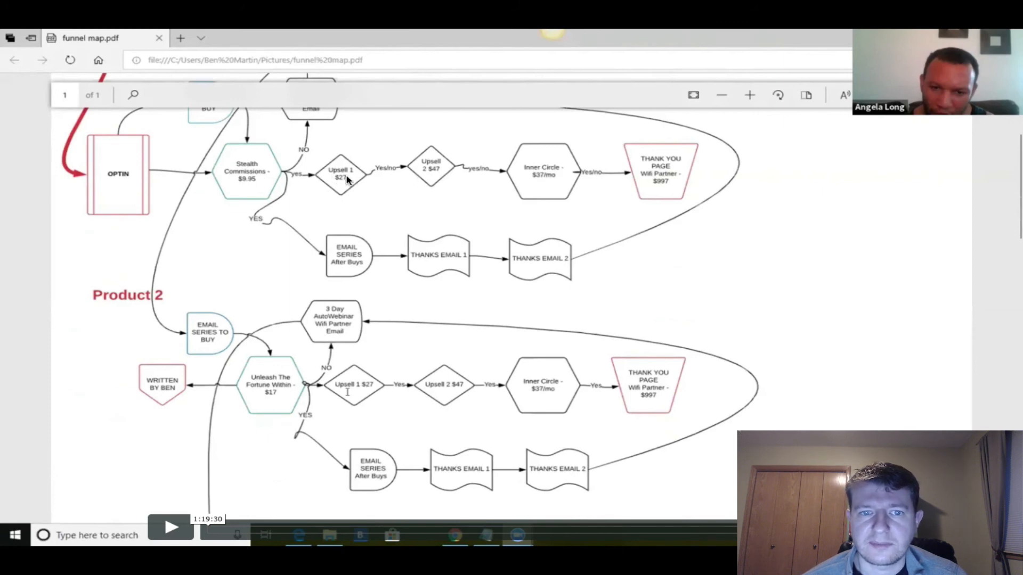
mouse_move(436, 172)
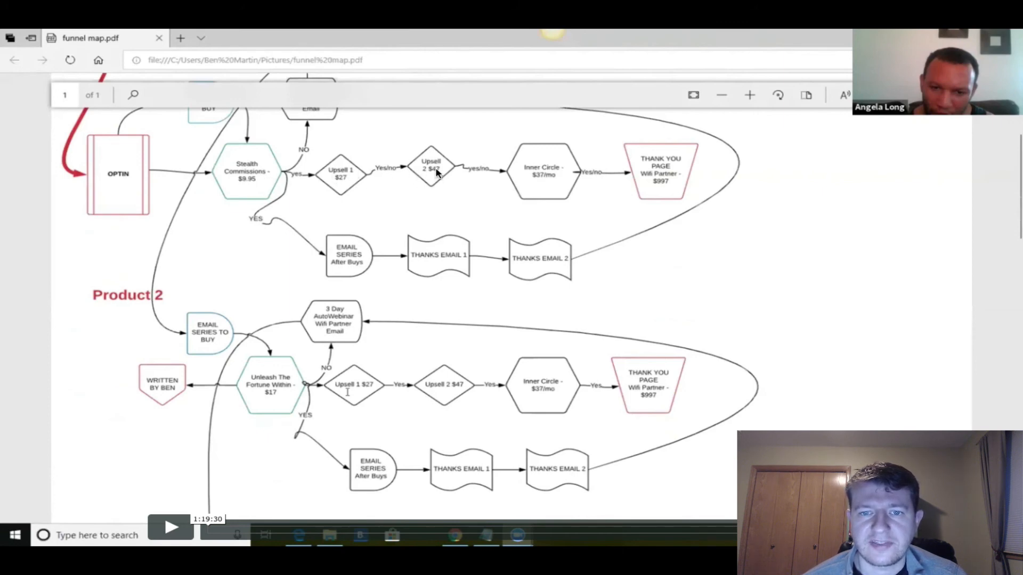
mouse_move(522, 198)
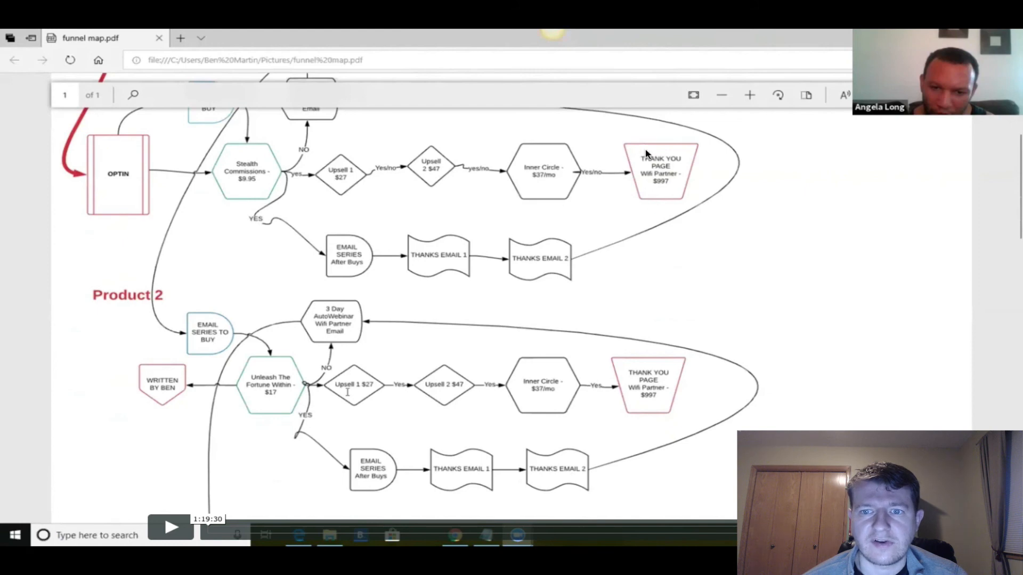
mouse_move(658, 163)
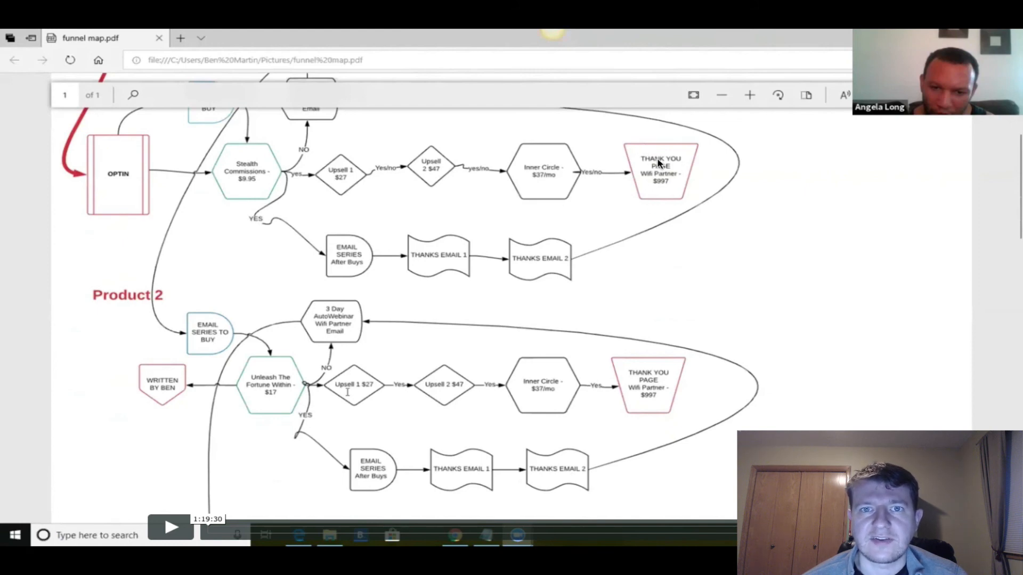
mouse_move(669, 168)
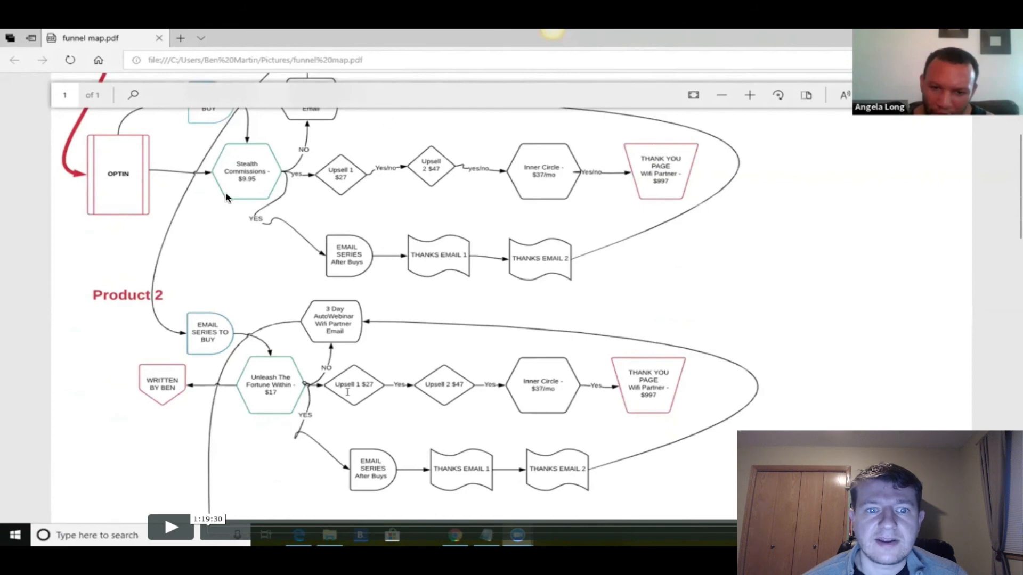
mouse_move(234, 96)
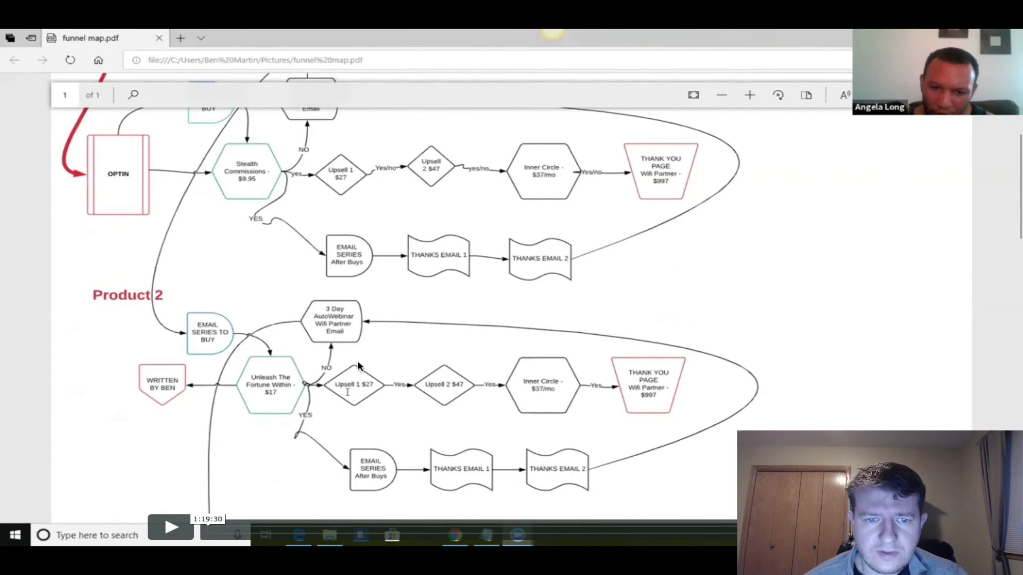
mouse_move(116, 302)
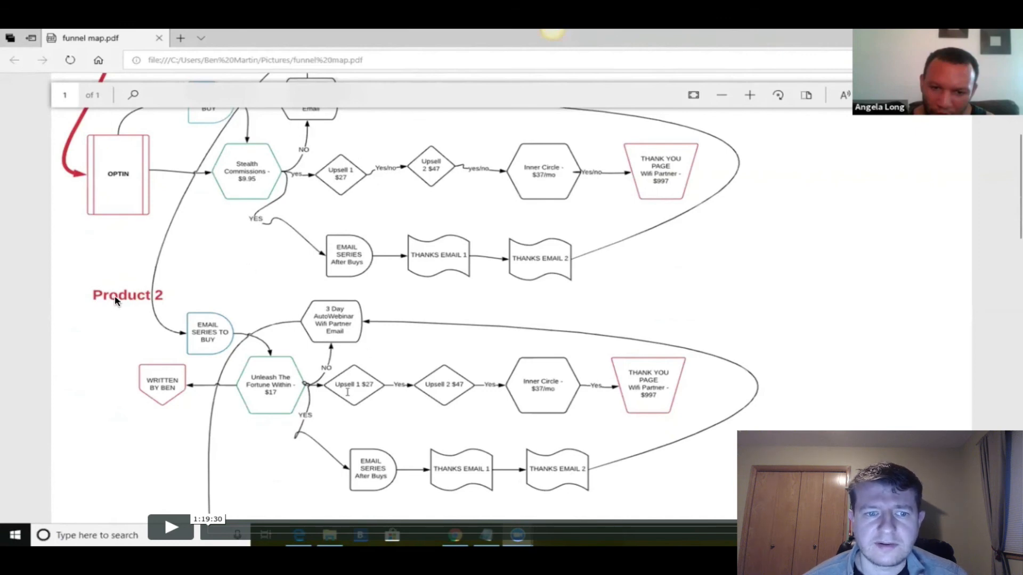
mouse_move(198, 357)
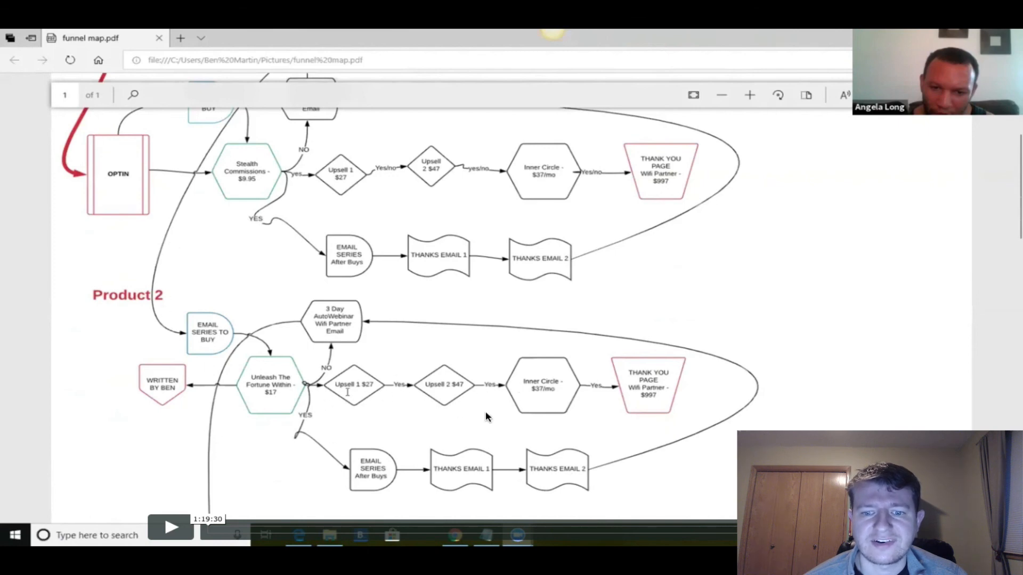
mouse_move(377, 306)
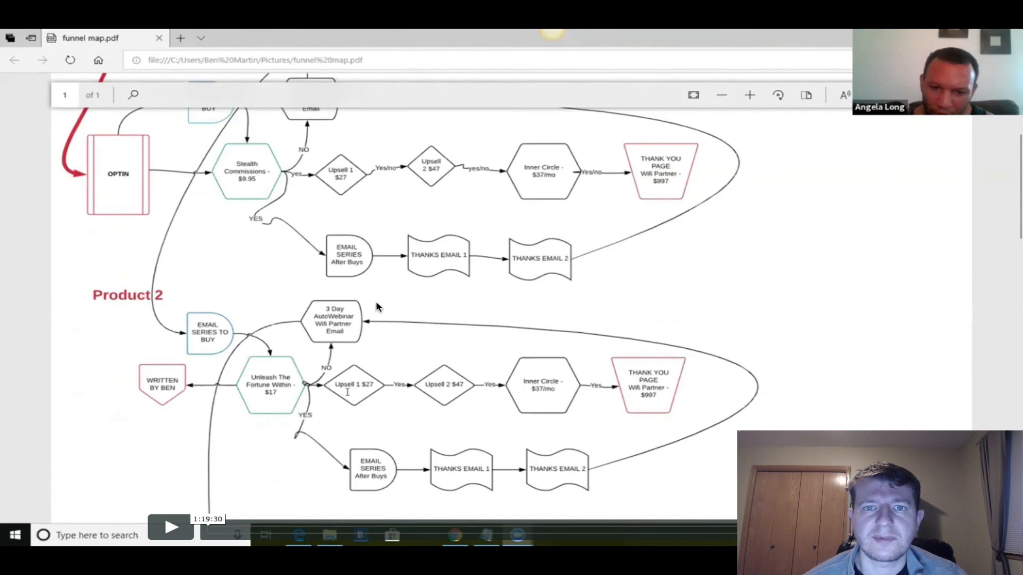
mouse_move(525, 357)
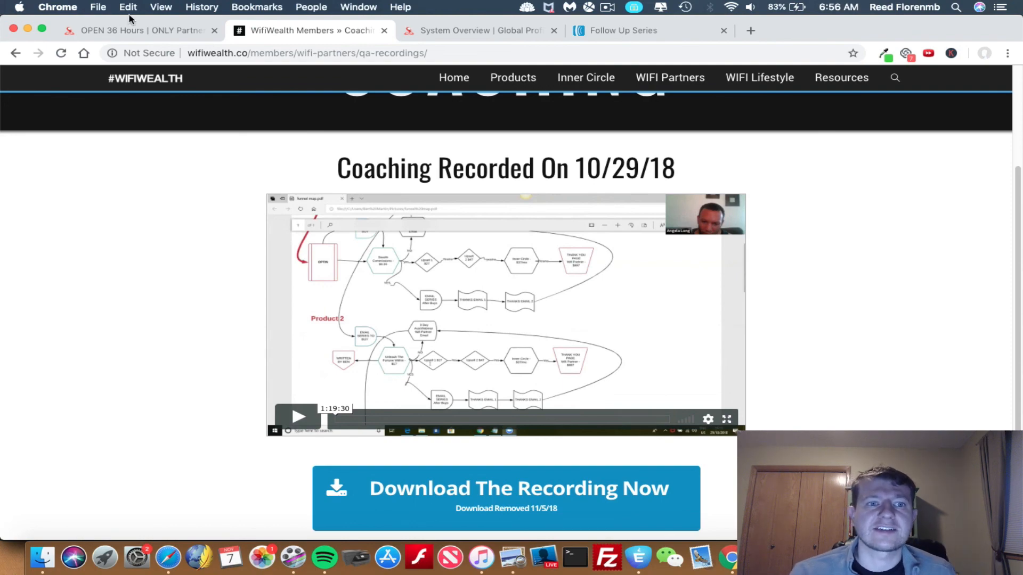
Step: Switch to the 'OPEN 36 Hours | ONLY Partner…' payment plan tab
left_click(137, 30)
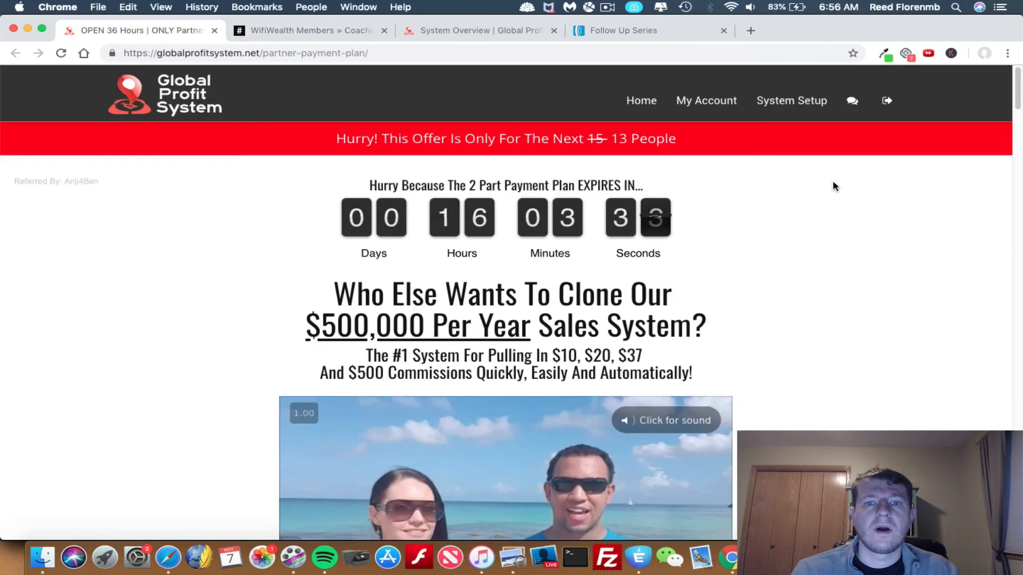
mouse_move(897, 183)
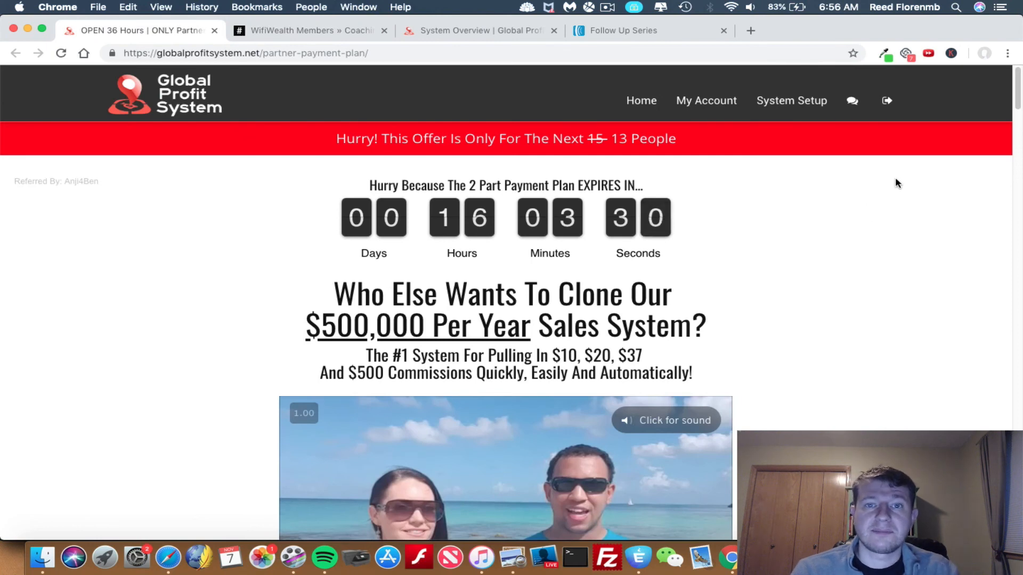